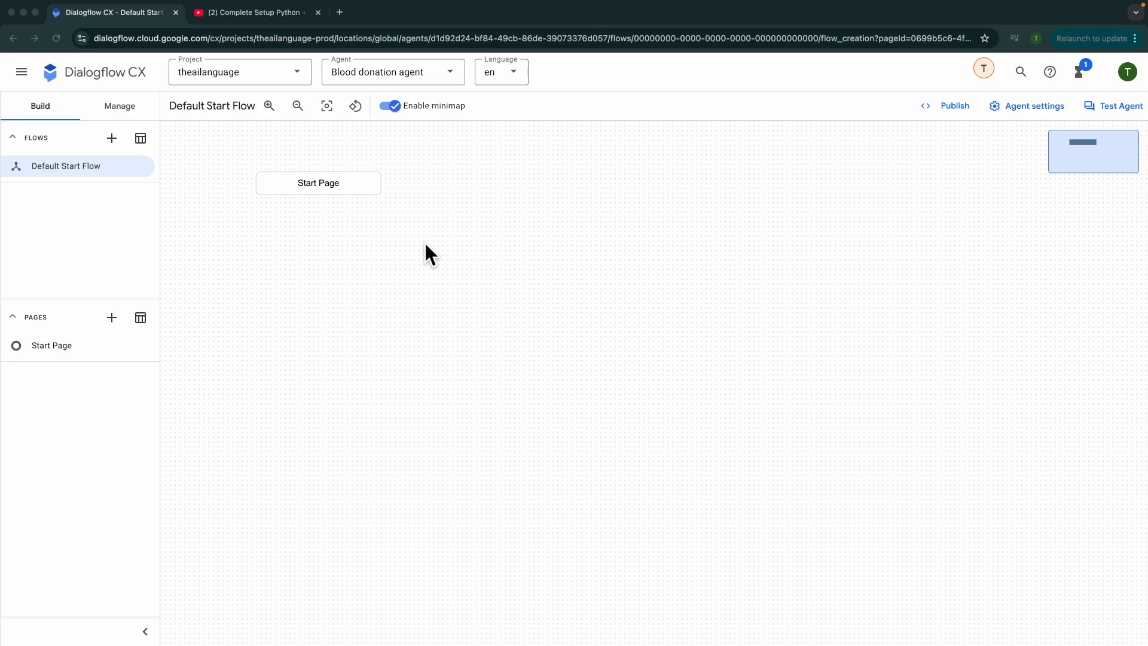
{"action": "mouse_move", "coordinate": [418, 232]}
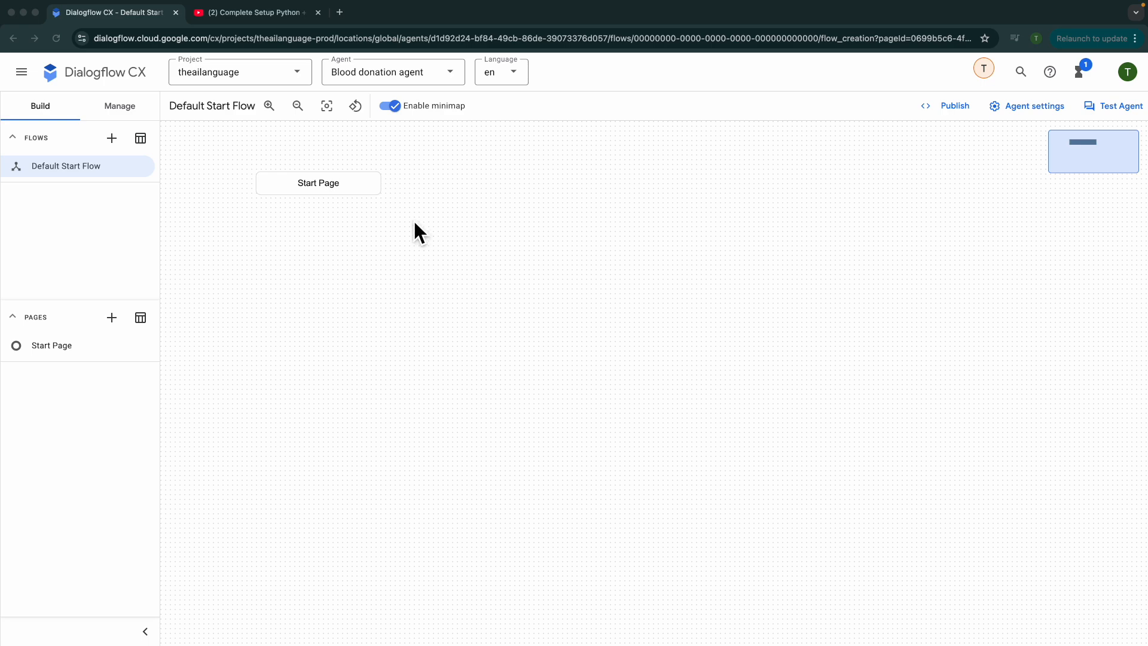
{"action": "mouse_move", "coordinate": [340, 252]}
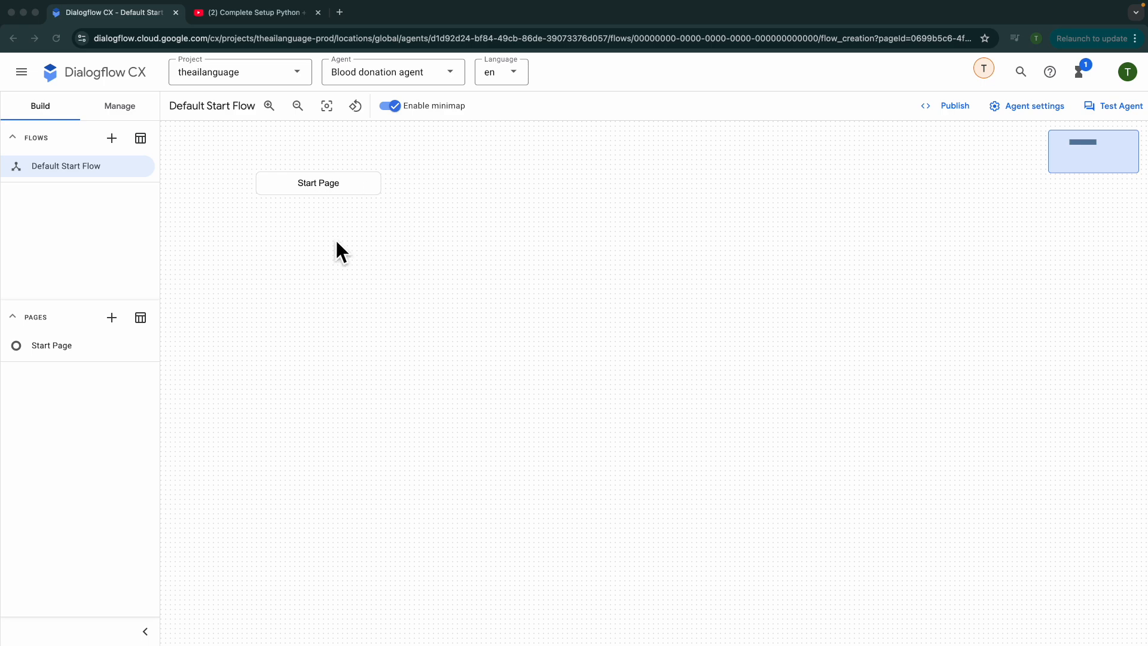
{"action": "mouse_move", "coordinate": [290, 196]}
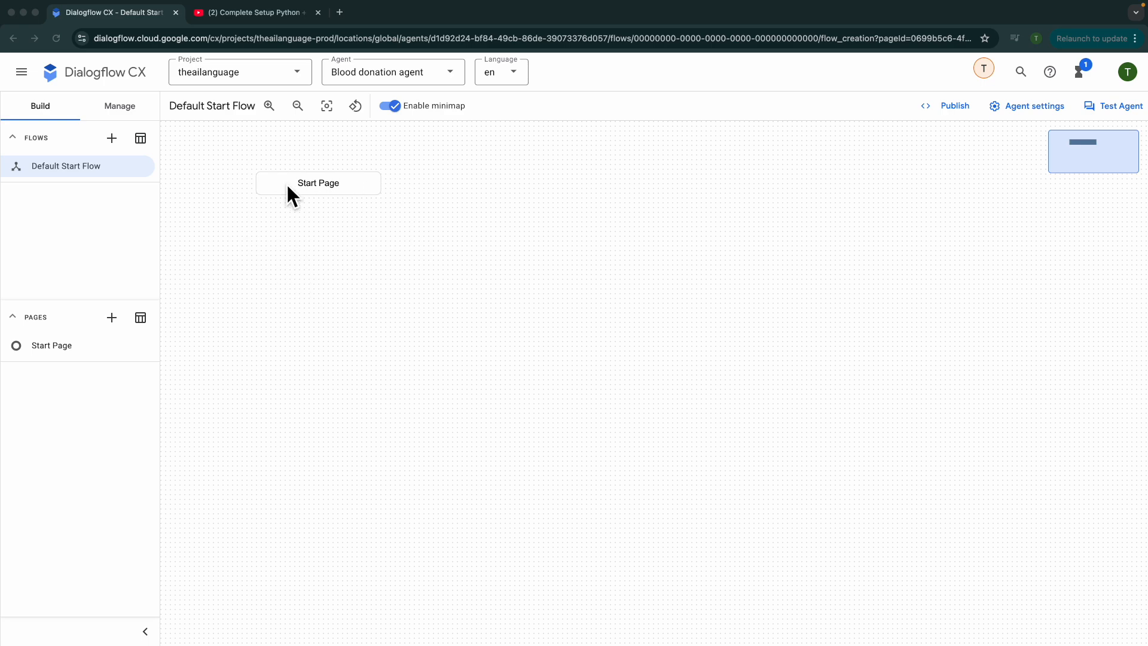
{"action": "mouse_move", "coordinate": [249, 224]}
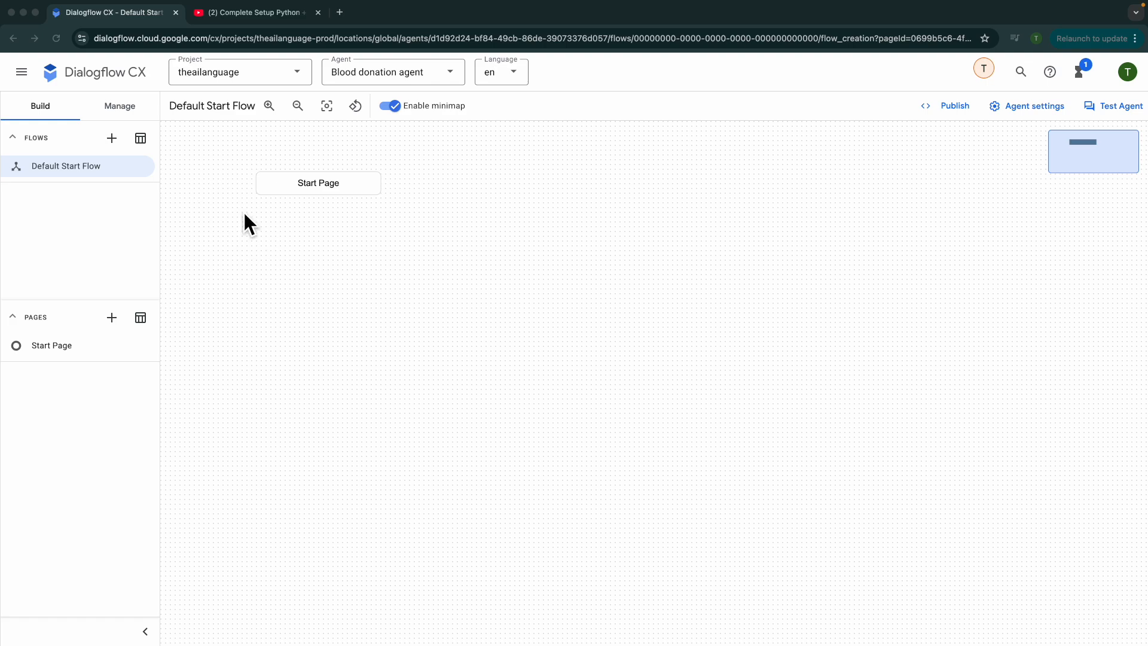
{"action": "mouse_move", "coordinate": [233, 25]}
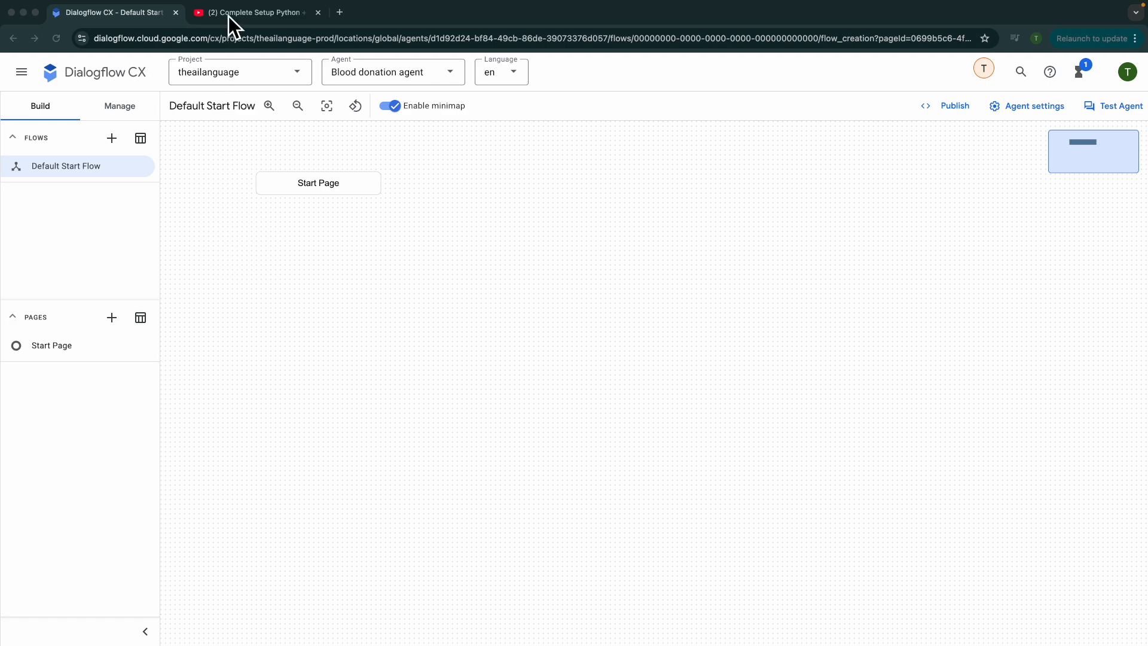
- Switch to the Python + Flask Backend API tutorial on YouTube and review its chapter list
{"action": "left_click", "coordinate": [253, 13]}
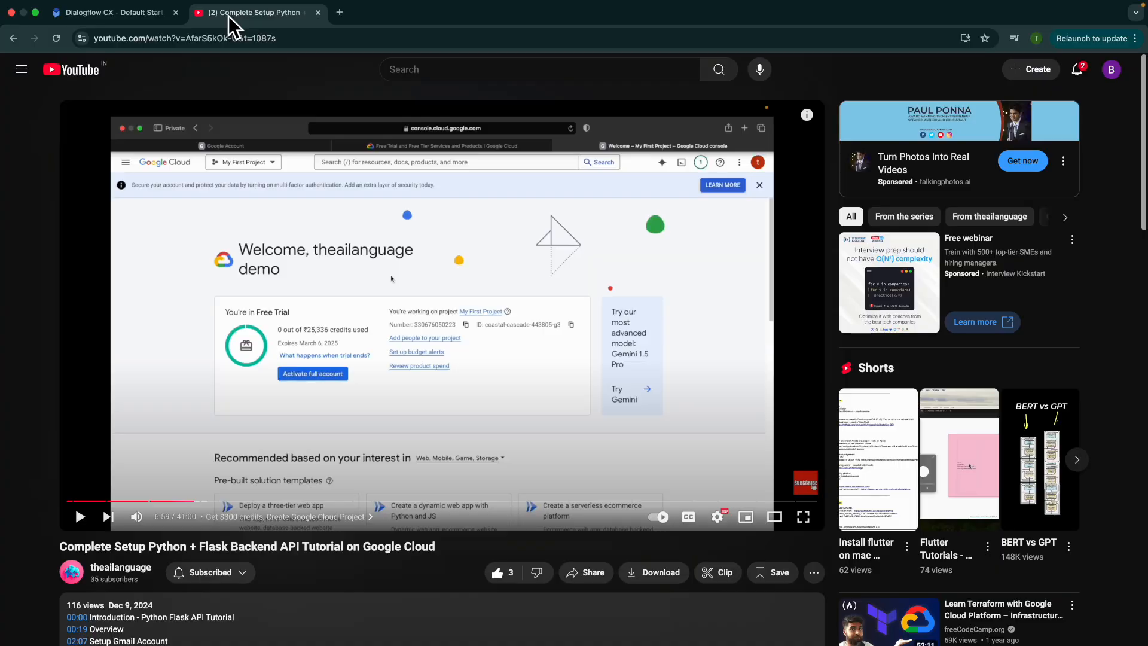
{"action": "scroll", "scroll_direction": "down", "scroll_amount": 3}
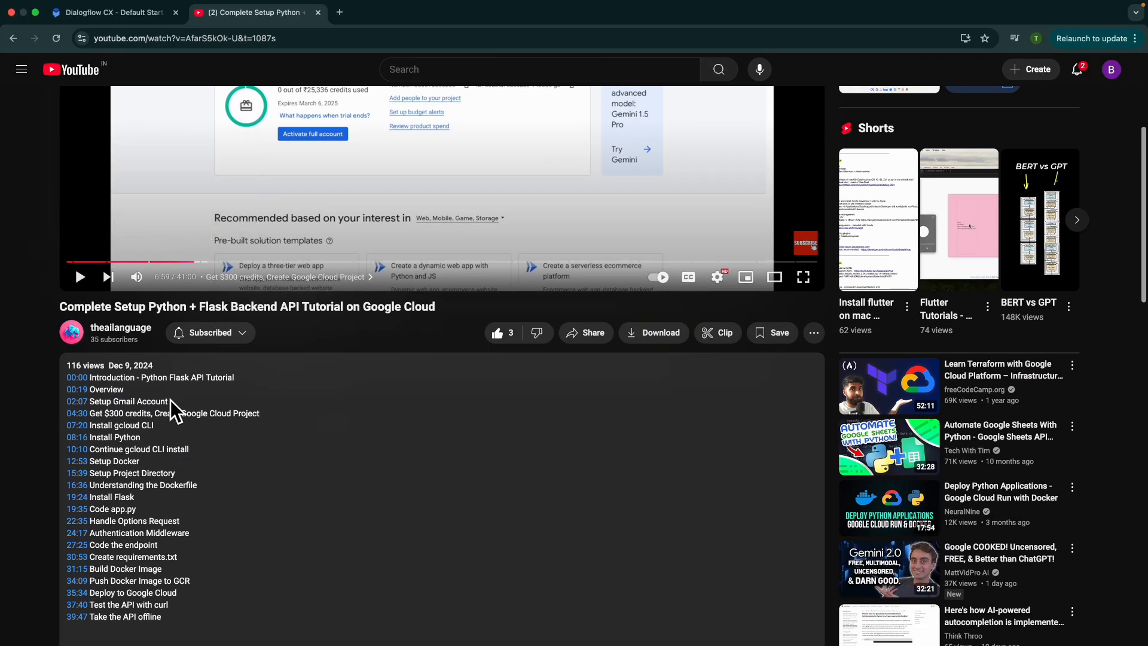
{"action": "mouse_move", "coordinate": [84, 430]}
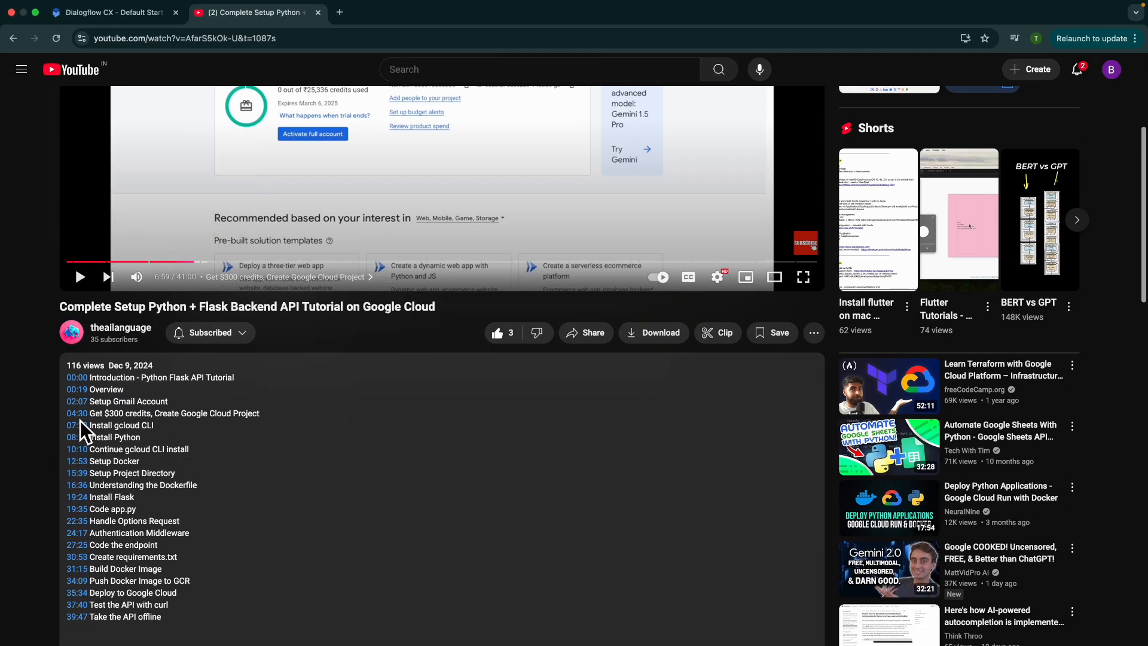
{"action": "mouse_move", "coordinate": [76, 425]}
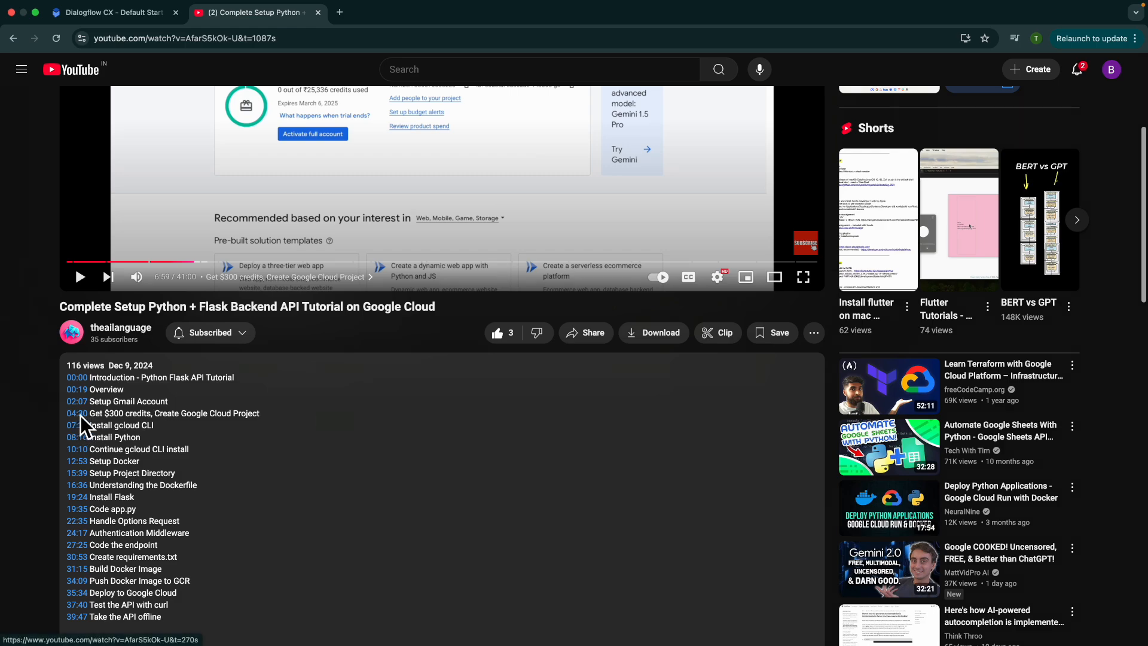
{"action": "mouse_move", "coordinate": [125, 432]}
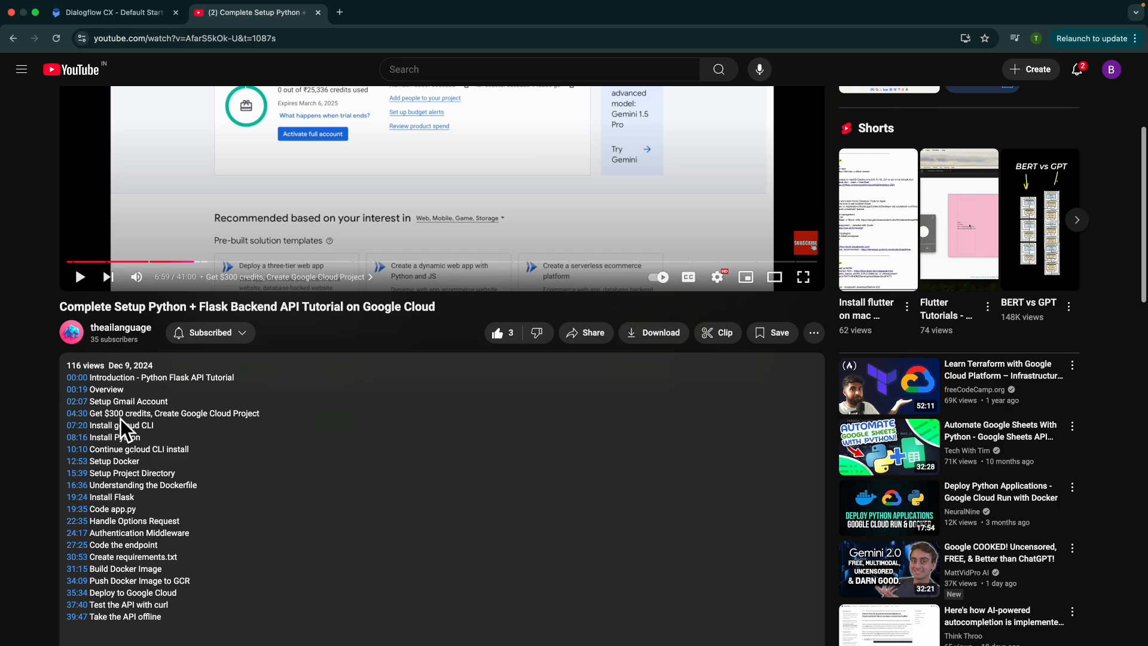
{"action": "mouse_move", "coordinate": [168, 443]}
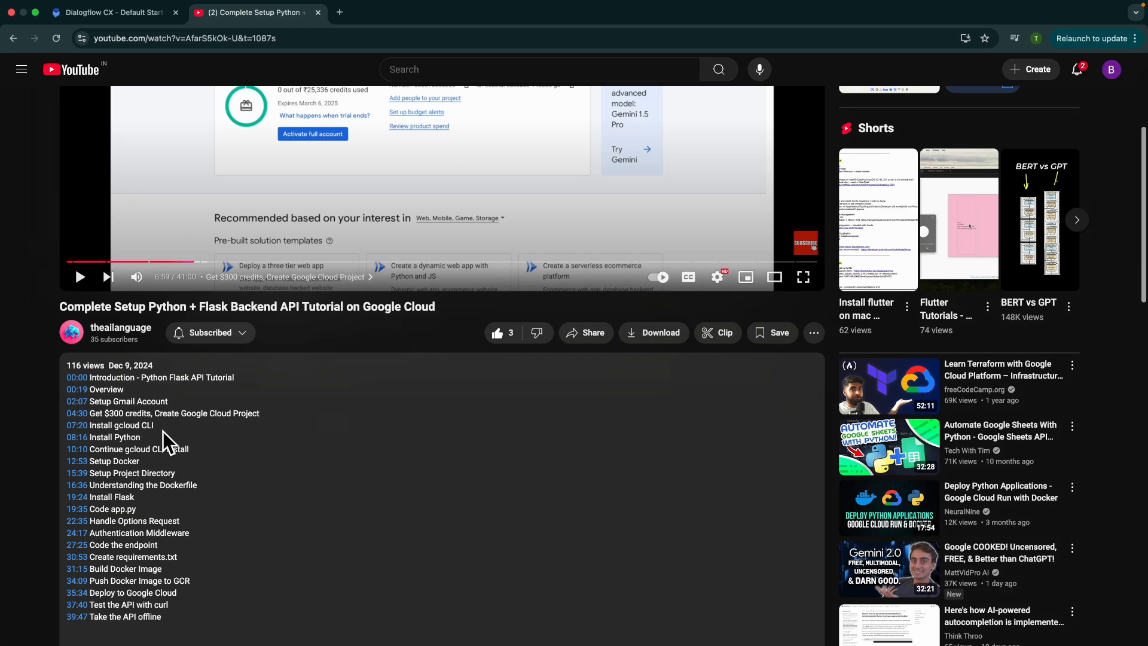
{"action": "mouse_move", "coordinate": [143, 428]}
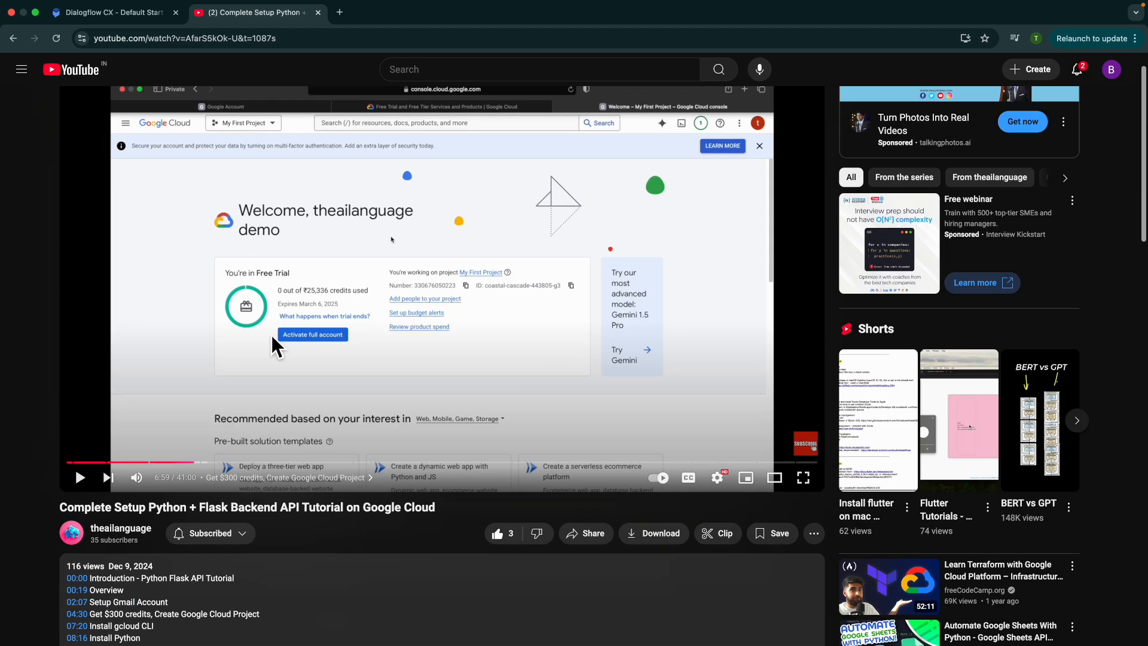
{"action": "mouse_move", "coordinate": [303, 318]}
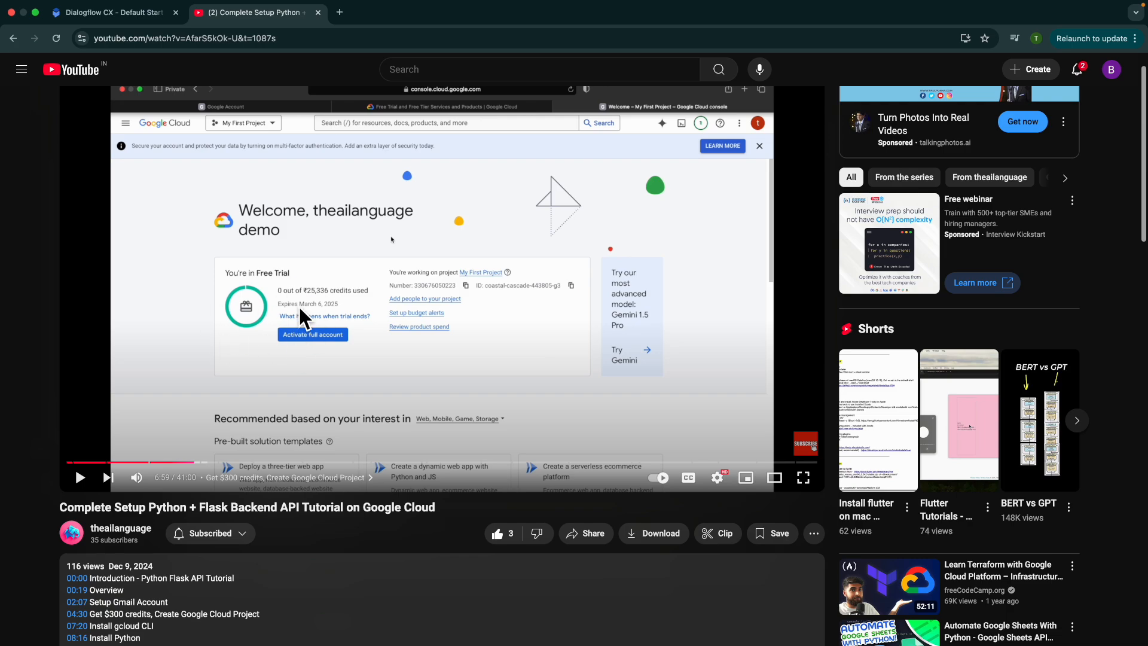
{"action": "mouse_move", "coordinate": [293, 316]}
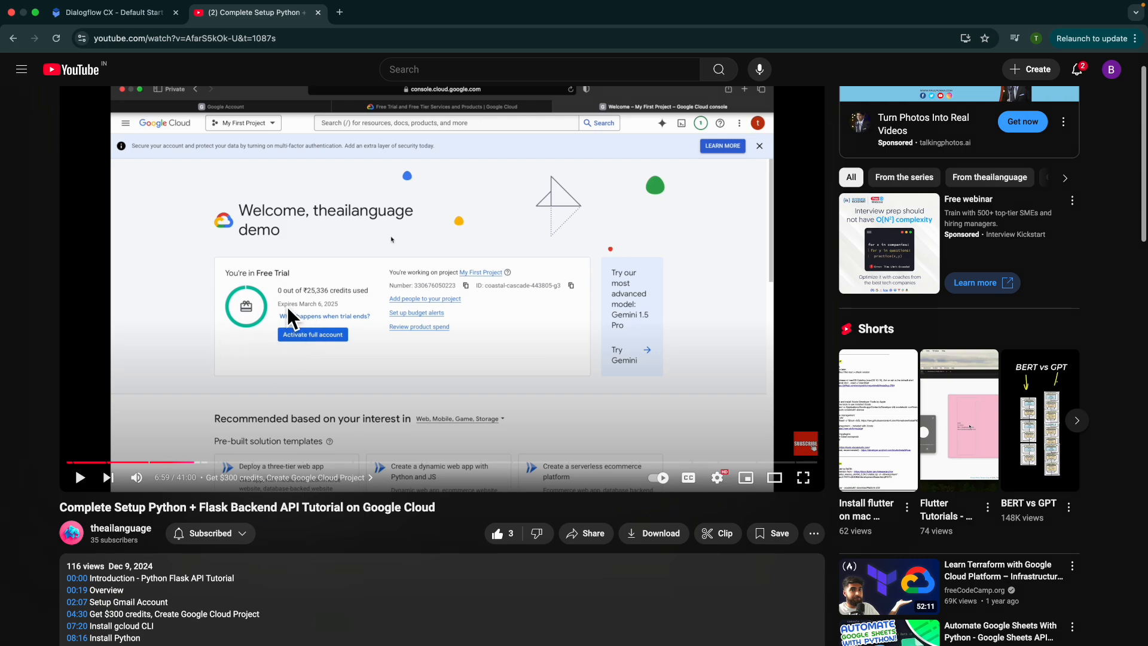
{"action": "mouse_move", "coordinate": [208, 516]}
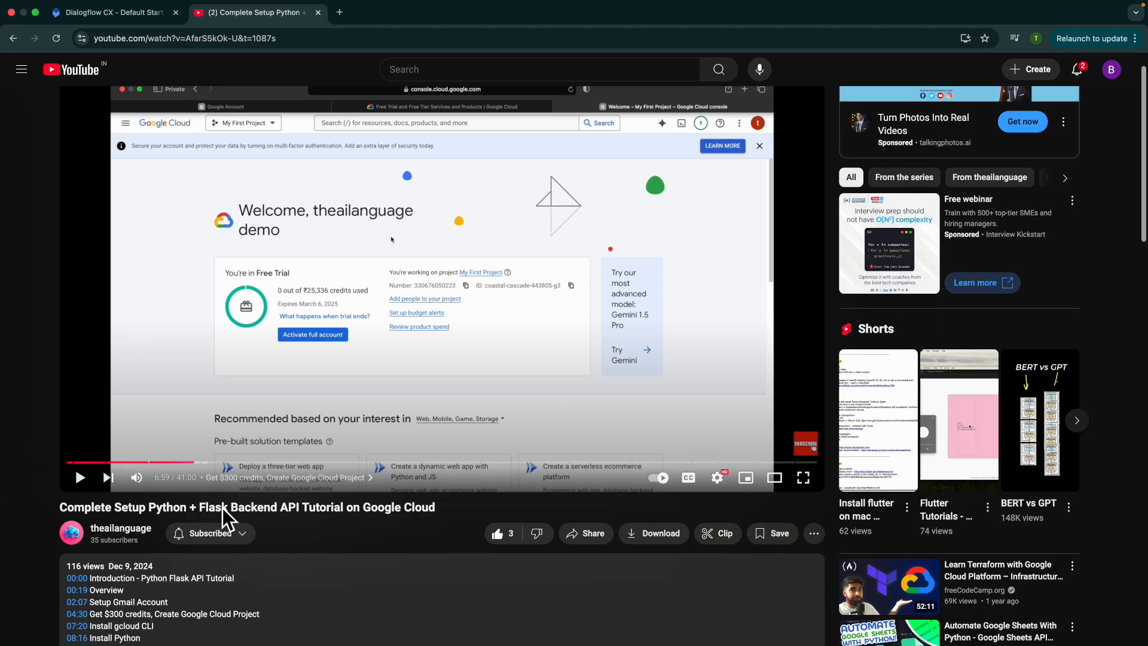
{"action": "mouse_move", "coordinate": [108, 626]}
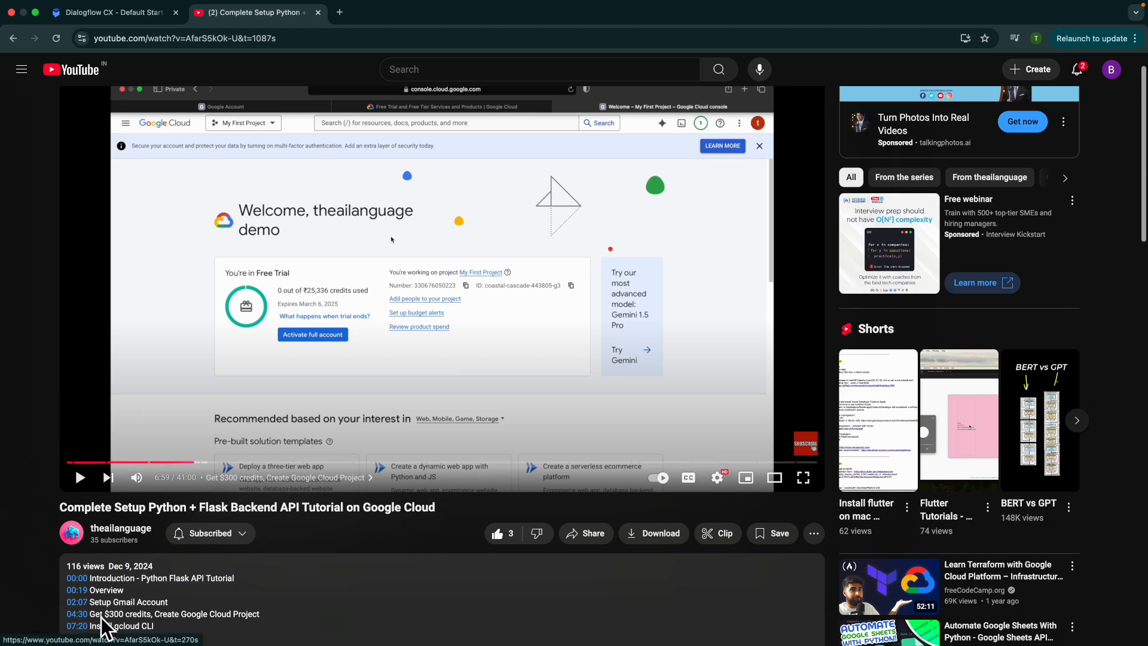
{"action": "mouse_move", "coordinate": [151, 81]}
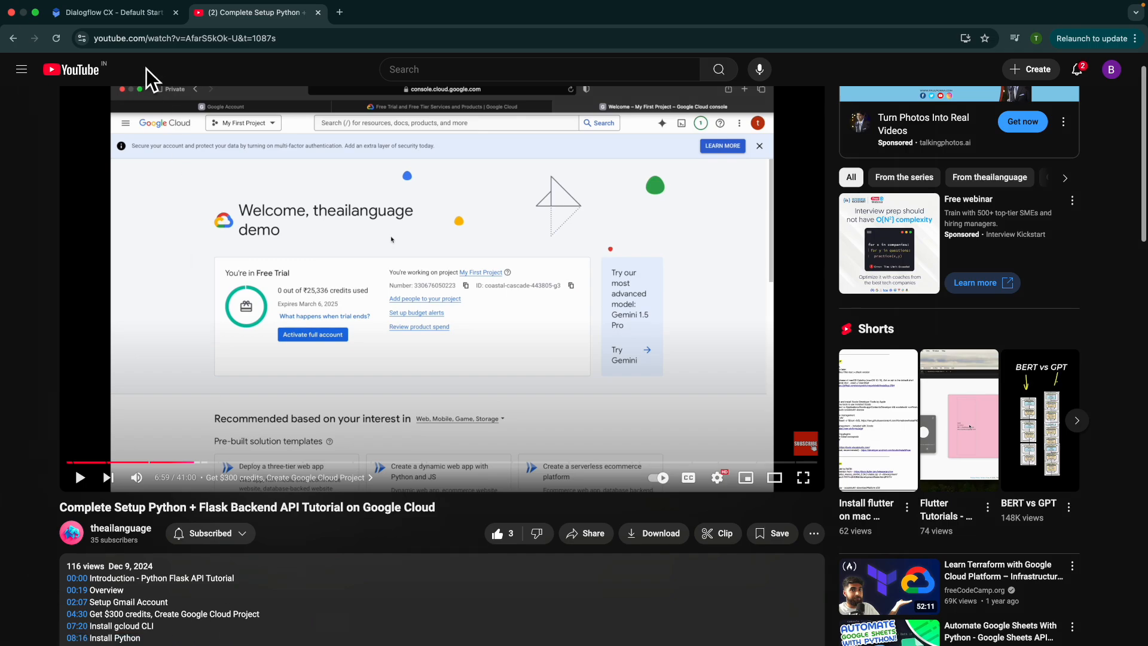
- Close the tutorial tab, search Google for 'google cloud' and open the Google Cloud Platform result
{"action": "left_click", "coordinate": [110, 13]}
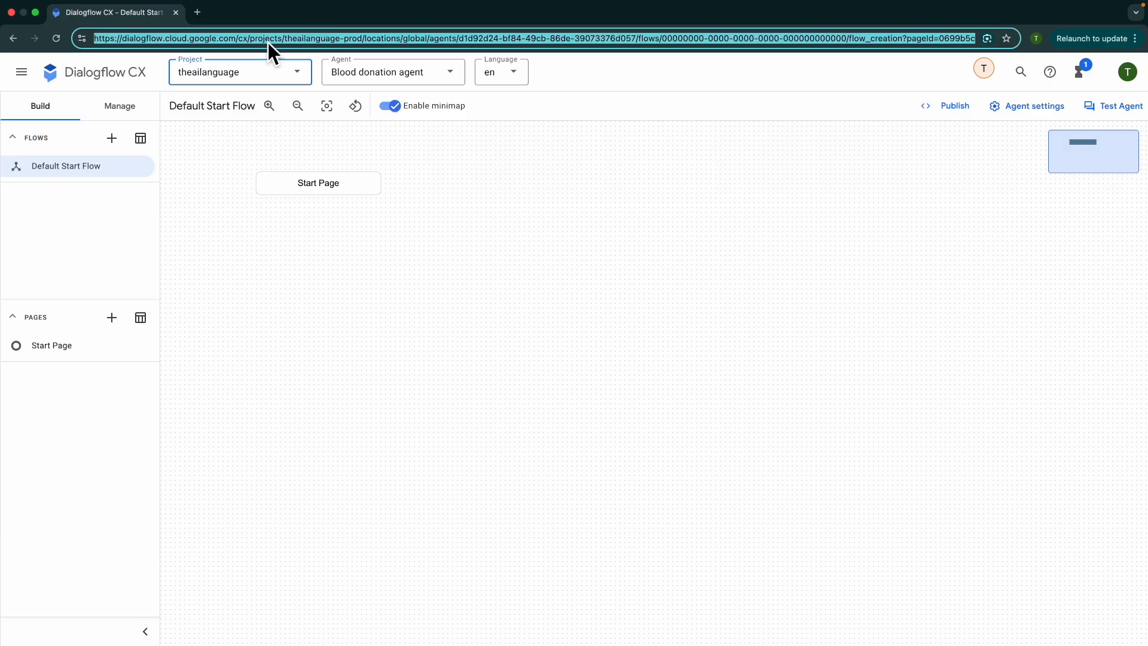
{"action": "type", "text": "google clo"}
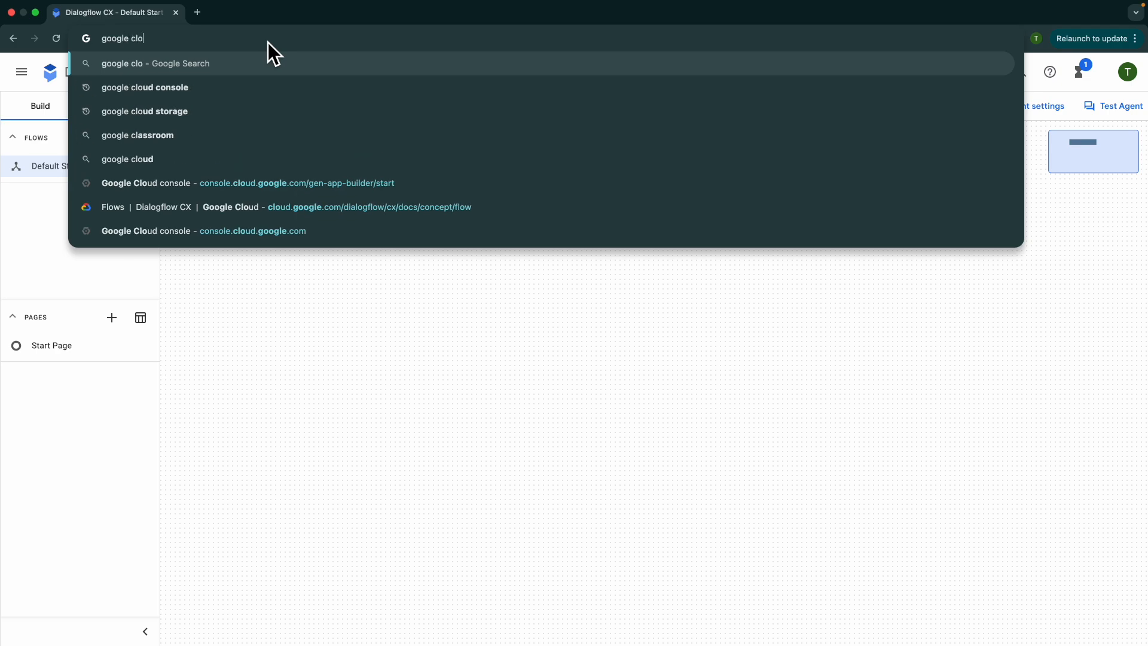
{"action": "left_click", "coordinate": [134, 159]}
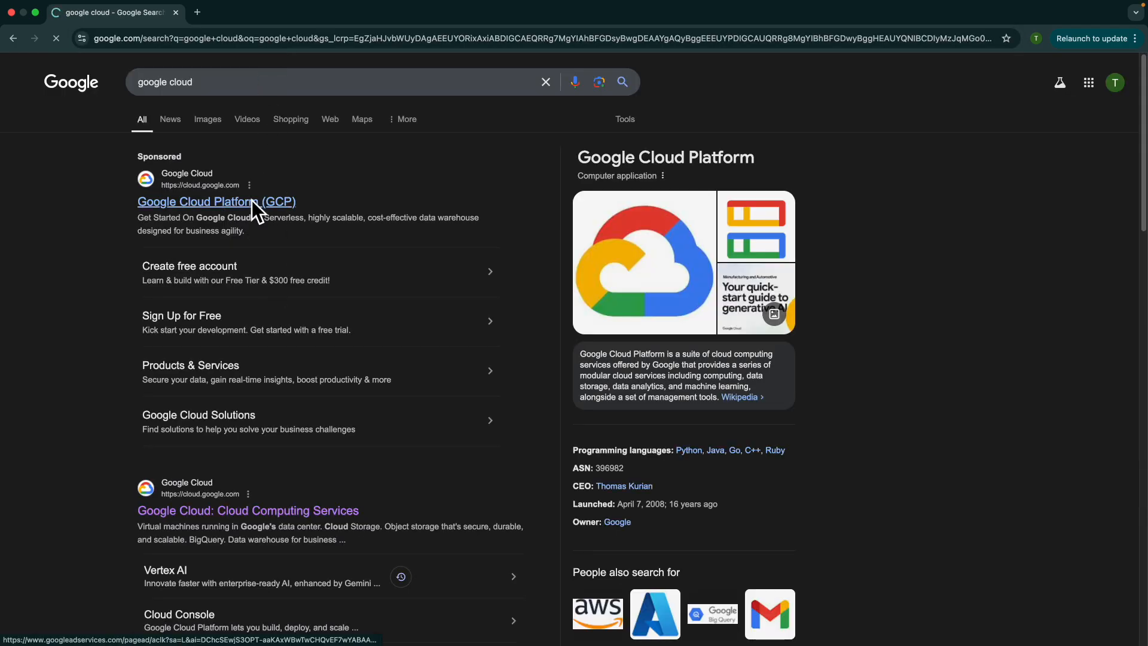
{"action": "left_click", "coordinate": [216, 202]}
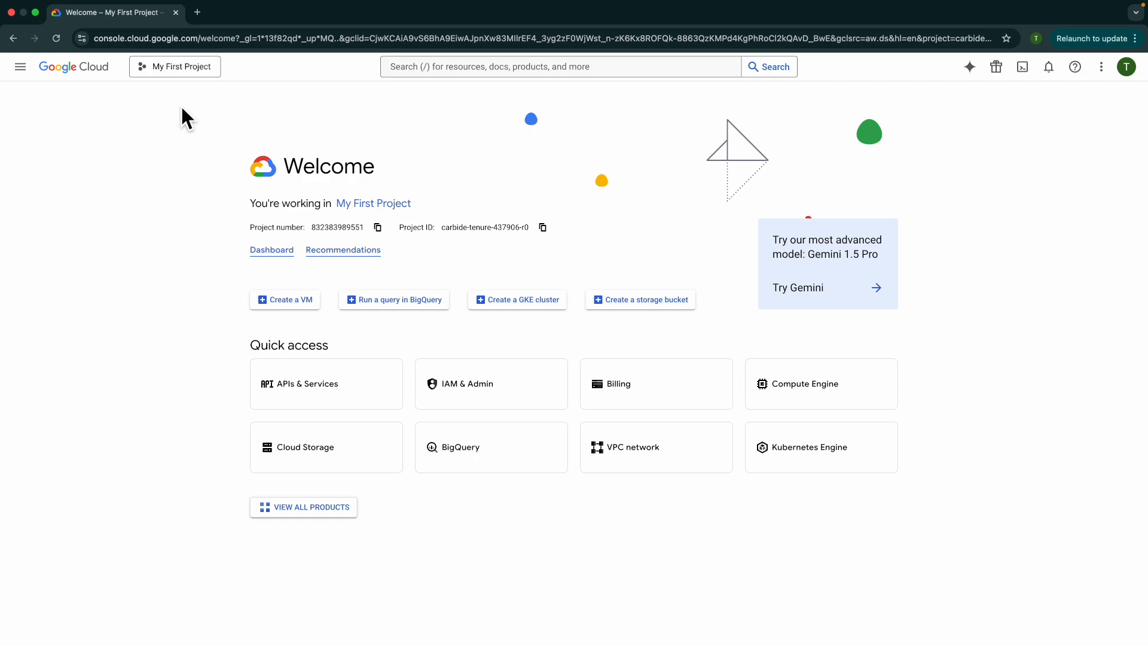
- Search the Cloud console for 'dialogflow' to reach and enable the Dialogflow API
{"action": "left_click", "coordinate": [174, 67]}
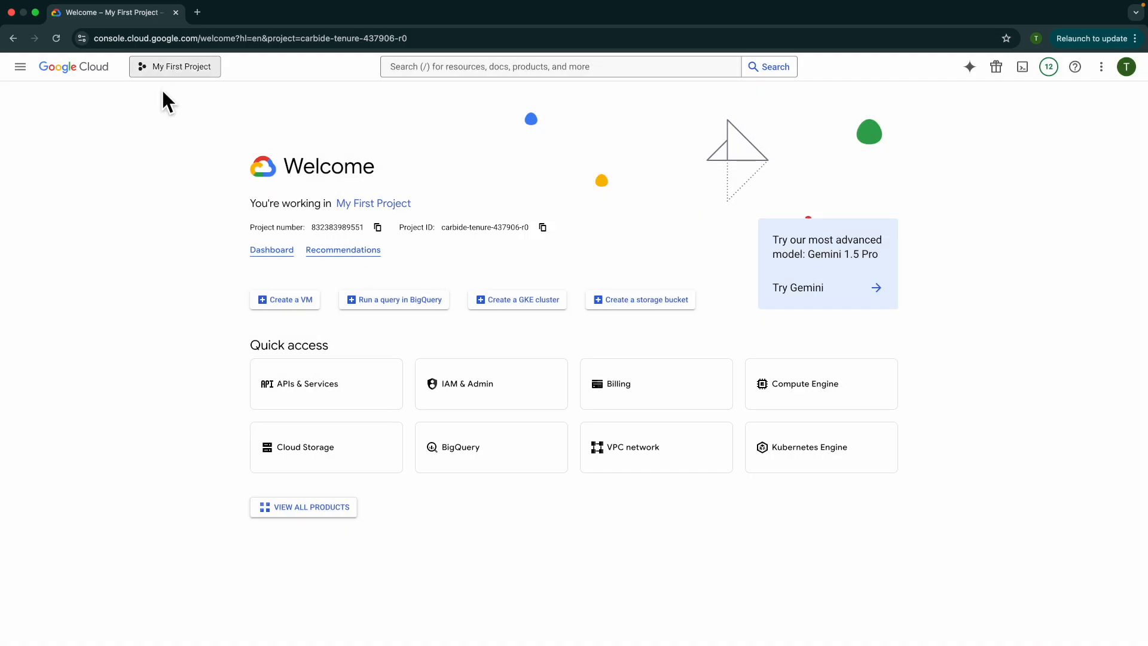
{"action": "mouse_move", "coordinate": [185, 109]}
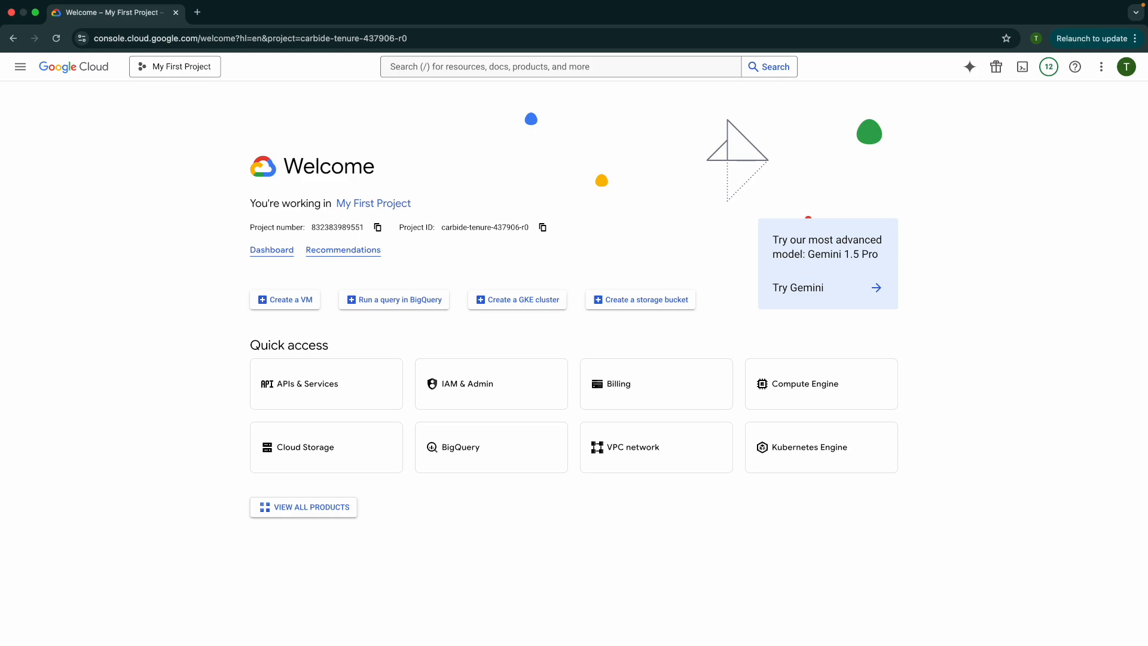
{"action": "type", "text": "di"}
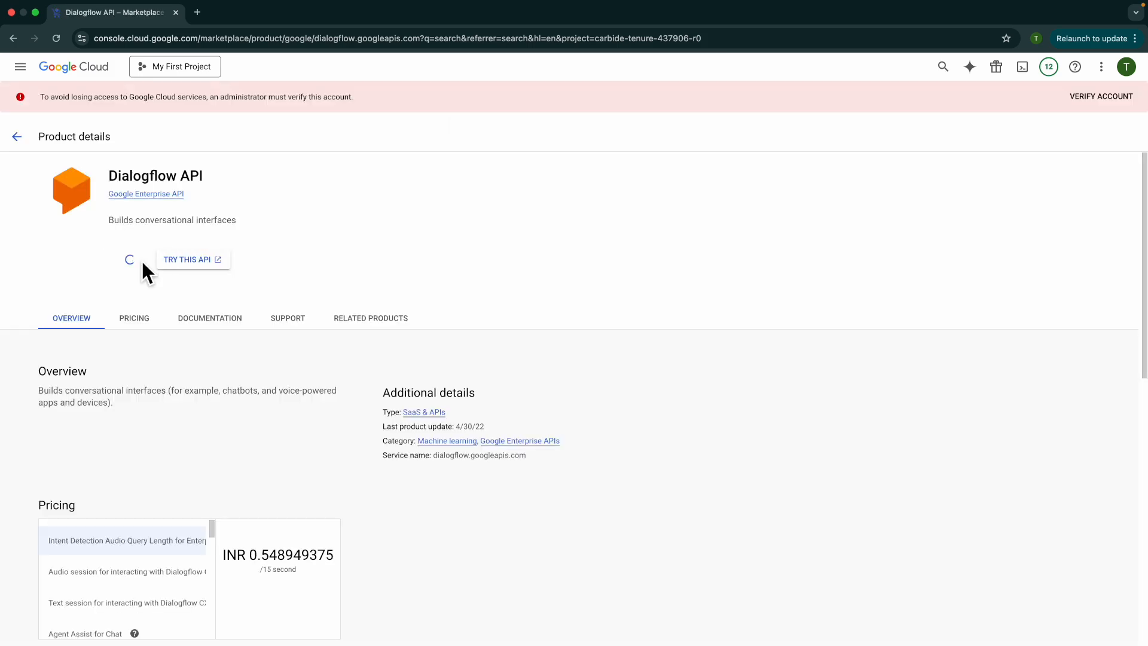
{"action": "mouse_move", "coordinate": [222, 237]}
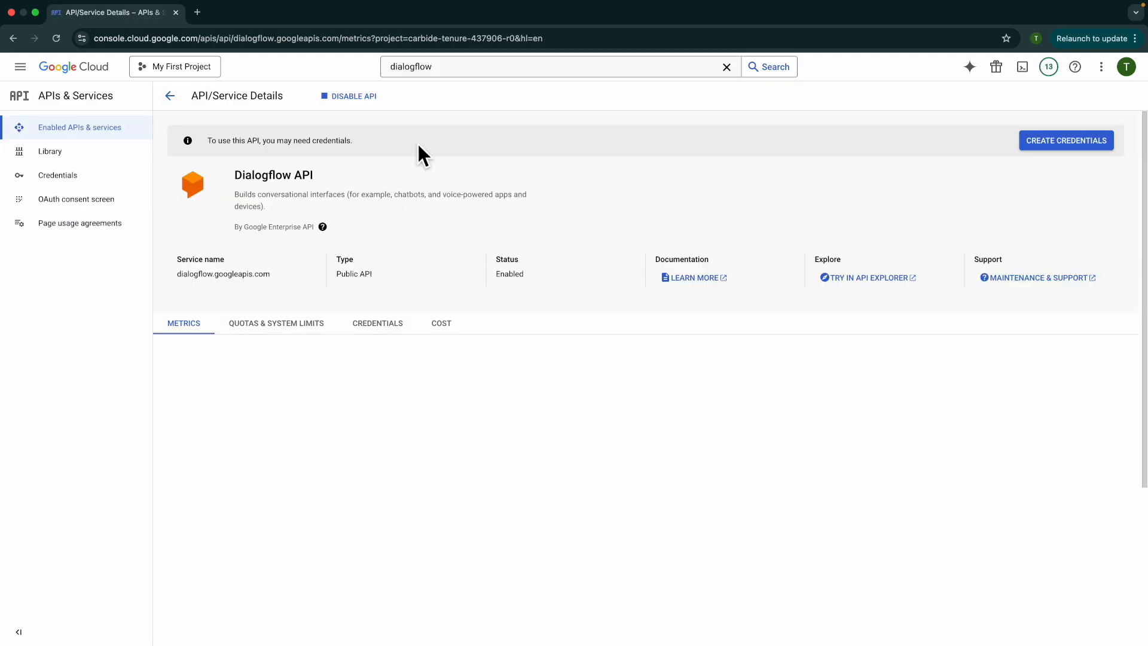
- Search the console for 'vertex AI search and conversation' and open Agent Builder
{"action": "left_click", "coordinate": [557, 66]}
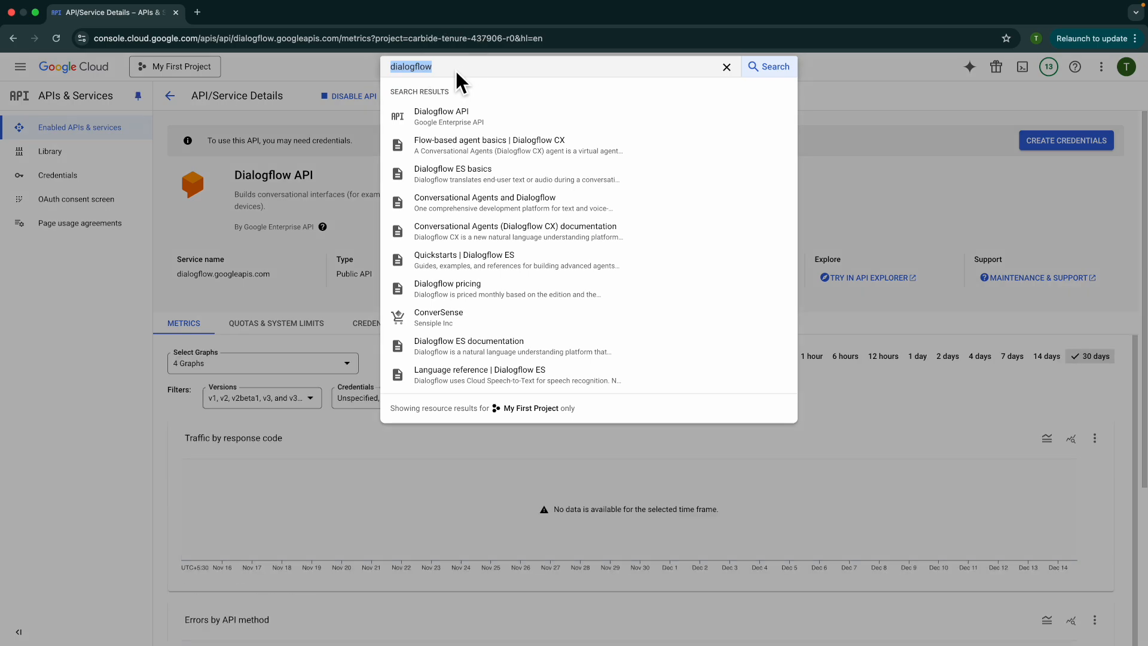
{"action": "type", "text": "vertex AI search and conversation"}
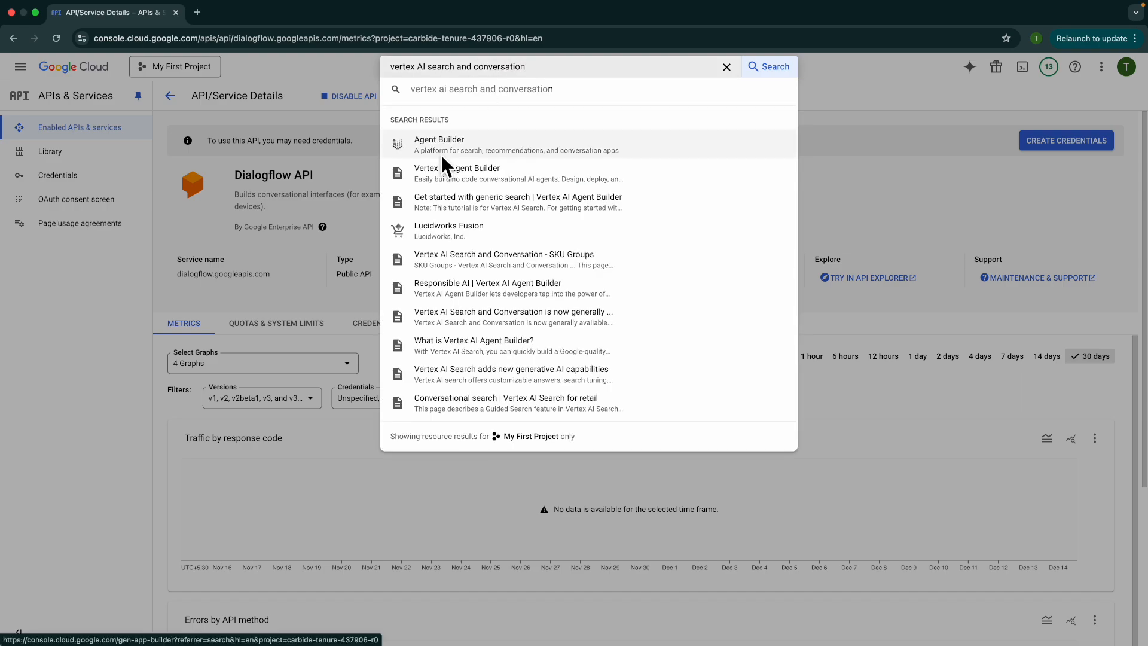
{"action": "left_click", "coordinate": [438, 145]}
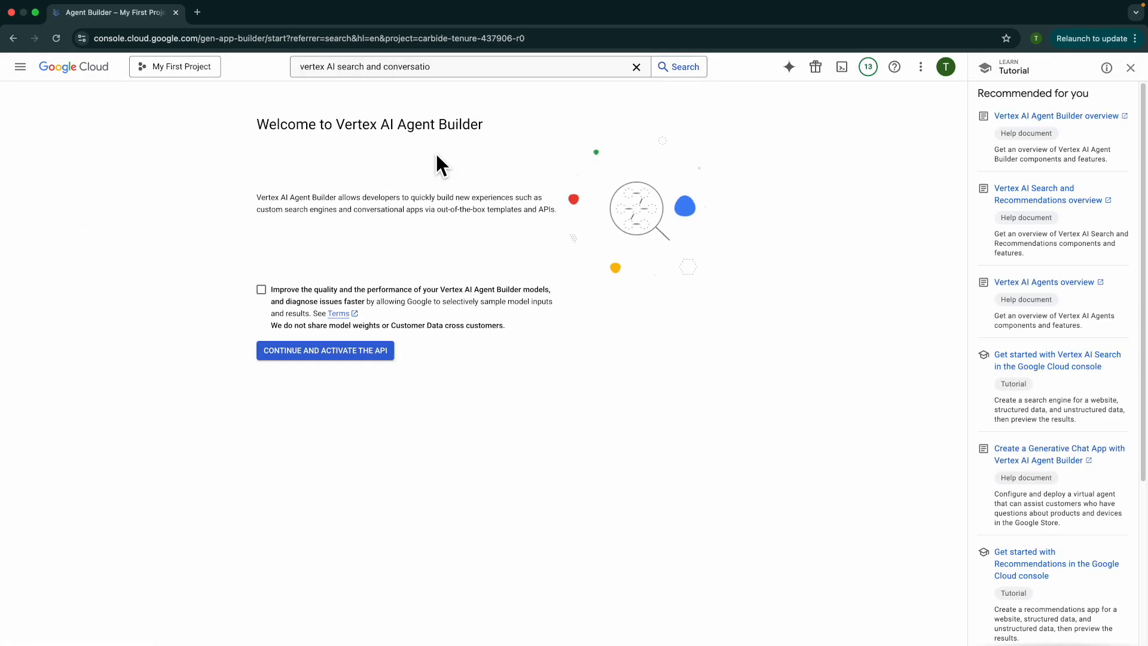
- Activate the Agent Builder API and continue to the Create App page
{"action": "left_click", "coordinate": [324, 350]}
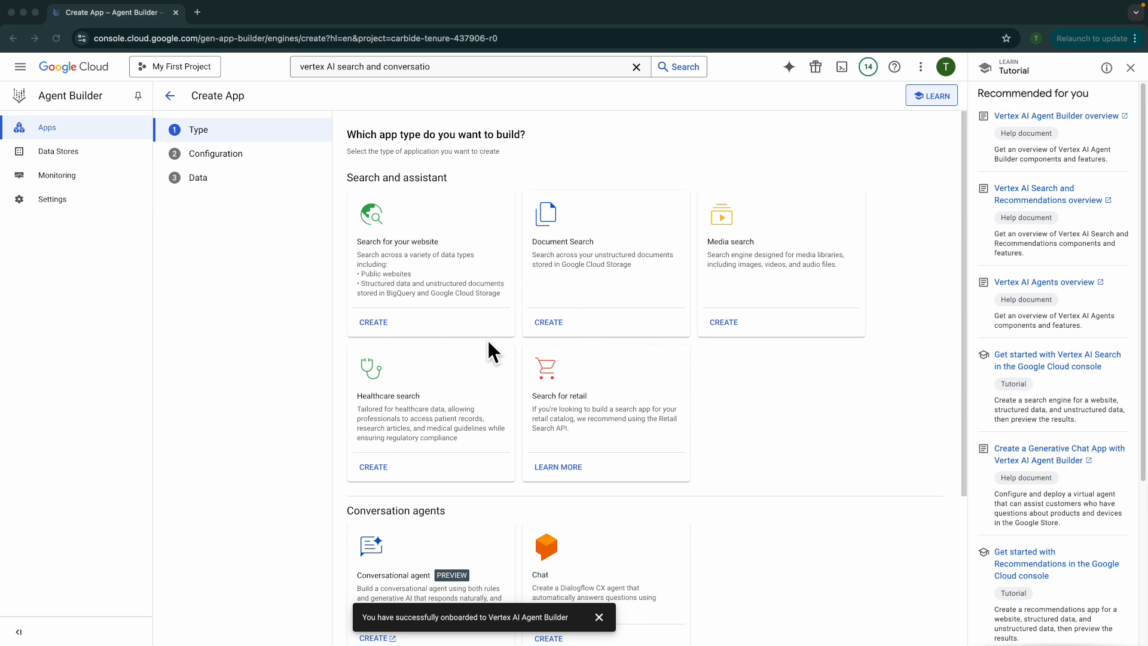
{"action": "mouse_move", "coordinate": [467, 351]}
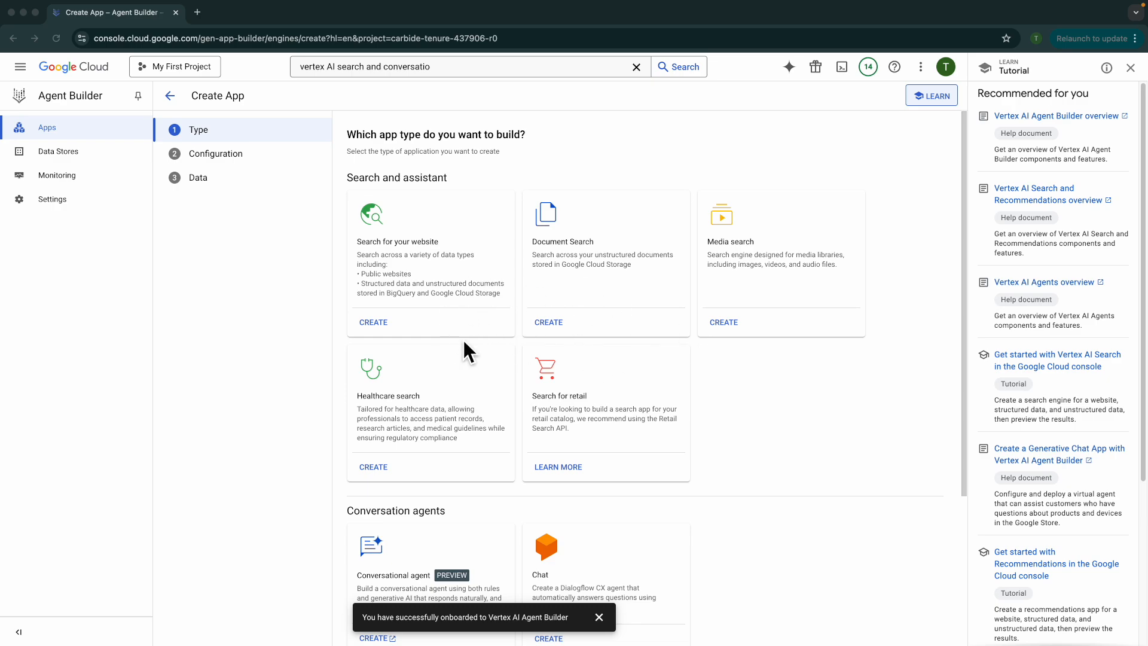
{"action": "mouse_move", "coordinate": [414, 274]}
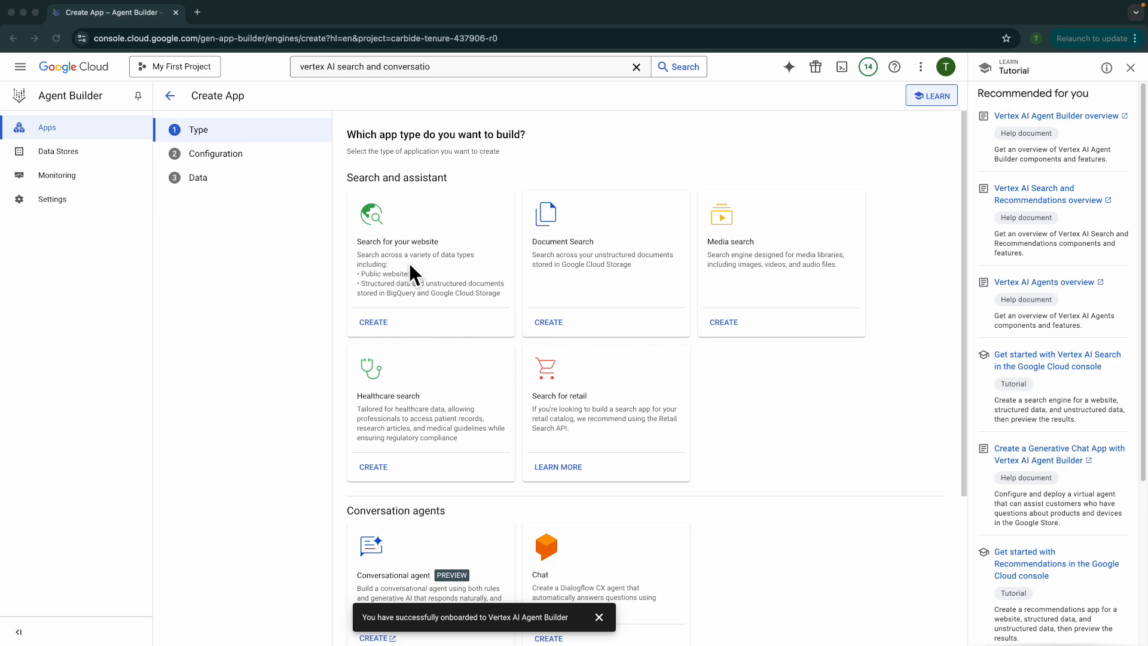
{"action": "mouse_move", "coordinate": [396, 315]}
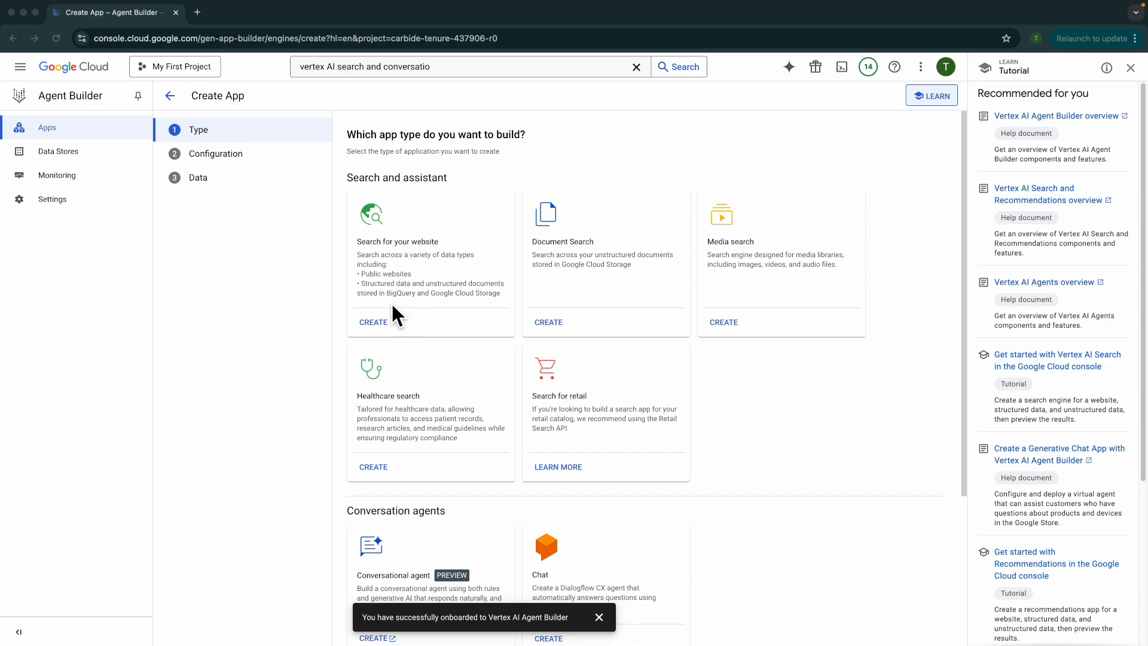
{"action": "mouse_move", "coordinate": [231, 110]}
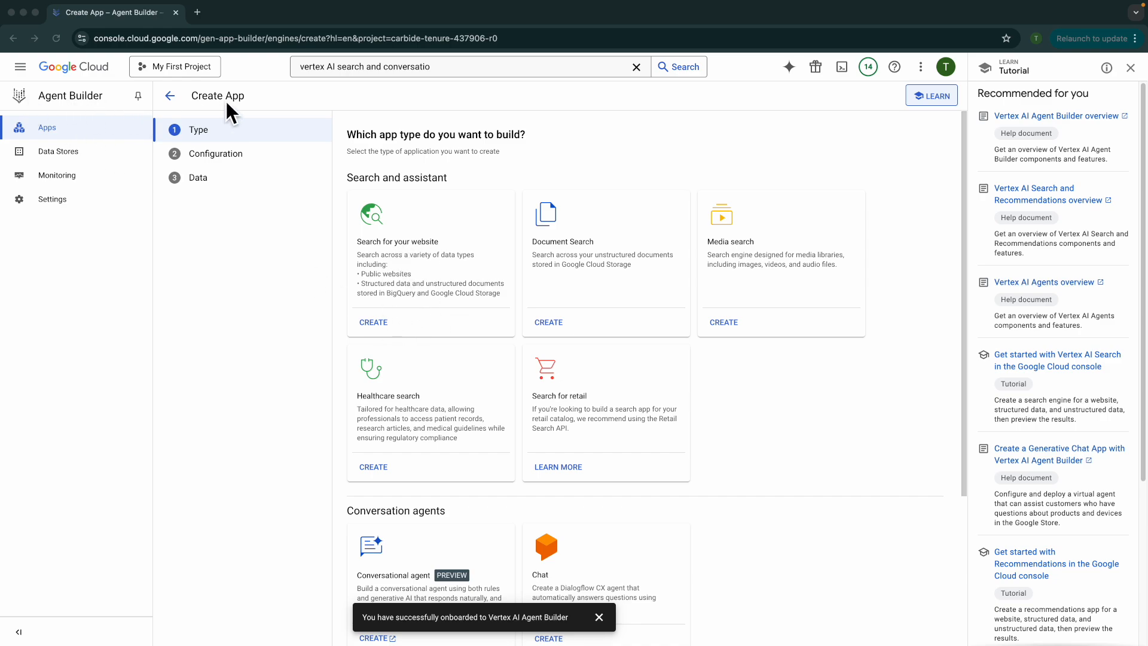
{"action": "mouse_move", "coordinate": [179, 110]}
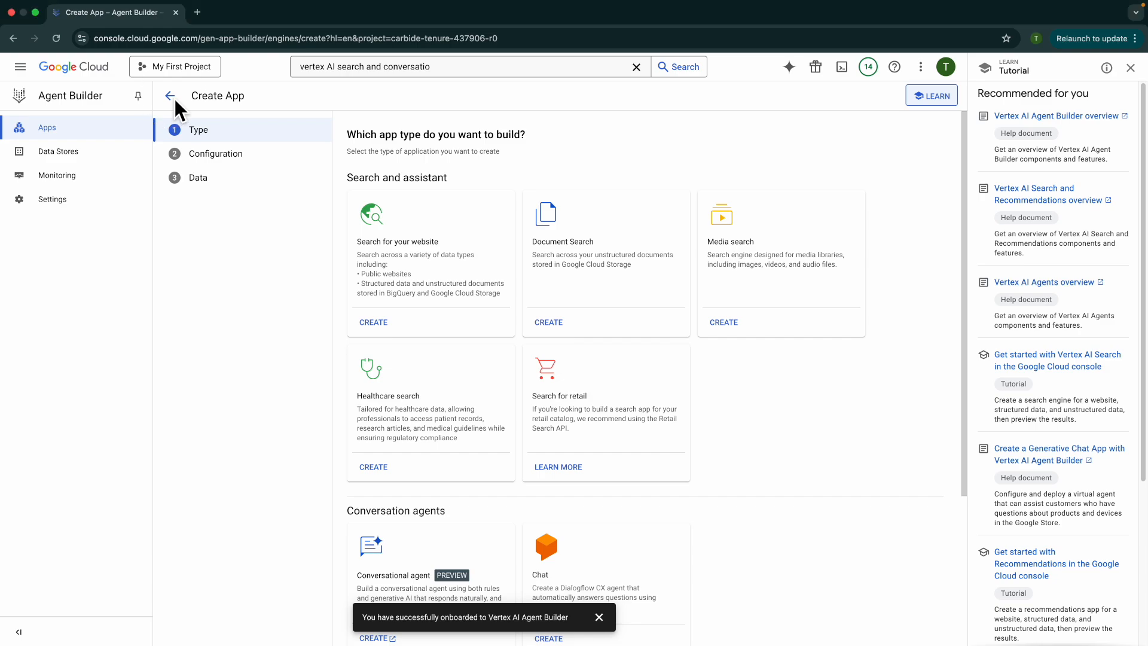
- Start a new app in Agent Builder and choose the Chat agent type
{"action": "left_click", "coordinate": [170, 96]}
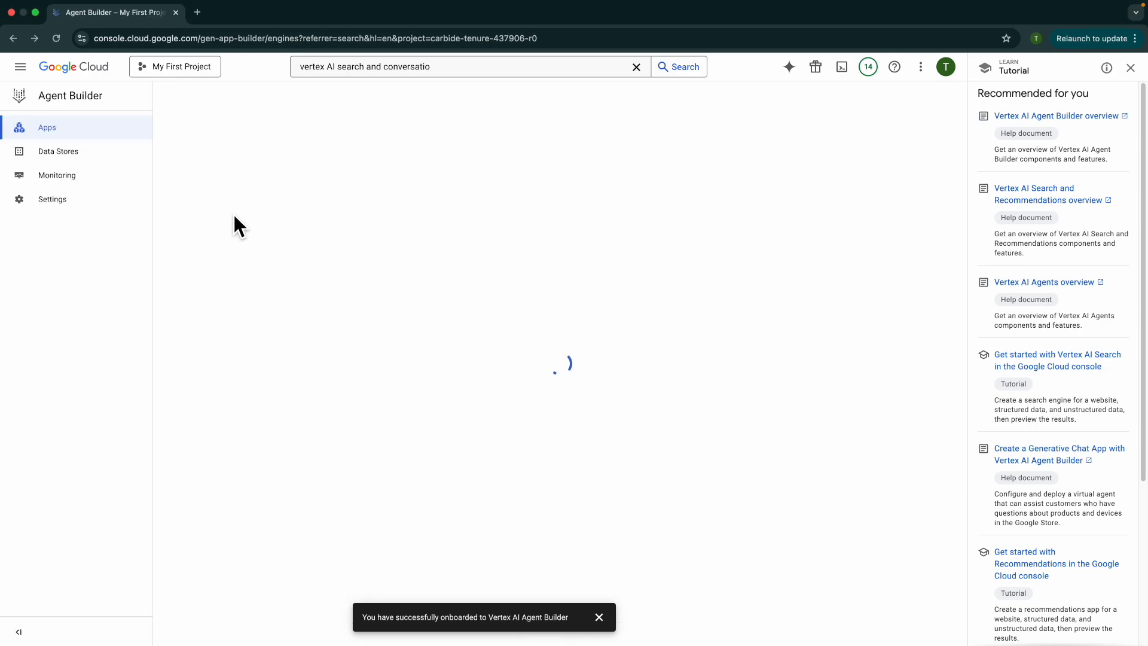
{"action": "mouse_move", "coordinate": [232, 336]}
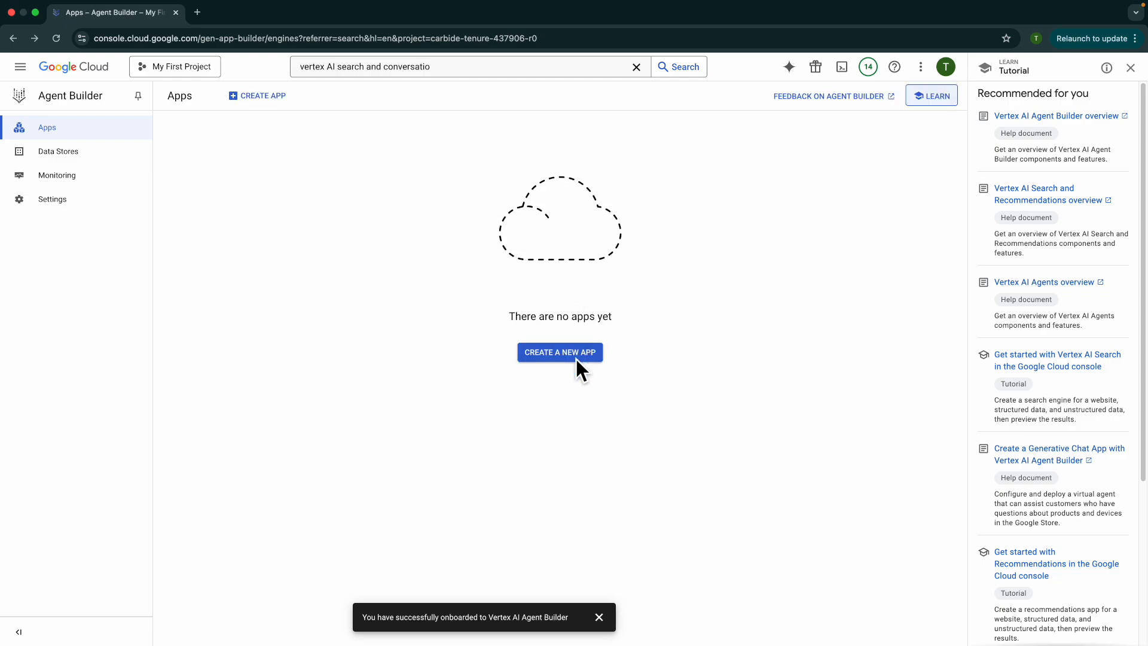
{"action": "left_click", "coordinate": [560, 352]}
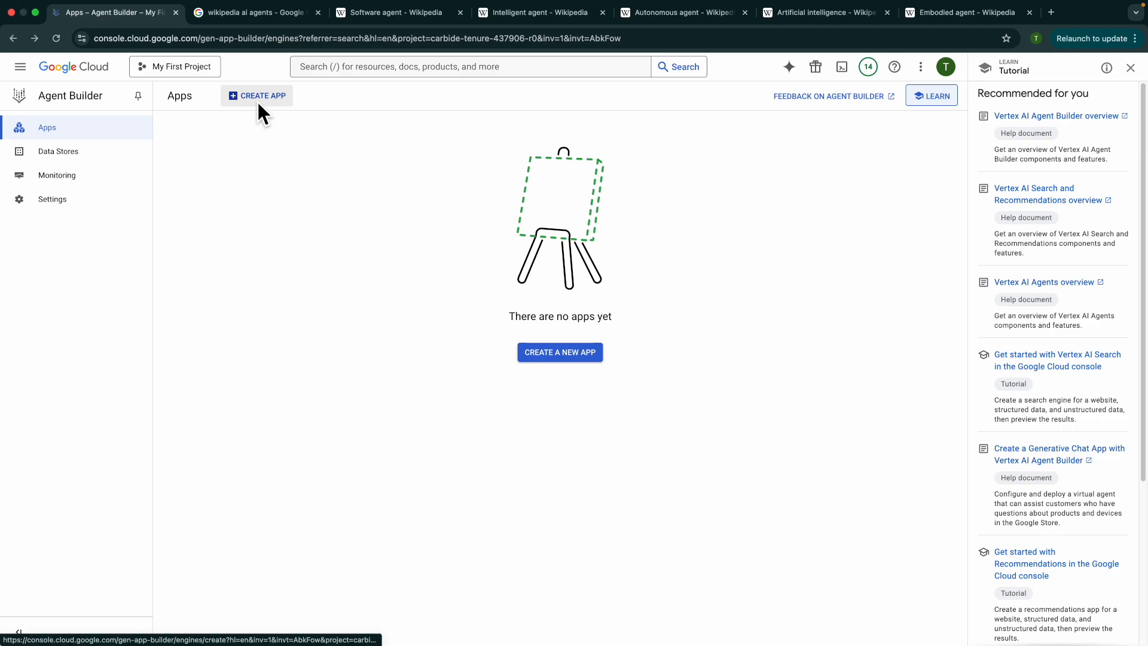
{"action": "mouse_move", "coordinate": [182, 73]}
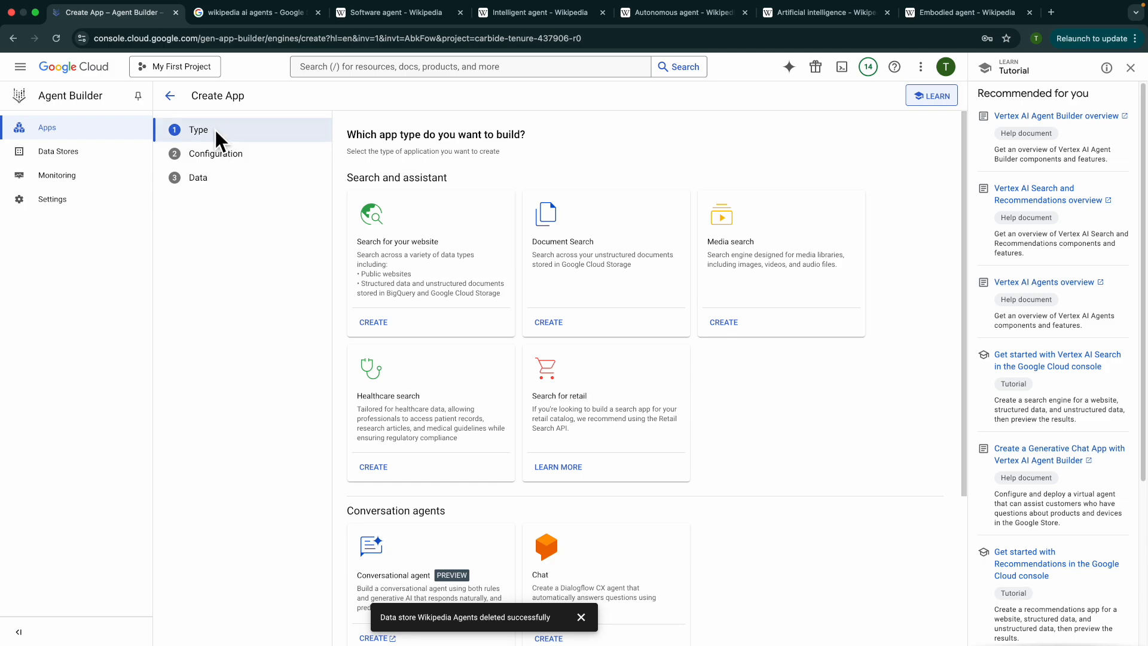
{"action": "mouse_move", "coordinate": [590, 330]}
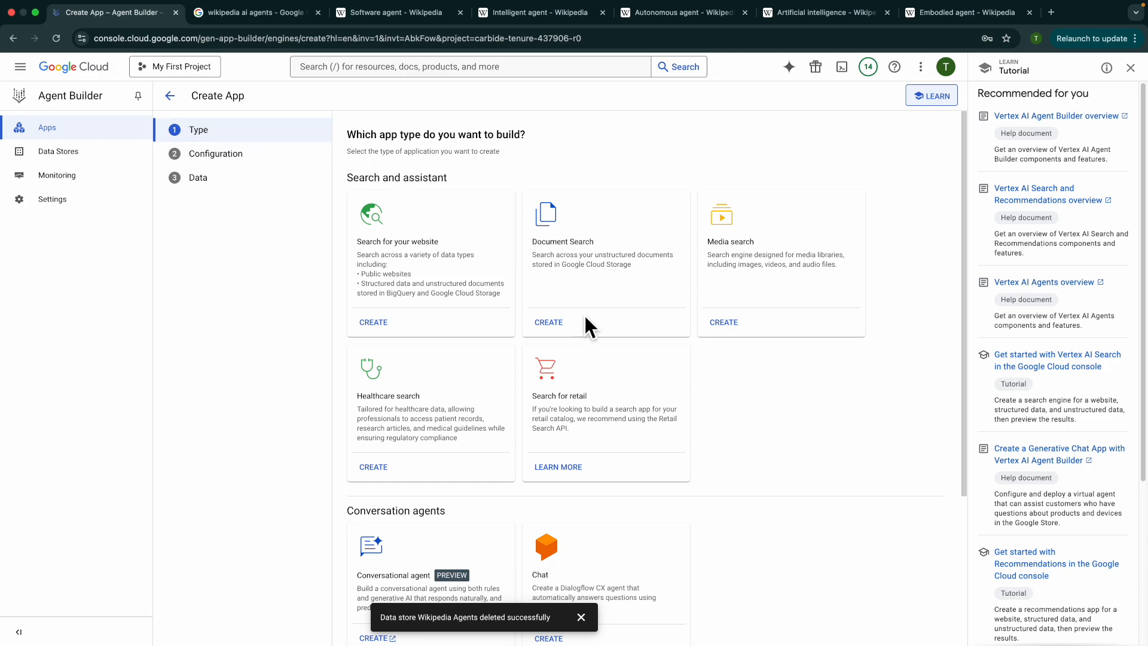
{"action": "scroll", "scroll_direction": "down", "scroll_amount": 3}
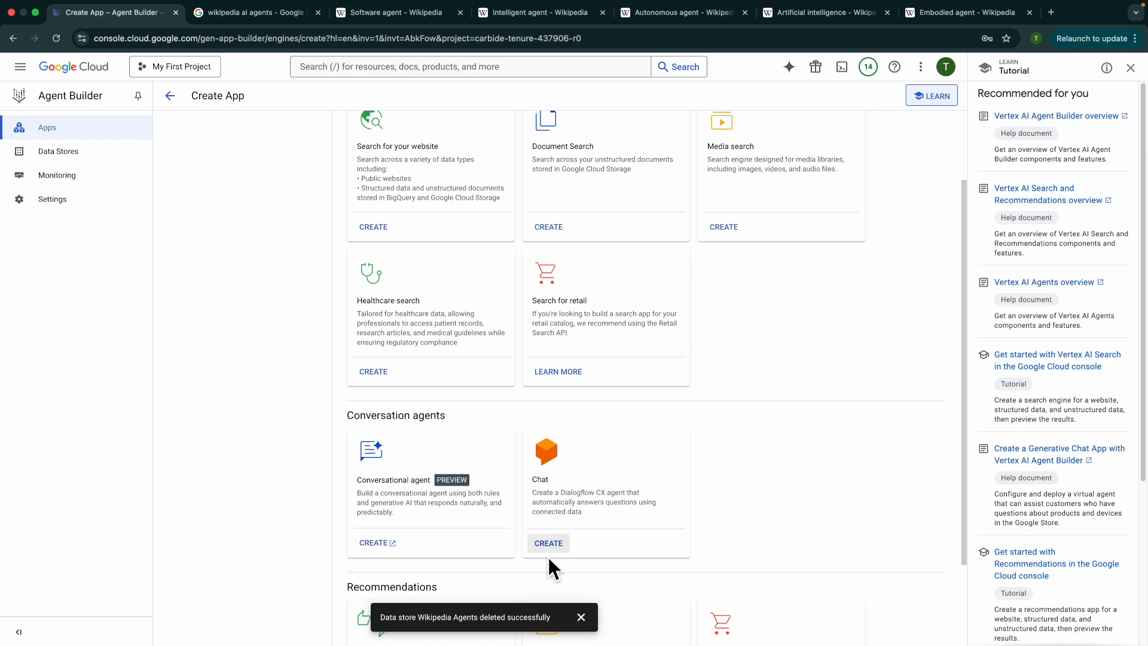
{"action": "mouse_move", "coordinate": [564, 567]}
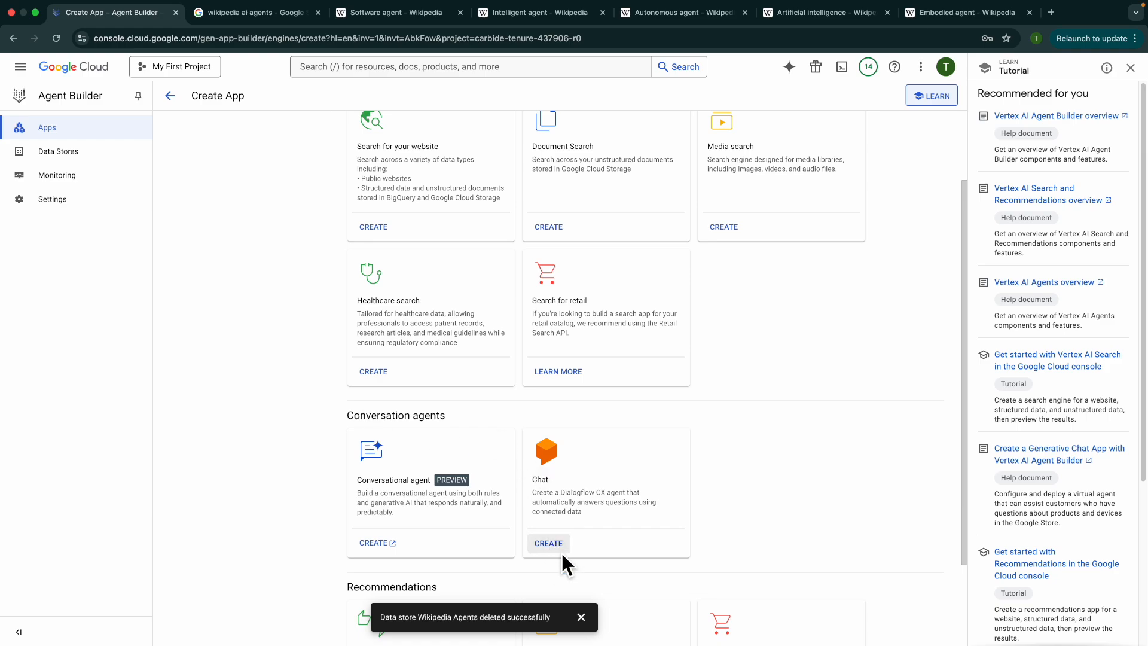
{"action": "left_click", "coordinate": [549, 544]}
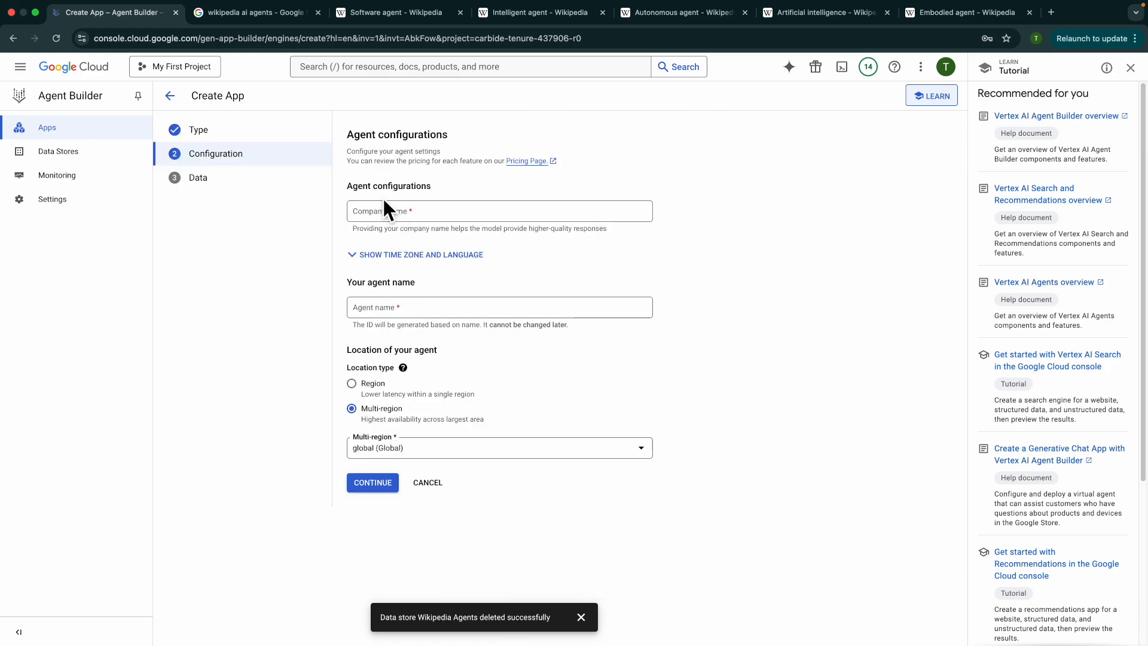
- Set company name 'Save A Life' and agent name 'Blood Donation Agent', then continue
{"action": "left_click", "coordinate": [499, 211]}
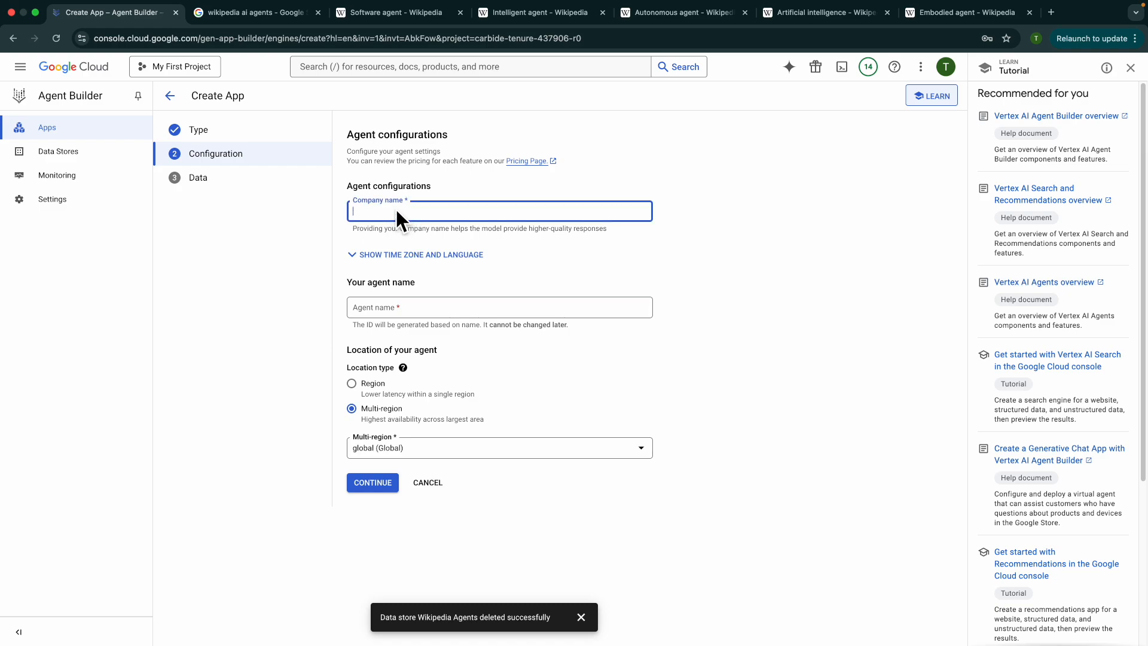
{"action": "type", "text": "Save A"}
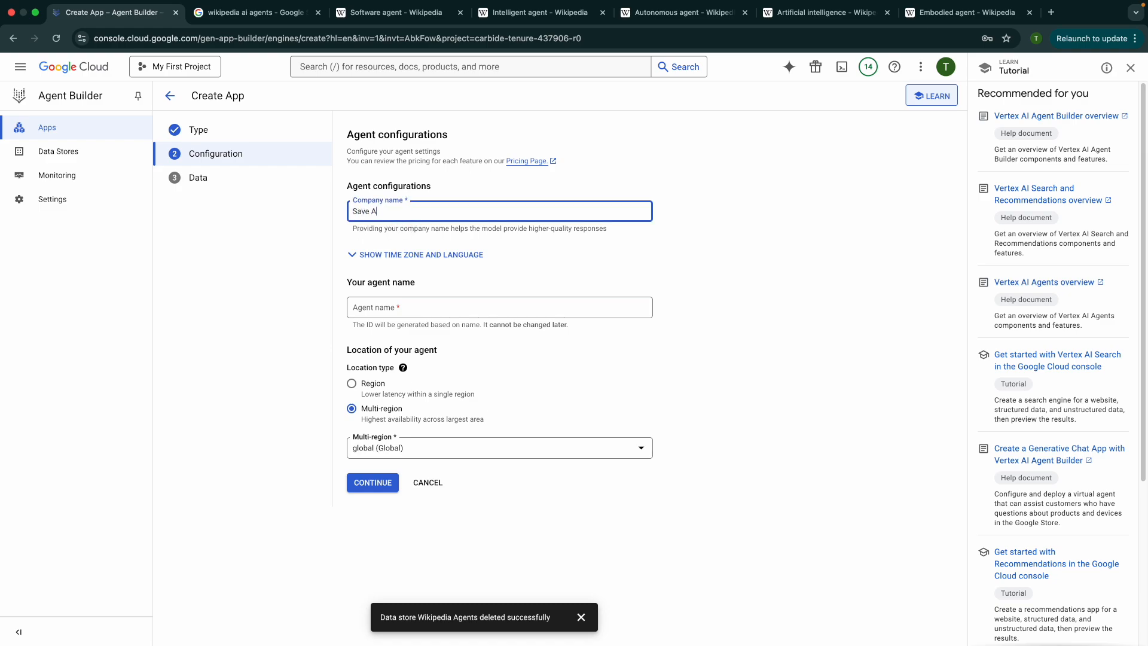
{"action": "type", "text": "Life"}
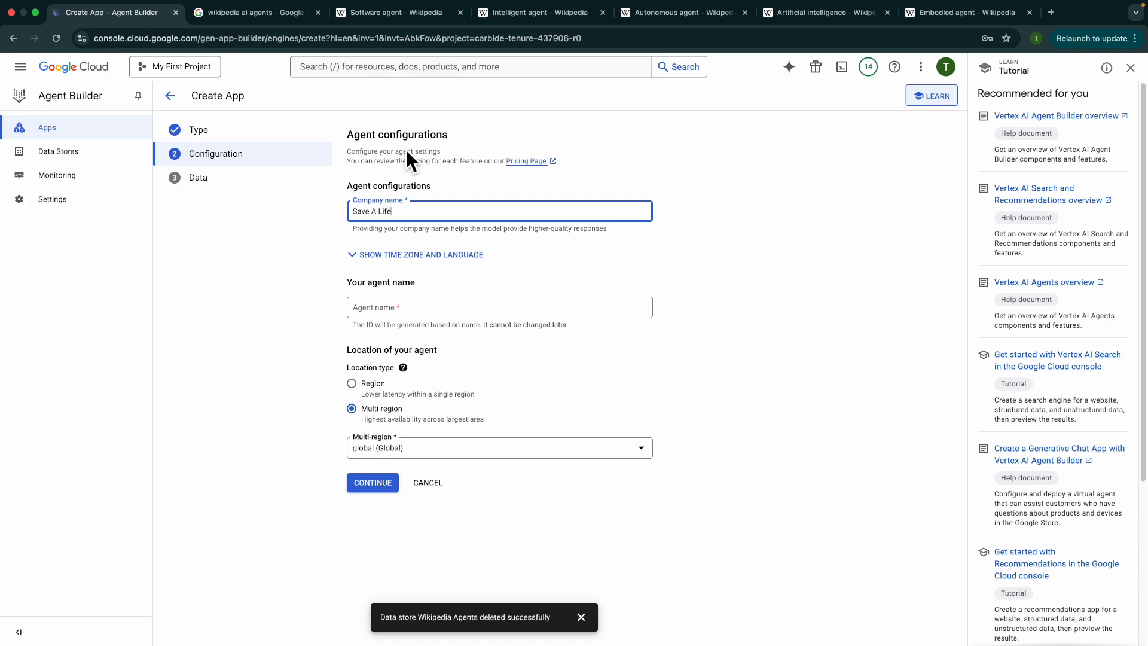
{"action": "mouse_move", "coordinate": [381, 235]}
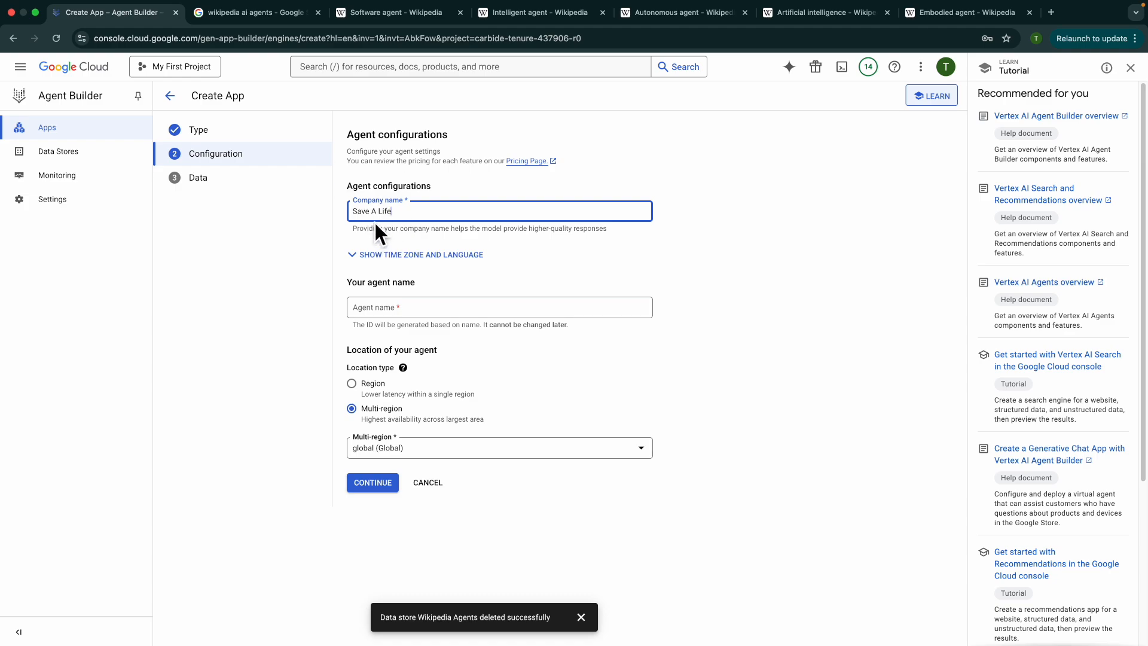
{"action": "mouse_move", "coordinate": [375, 238]}
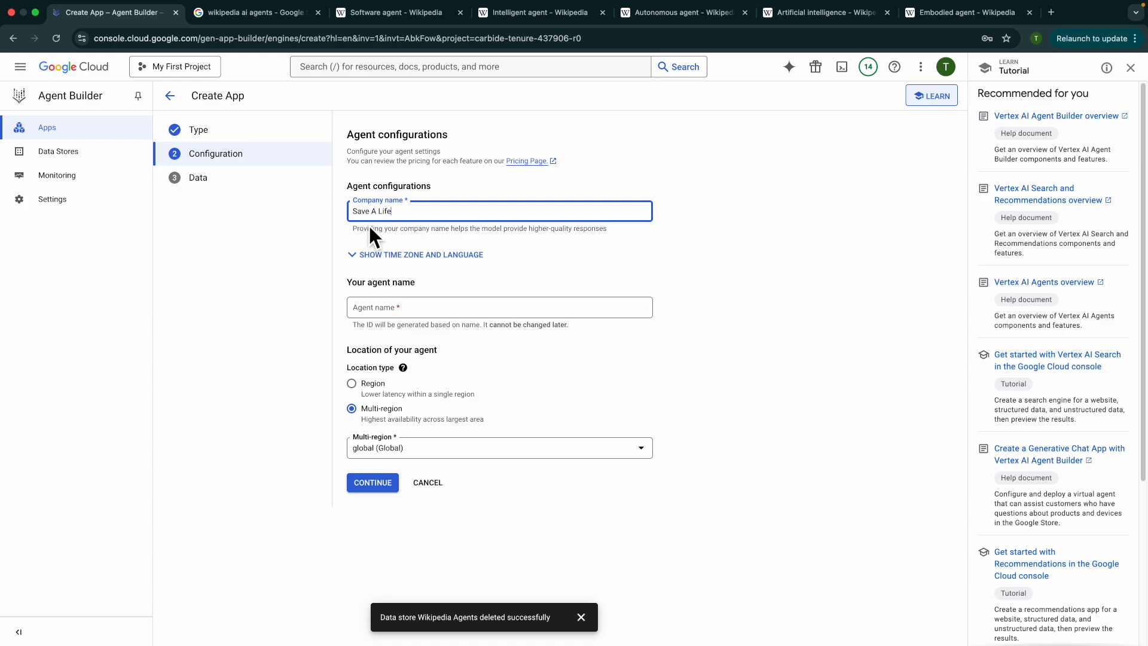
{"action": "mouse_move", "coordinate": [374, 316]}
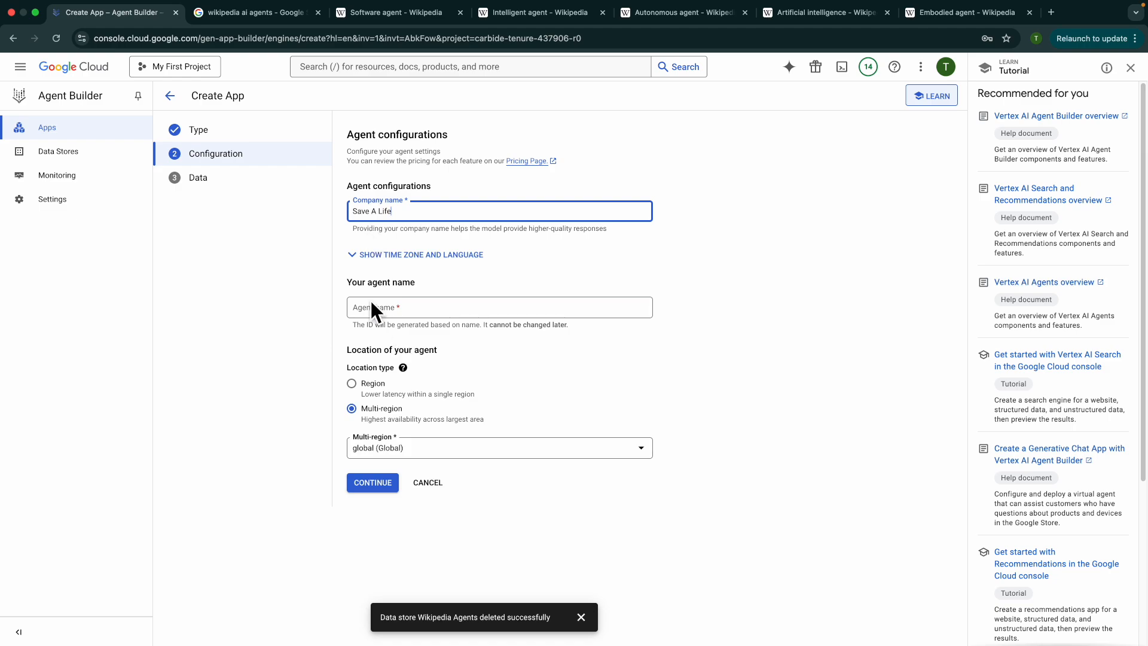
{"action": "left_click", "coordinate": [500, 306]}
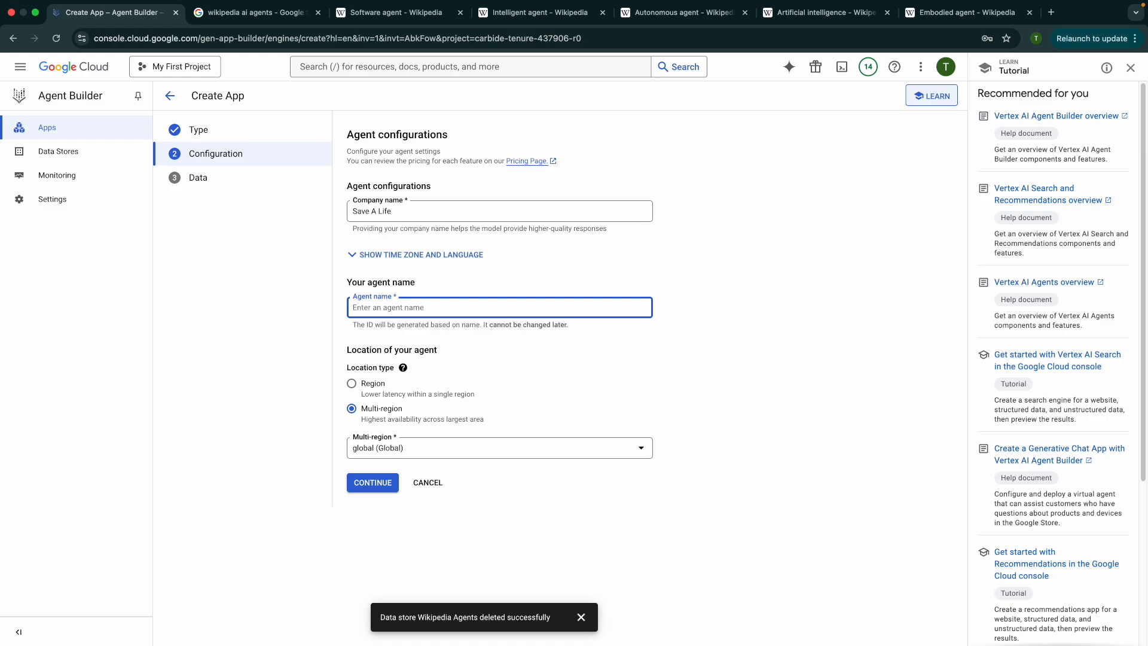
{"action": "type", "text": "Blood Donation Agent"}
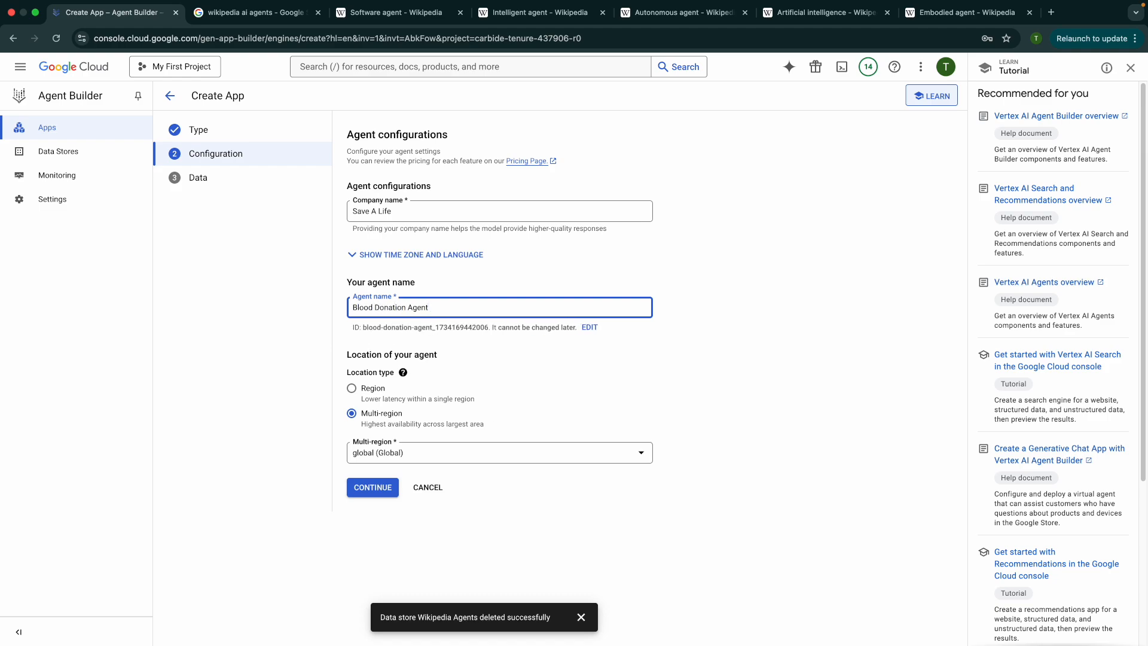
{"action": "left_click", "coordinate": [372, 486]}
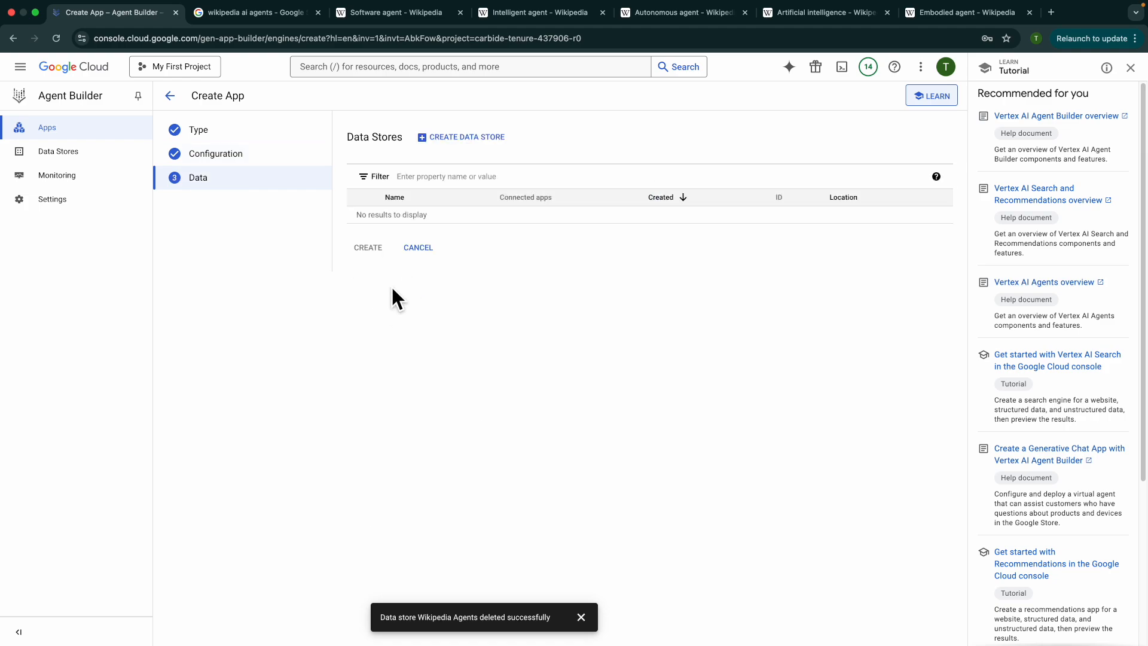
{"action": "mouse_move", "coordinate": [467, 137]}
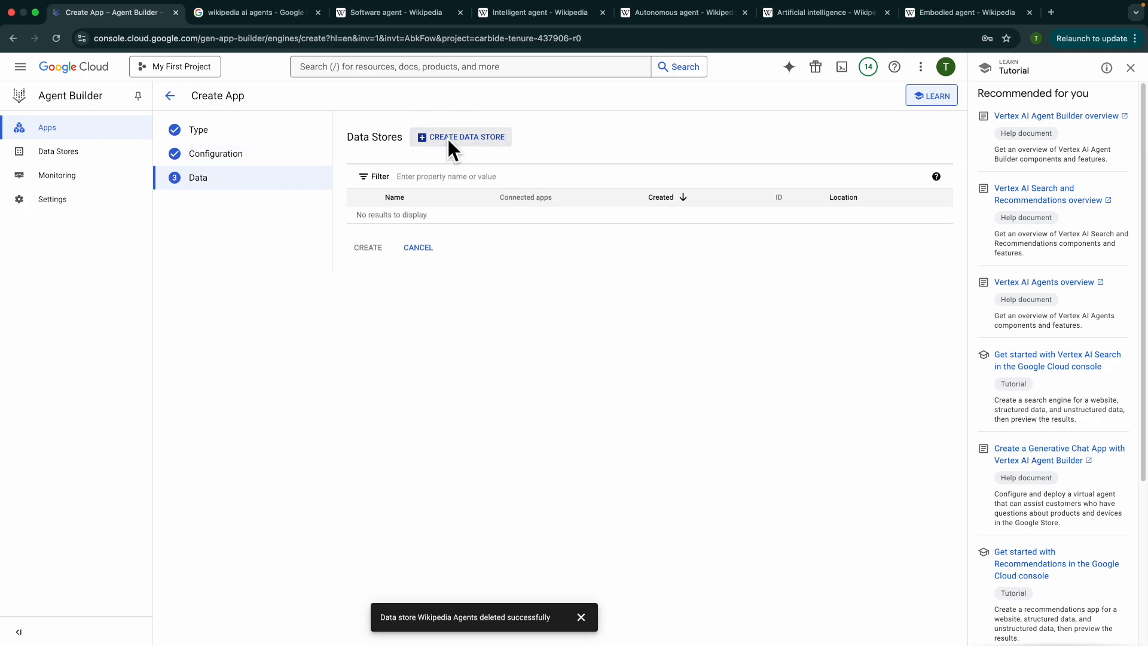
- Create a Cloud Storage data store importing folder cloud-samples-data/dialogflow-cx/arc-lifeblood
{"action": "left_click", "coordinate": [466, 137]}
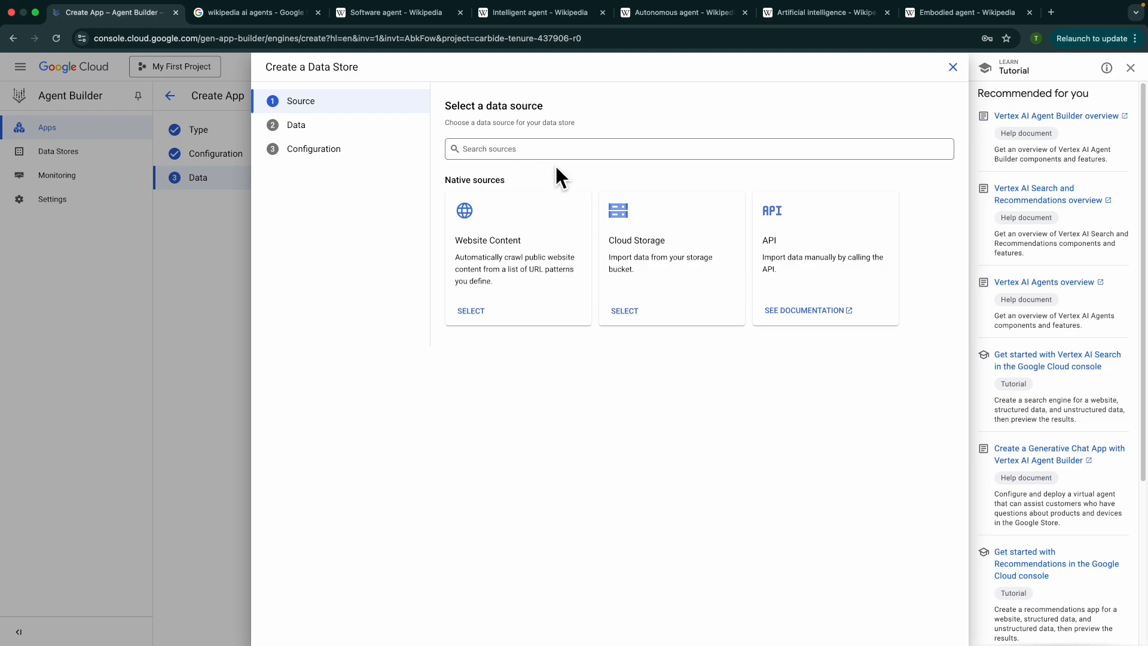
{"action": "mouse_move", "coordinate": [623, 310]}
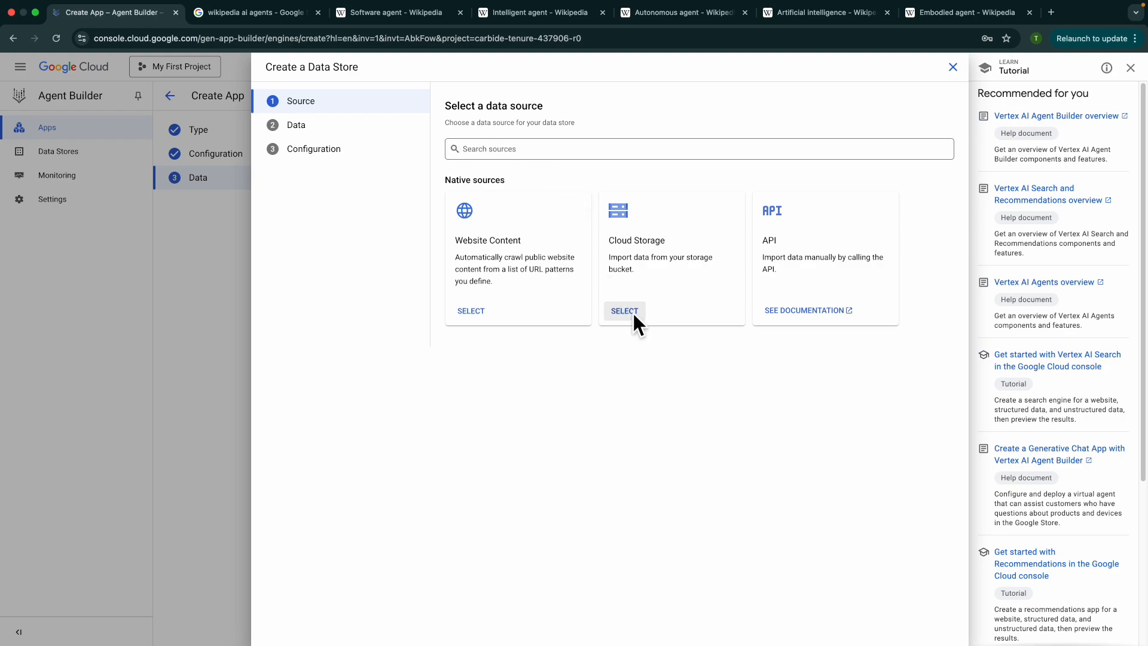
{"action": "left_click", "coordinate": [624, 311]}
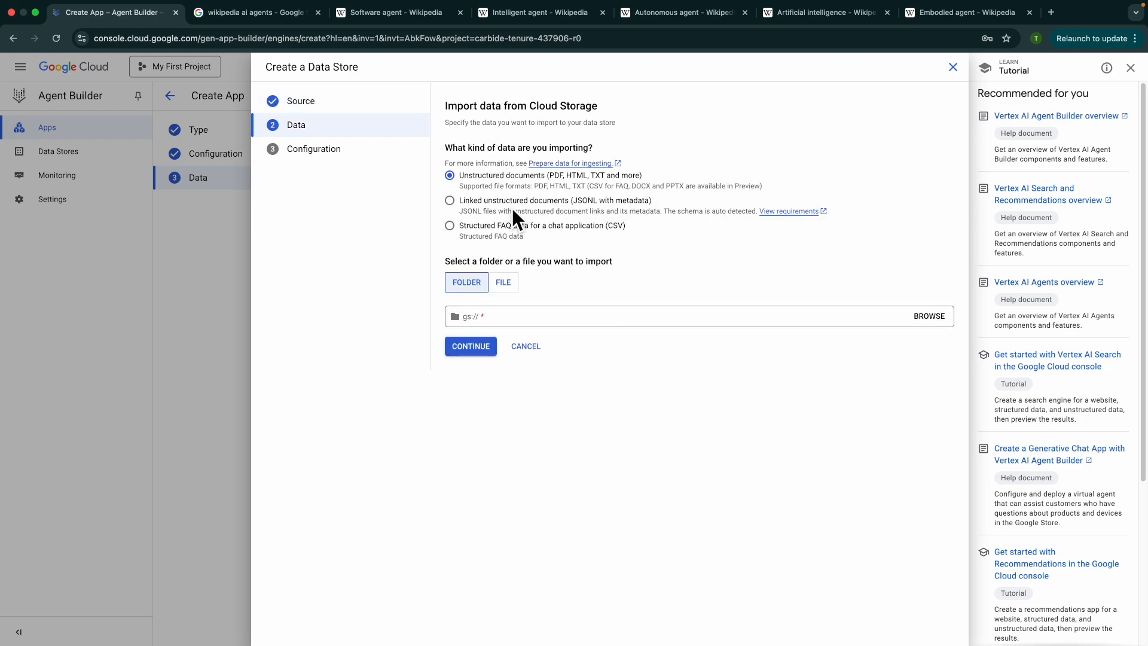
{"action": "mouse_move", "coordinate": [460, 190]}
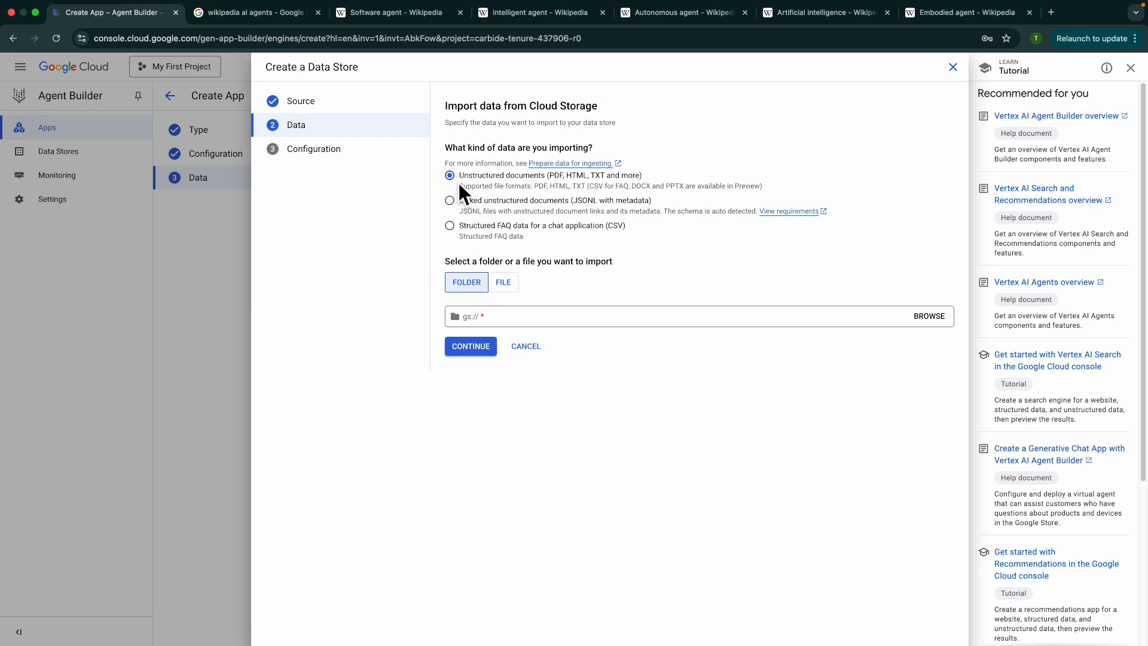
{"action": "mouse_move", "coordinate": [593, 192]}
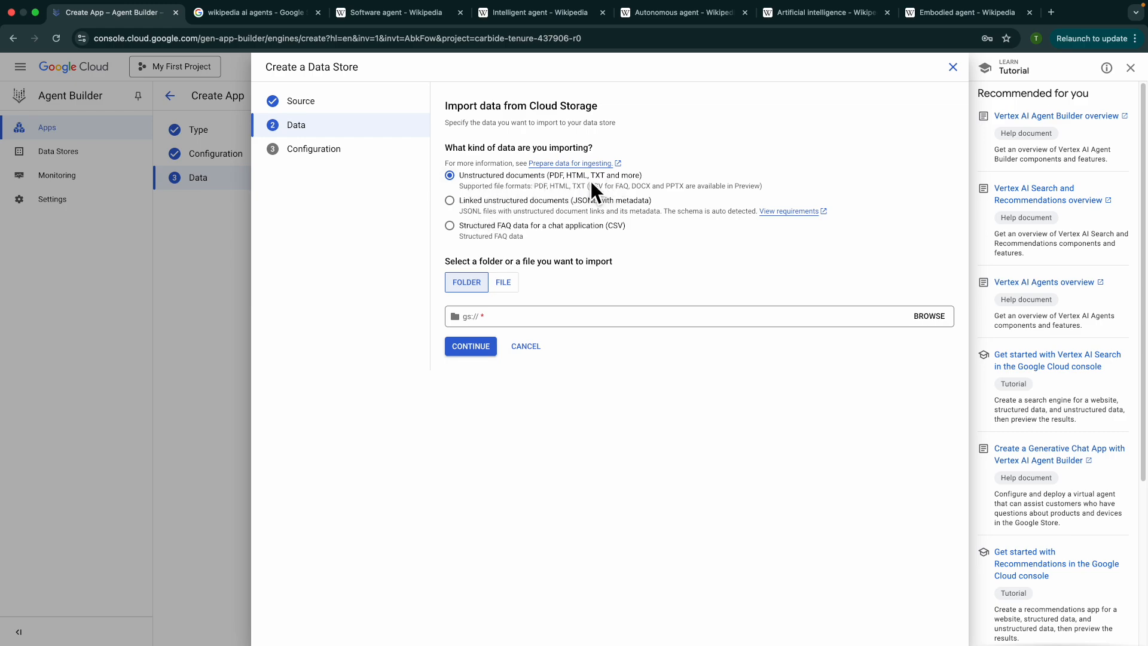
{"action": "mouse_move", "coordinate": [538, 180]}
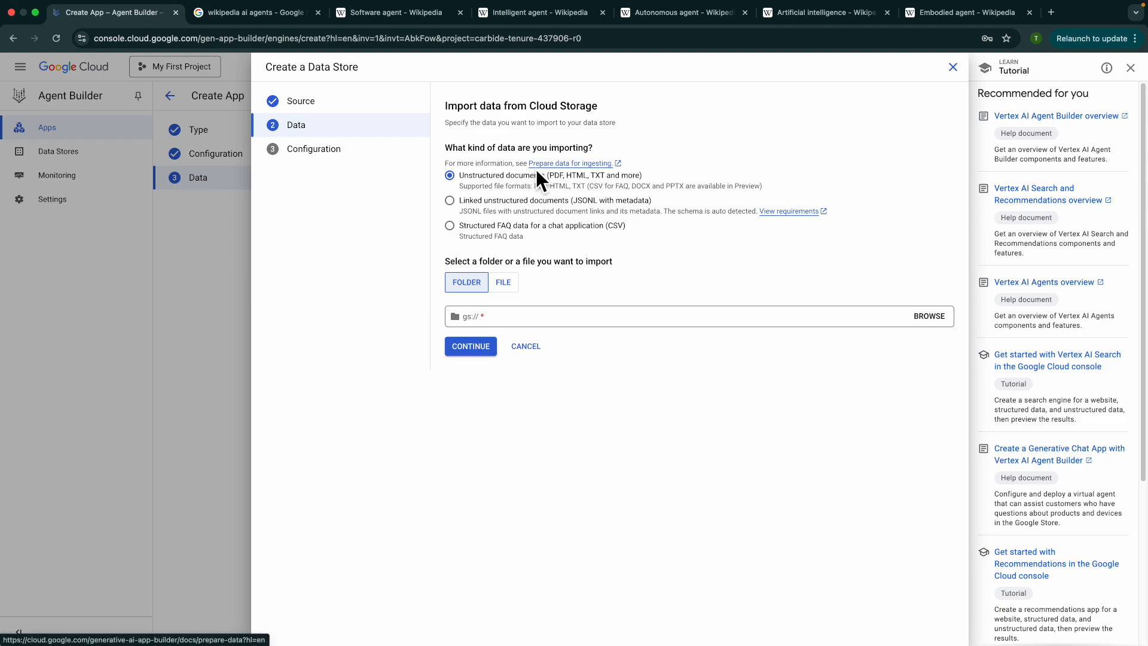
{"action": "mouse_move", "coordinate": [482, 199]}
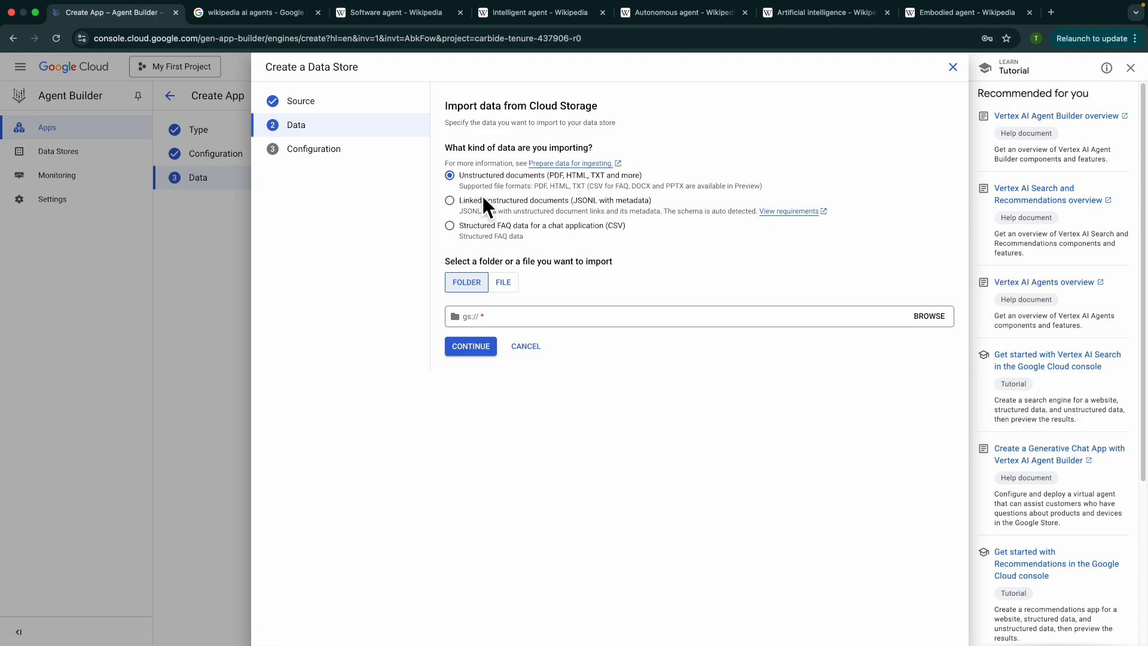
{"action": "left_click", "coordinate": [525, 345]}
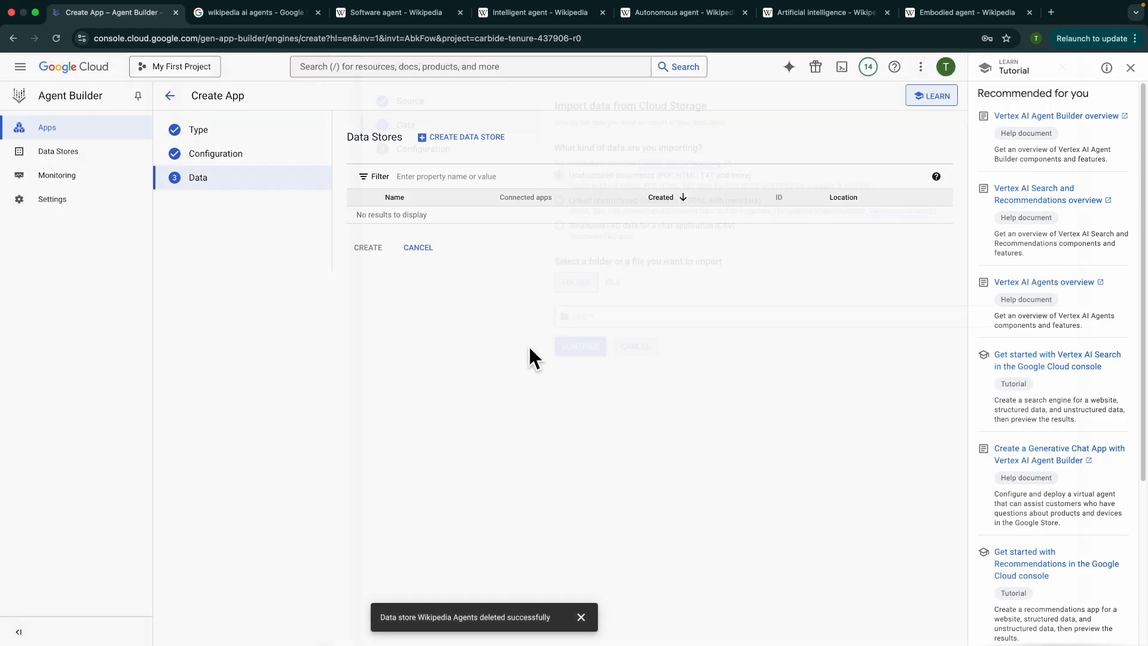
{"action": "left_click", "coordinate": [466, 137]}
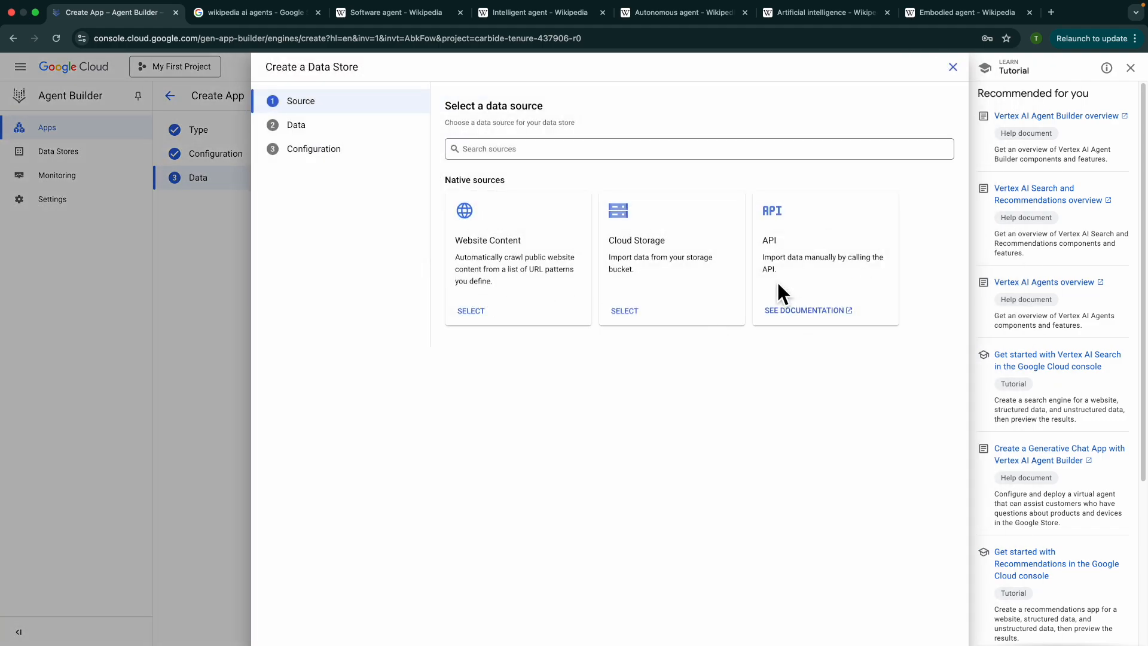
{"action": "mouse_move", "coordinate": [619, 288]}
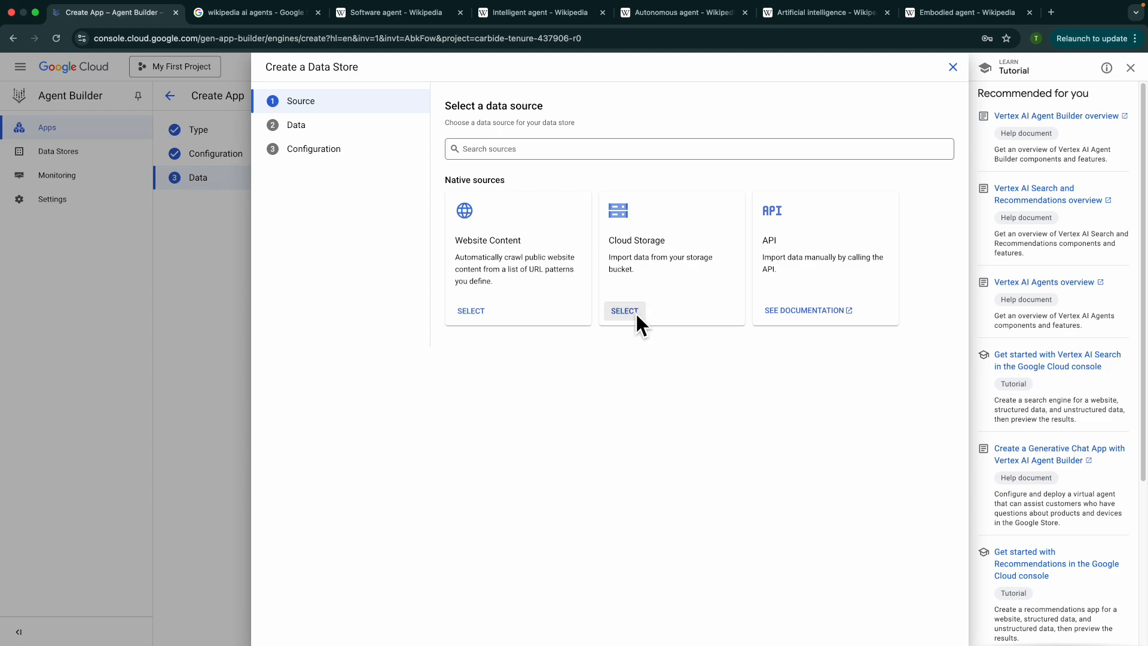
{"action": "left_click", "coordinate": [624, 310]}
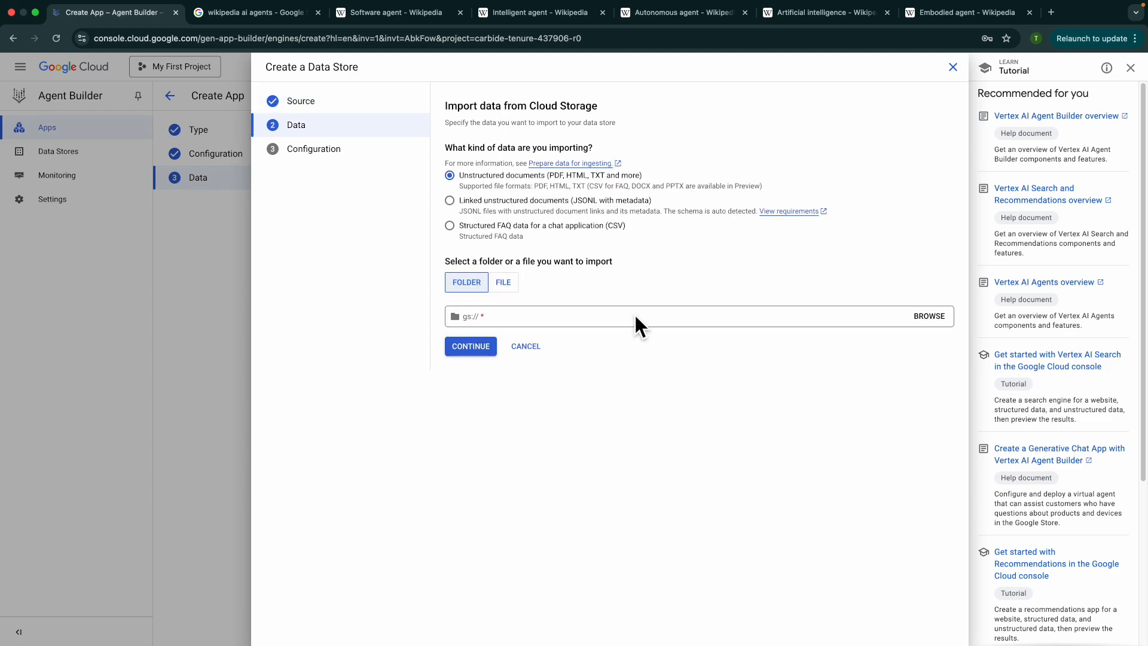
{"action": "type", "text": "cloud-samples-data/dialogflow-cx/arc-lifeblood"}
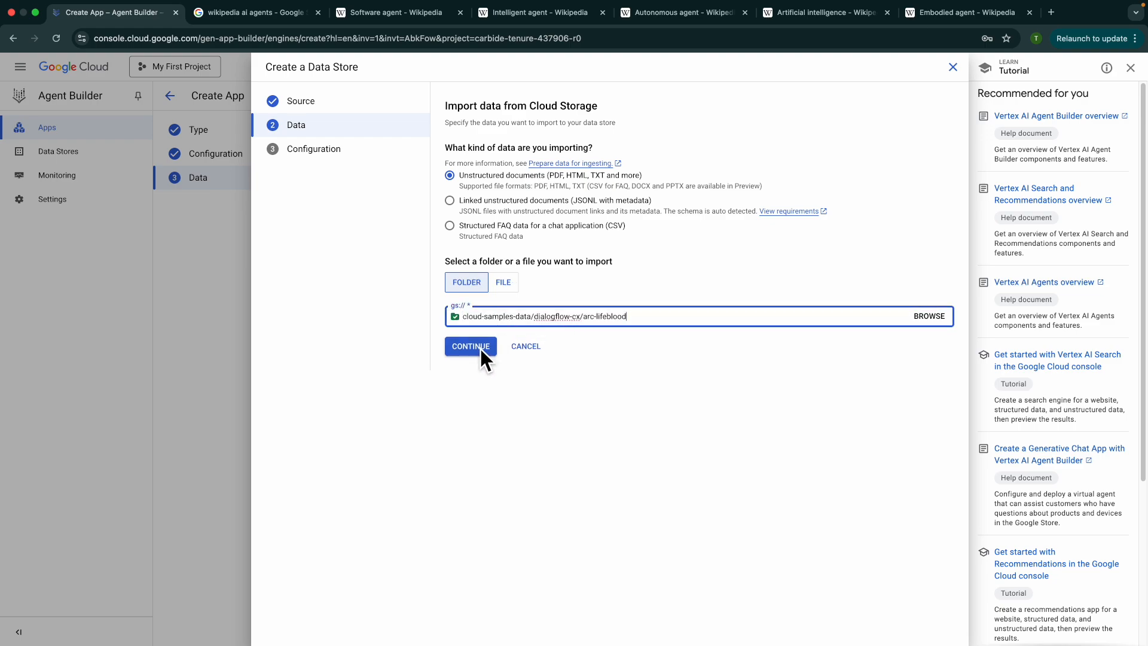
{"action": "left_click", "coordinate": [470, 345]}
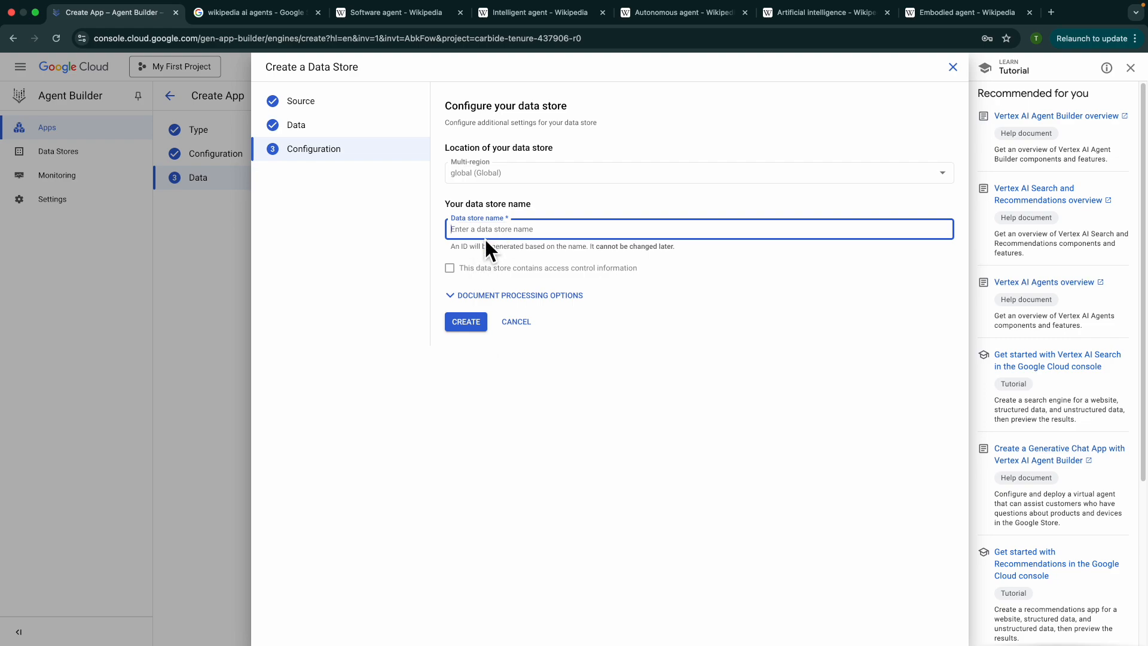
{"action": "mouse_move", "coordinate": [496, 240]}
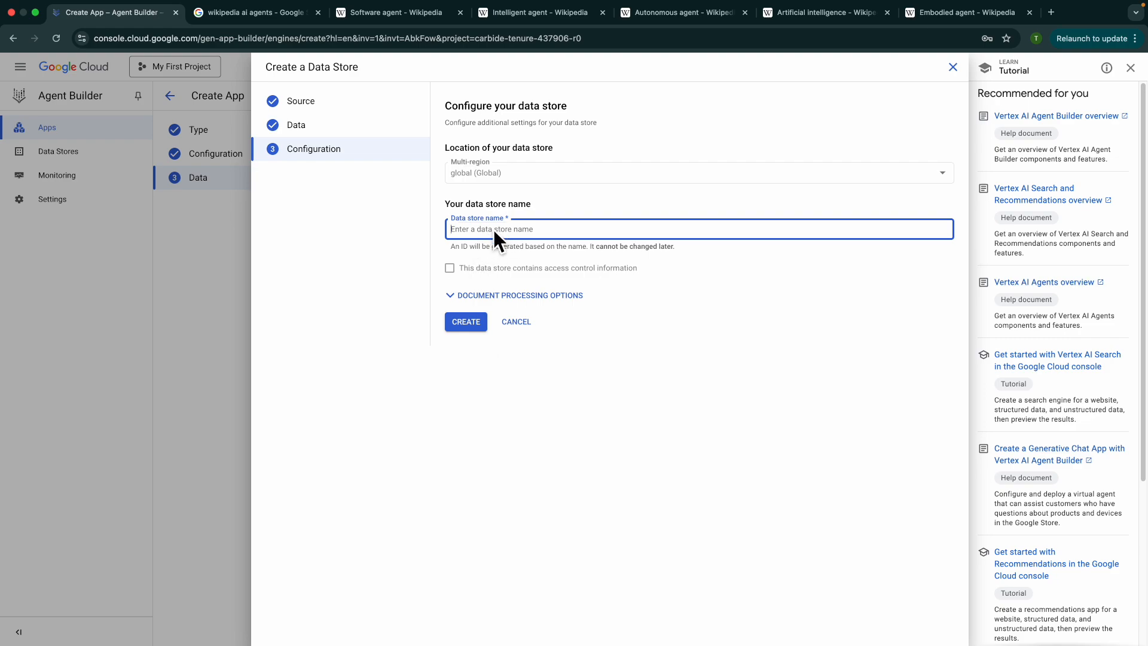
{"action": "mouse_move", "coordinate": [485, 245]}
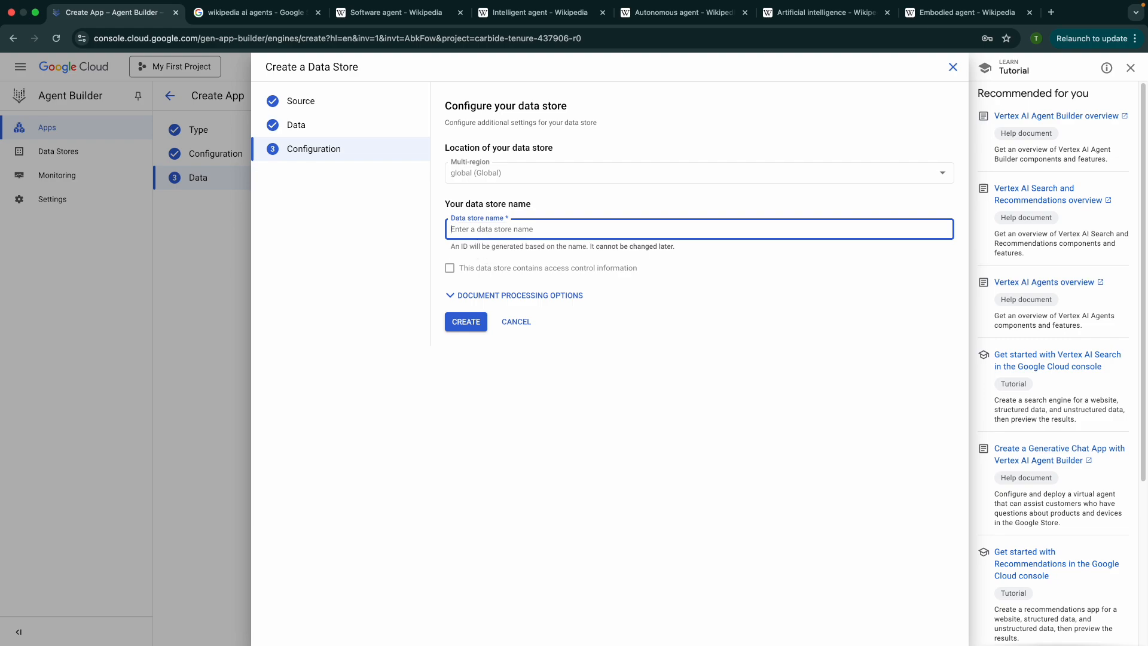
{"action": "mouse_move", "coordinate": [495, 245]}
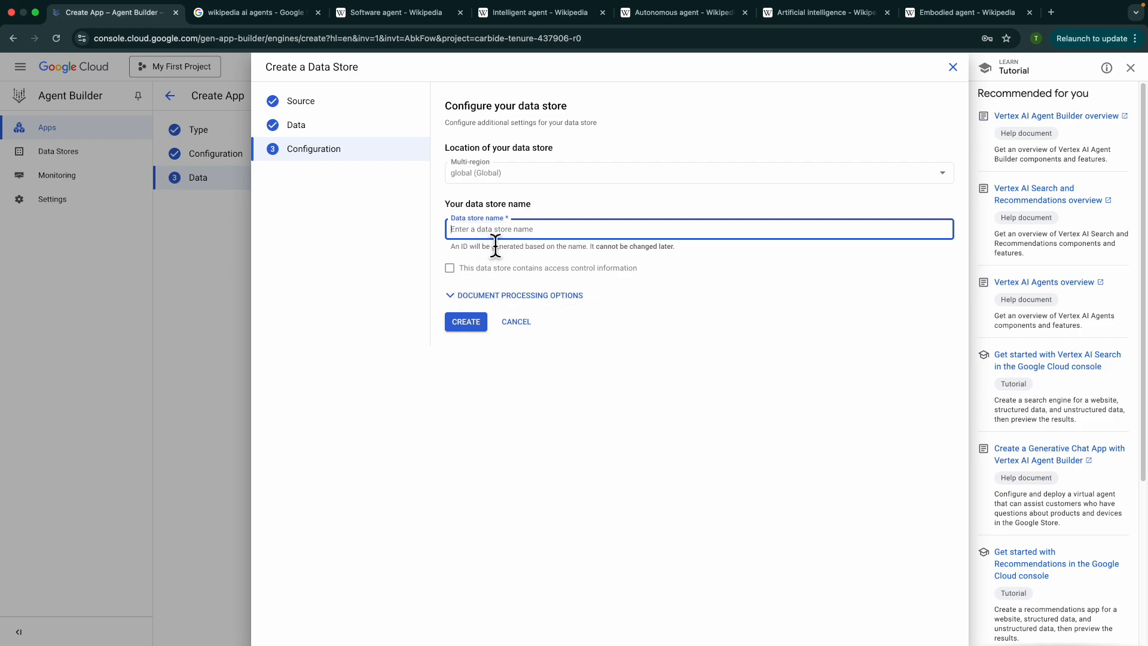
- Create data store 'Australian Red Cross Lifeblood Unstructured' and the app, then open the agent in Dialogflow CX
{"action": "type", "text": "Australian Red Cross Lifeblood Unstructured"}
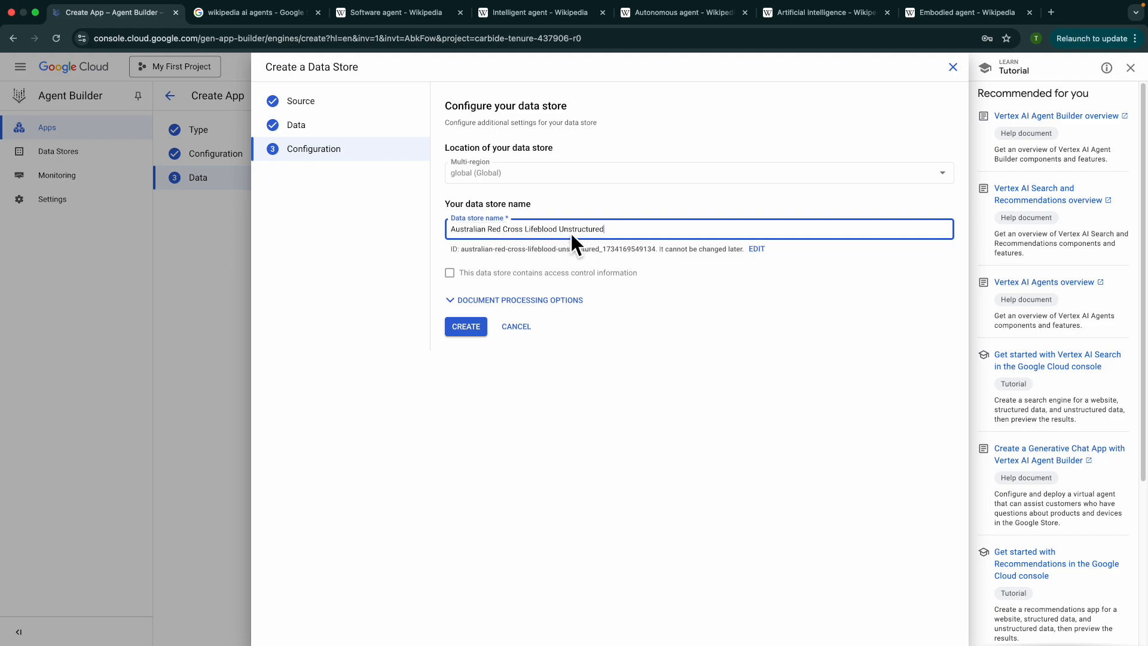
{"action": "left_click", "coordinate": [466, 326]}
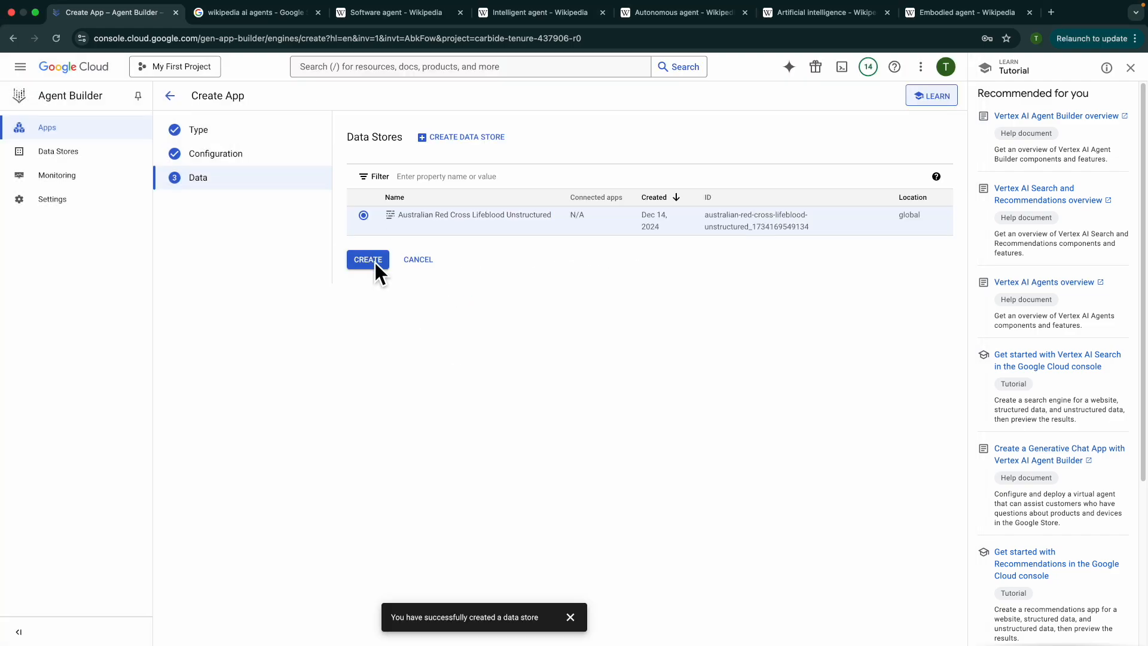
{"action": "left_click", "coordinate": [367, 259]}
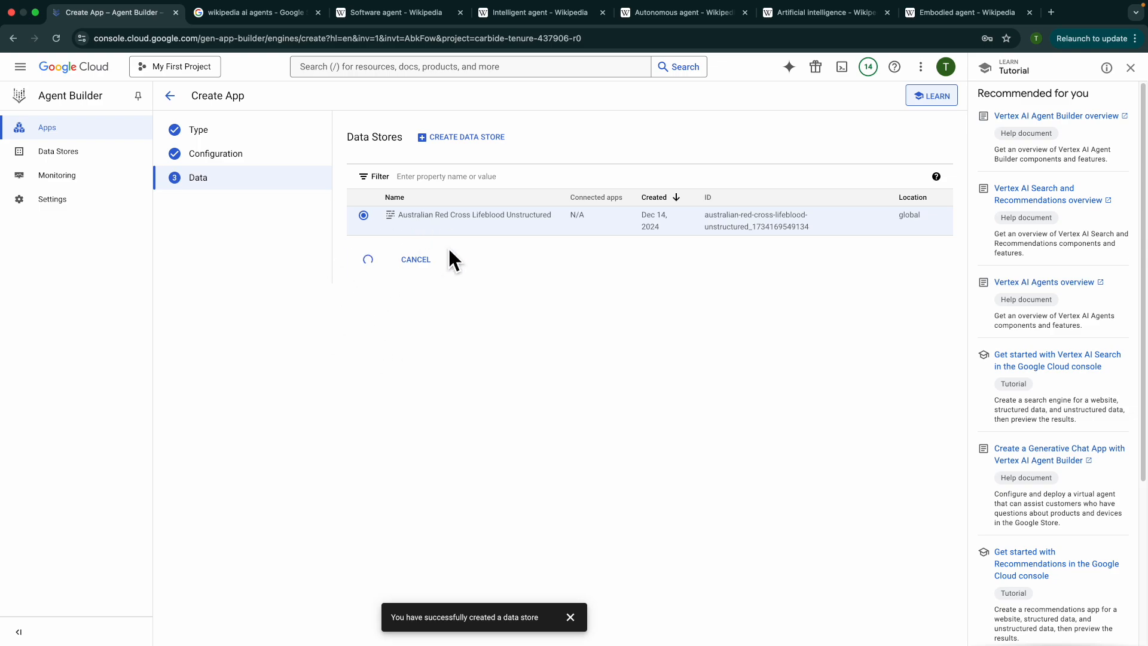
{"action": "mouse_move", "coordinate": [452, 238]}
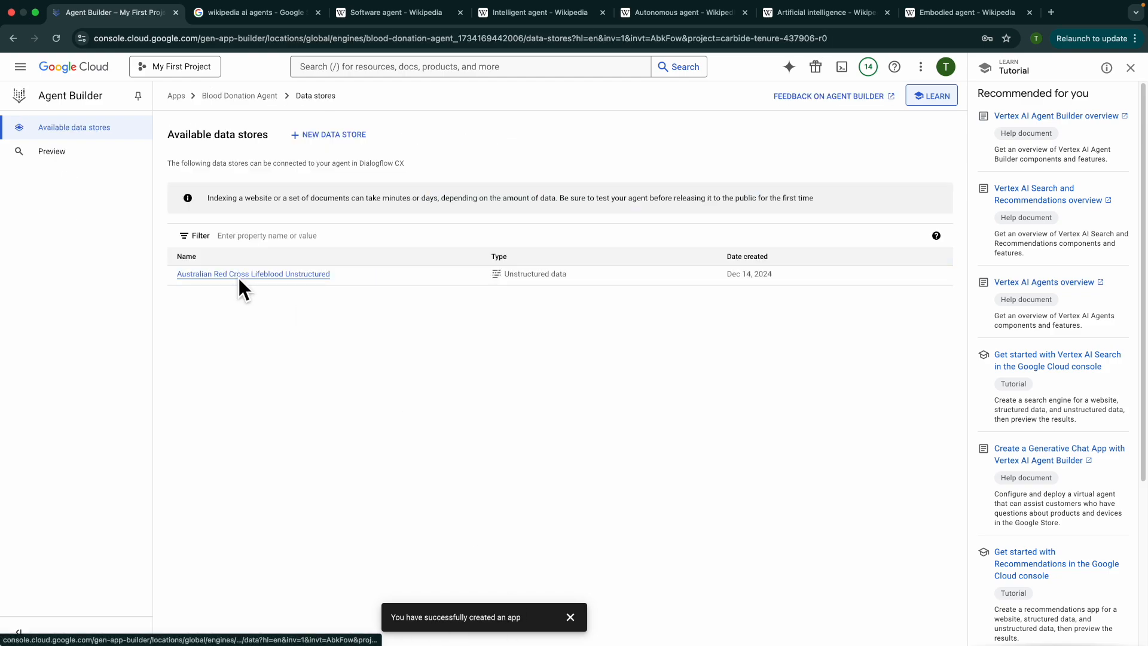
{"action": "left_click", "coordinate": [252, 274]}
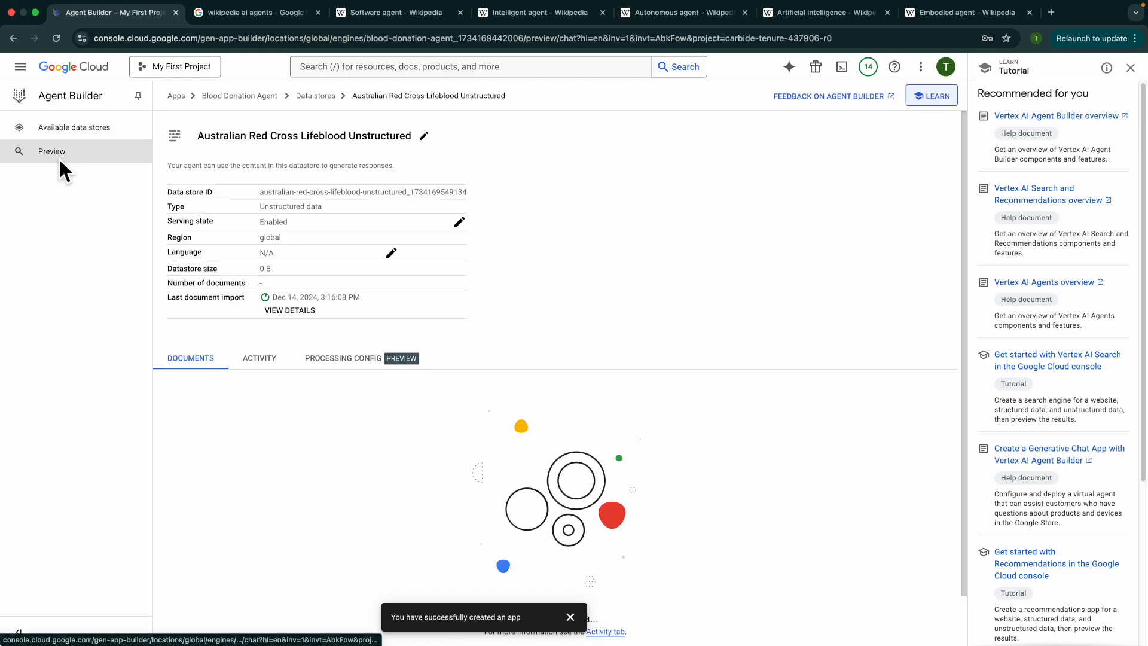
{"action": "left_click", "coordinate": [52, 151]}
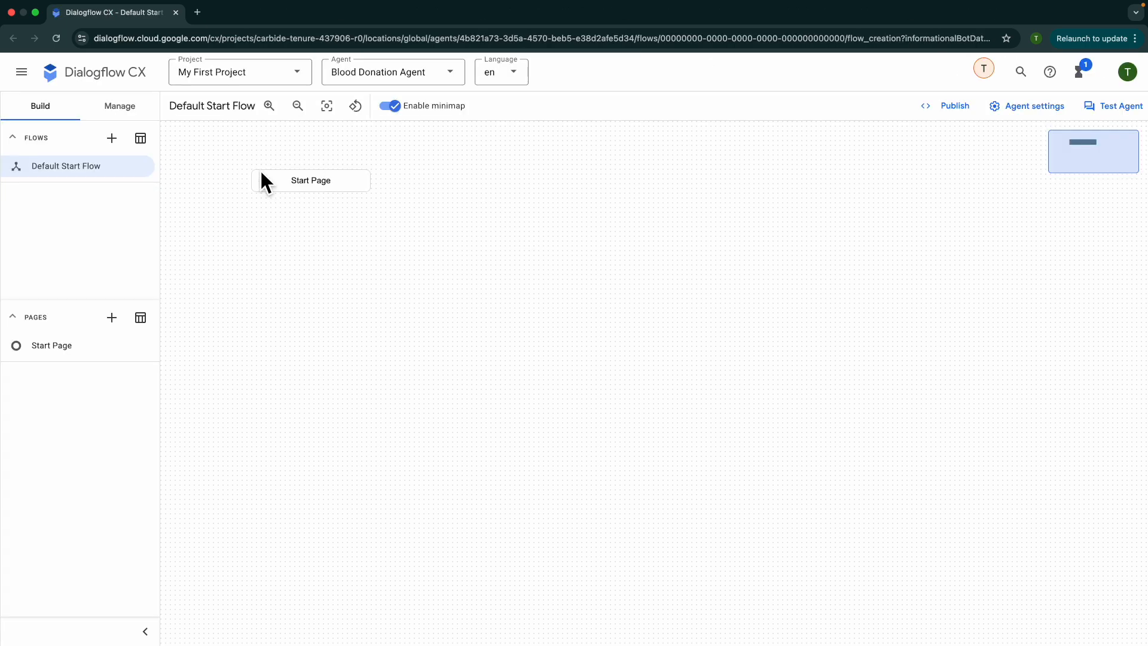
{"action": "mouse_move", "coordinate": [348, 337]}
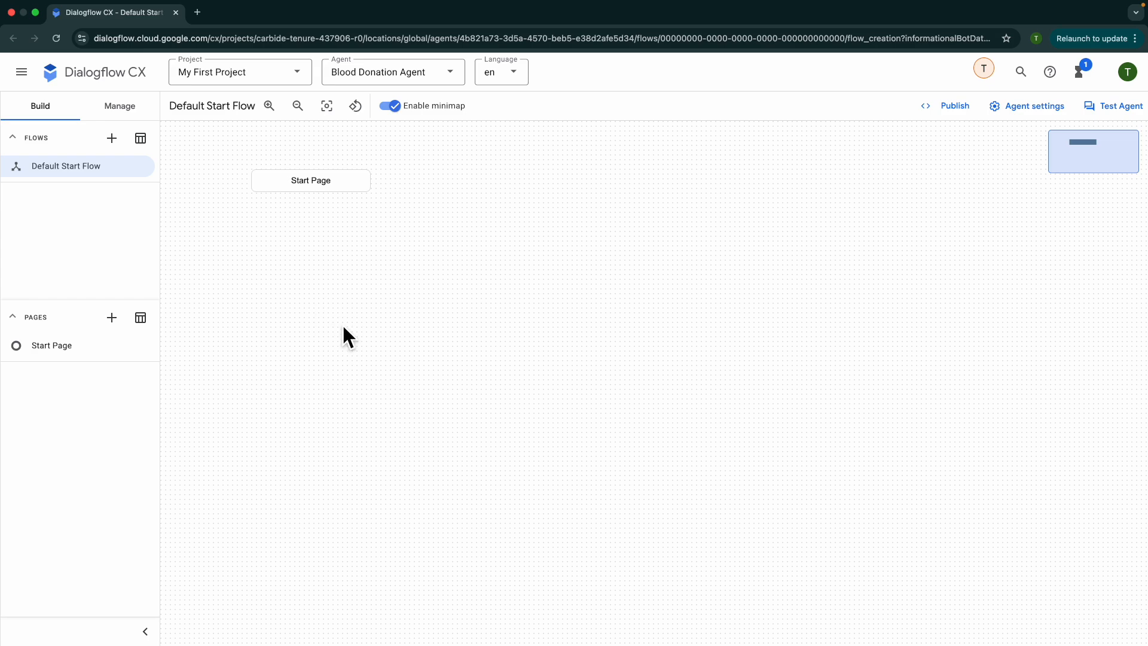
{"action": "mouse_move", "coordinate": [316, 352]}
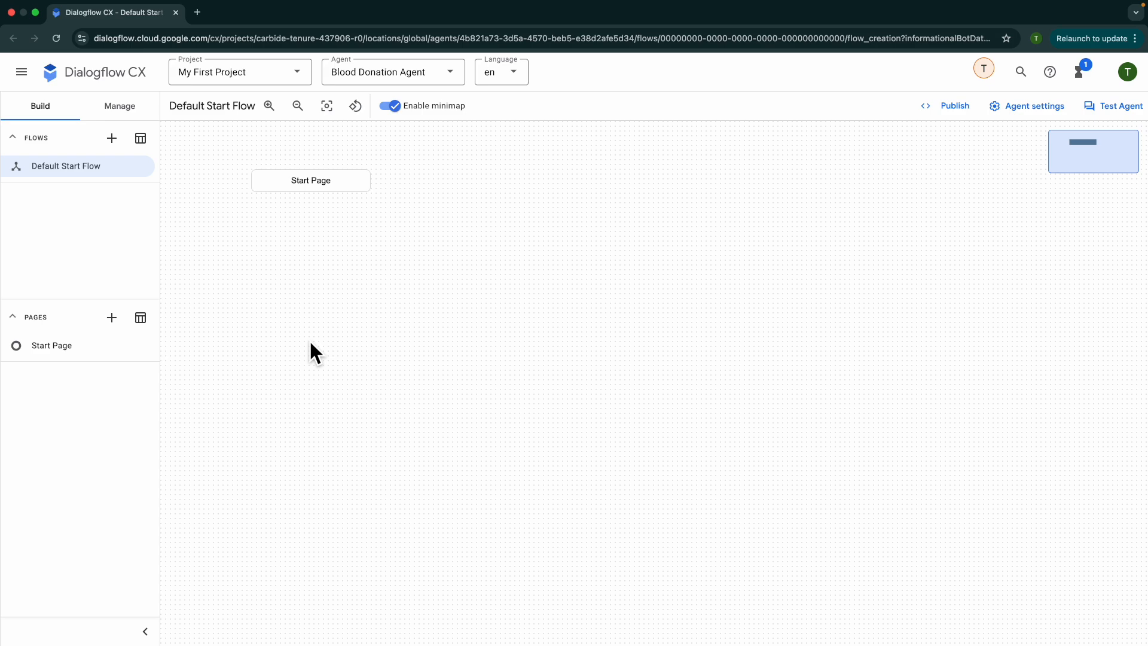
{"action": "mouse_move", "coordinate": [1031, 130]}
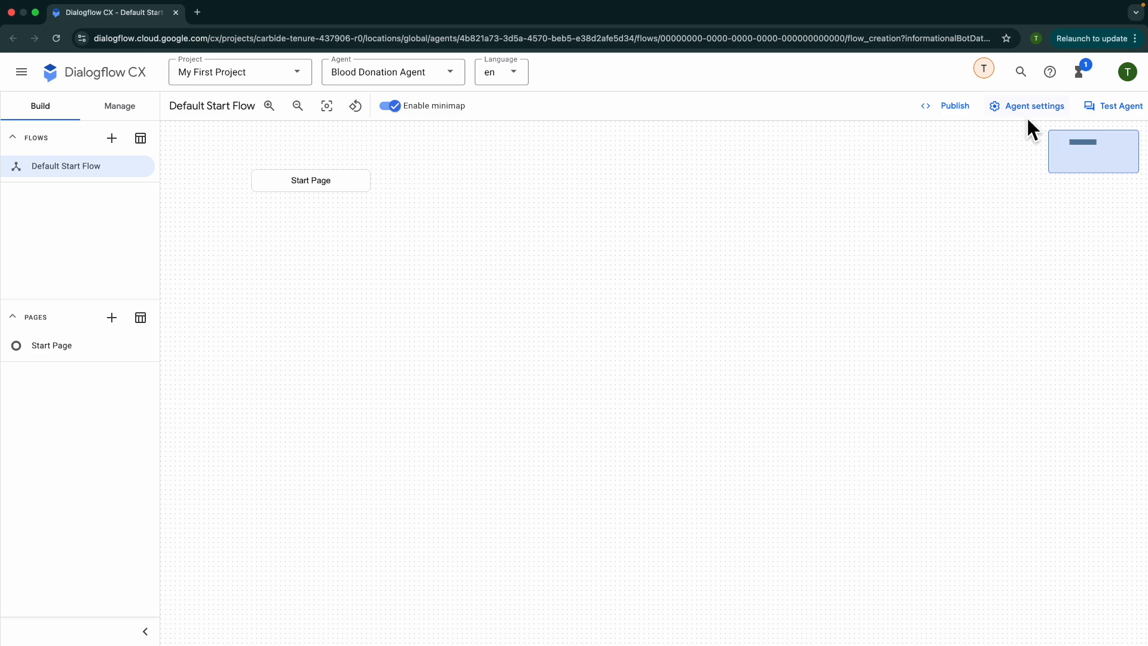
- Open Agent settings on the Generative AI tab, scrolled to the data store prompt fields
{"action": "left_click", "coordinate": [1032, 105]}
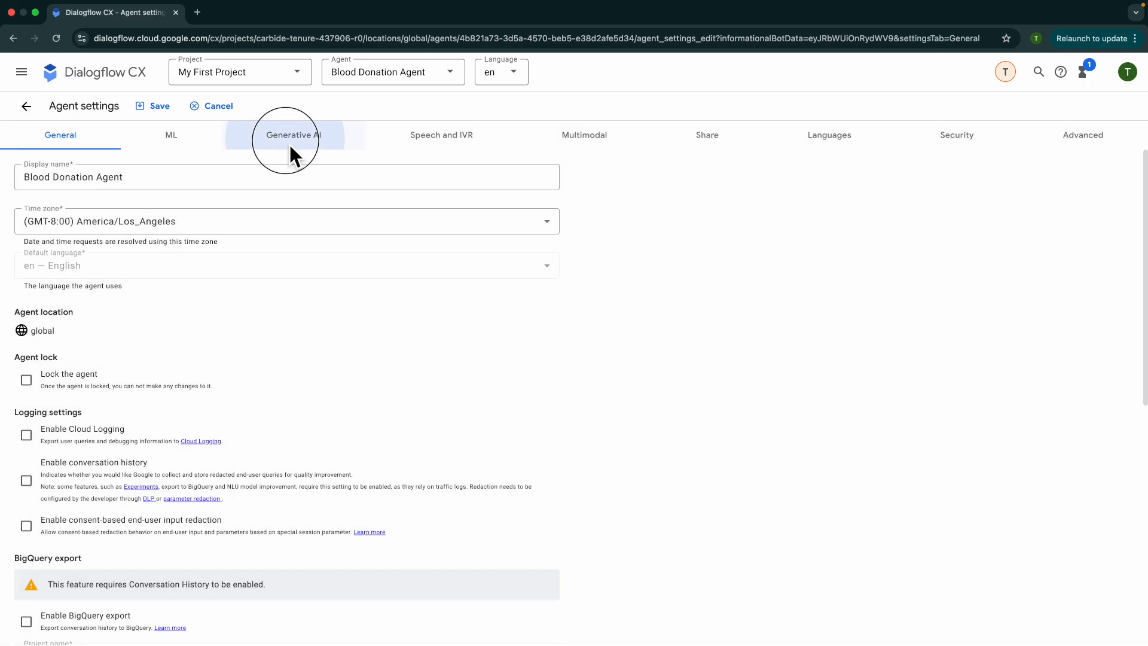
{"action": "left_click", "coordinate": [294, 135]}
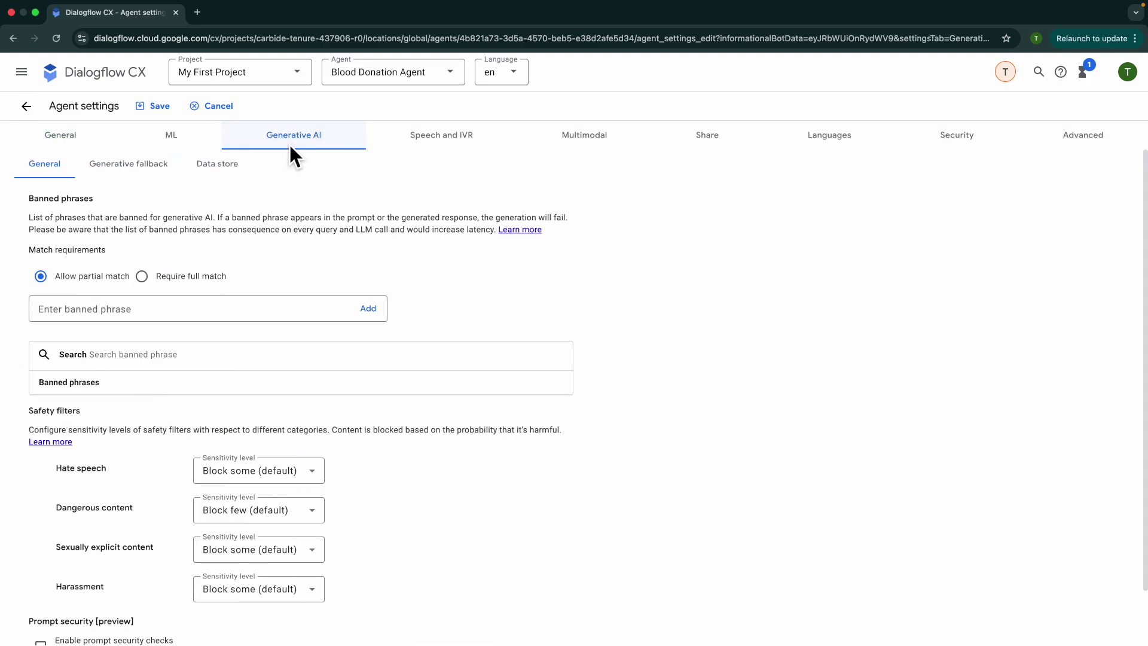
{"action": "scroll", "scroll_direction": "down", "scroll_amount": 3}
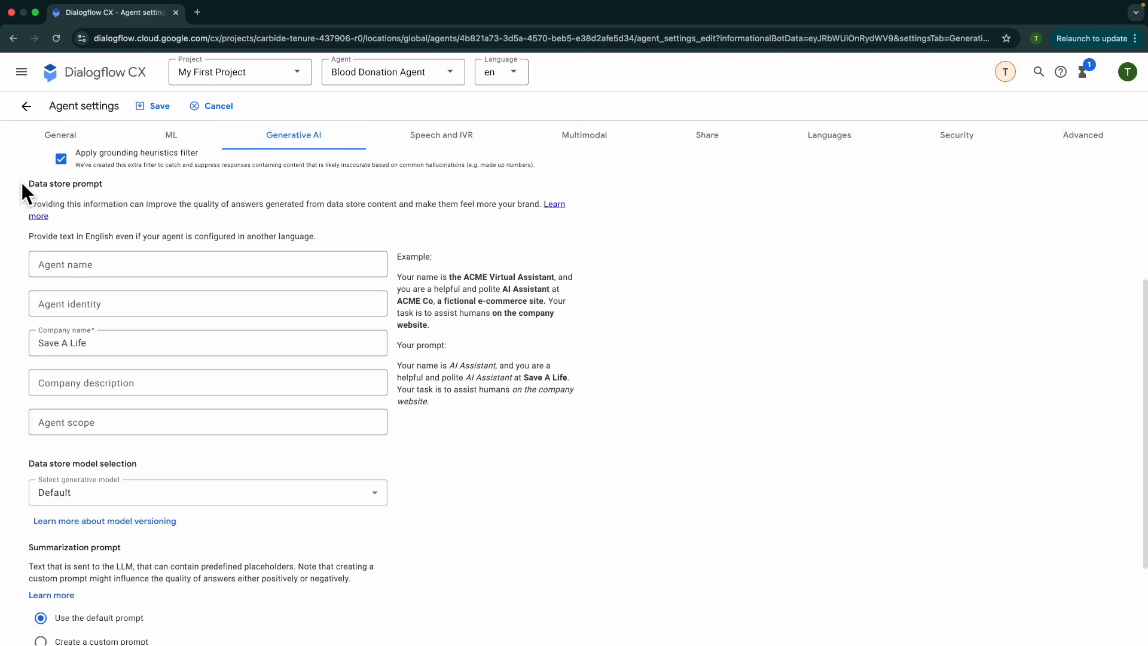
{"action": "mouse_move", "coordinate": [105, 211]}
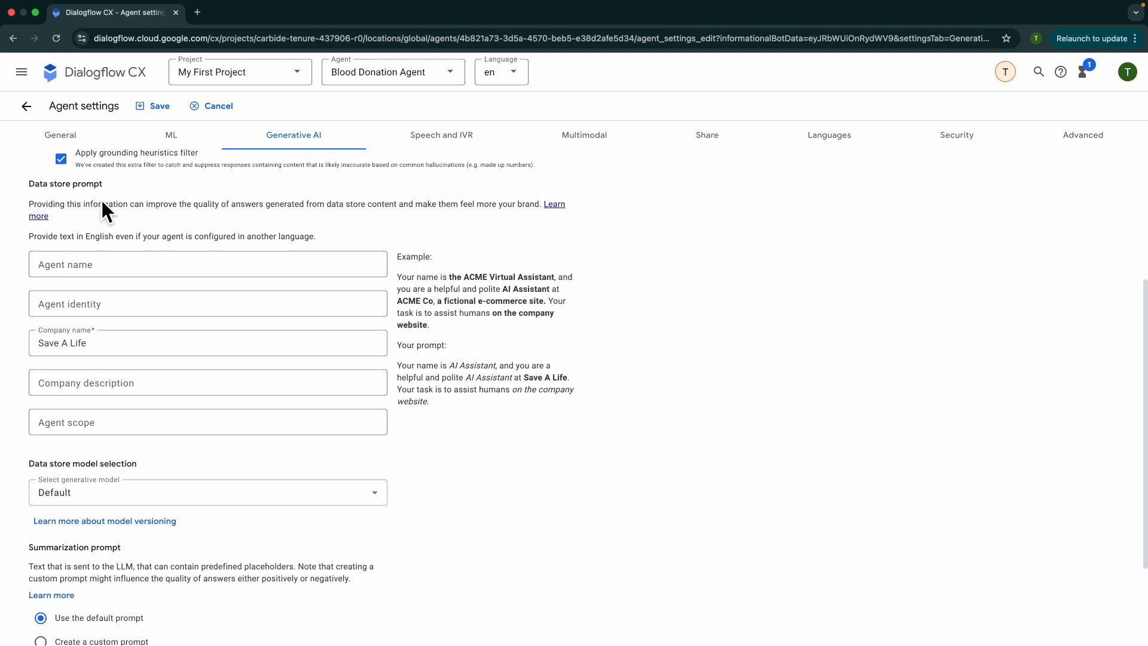
{"action": "mouse_move", "coordinate": [272, 216]}
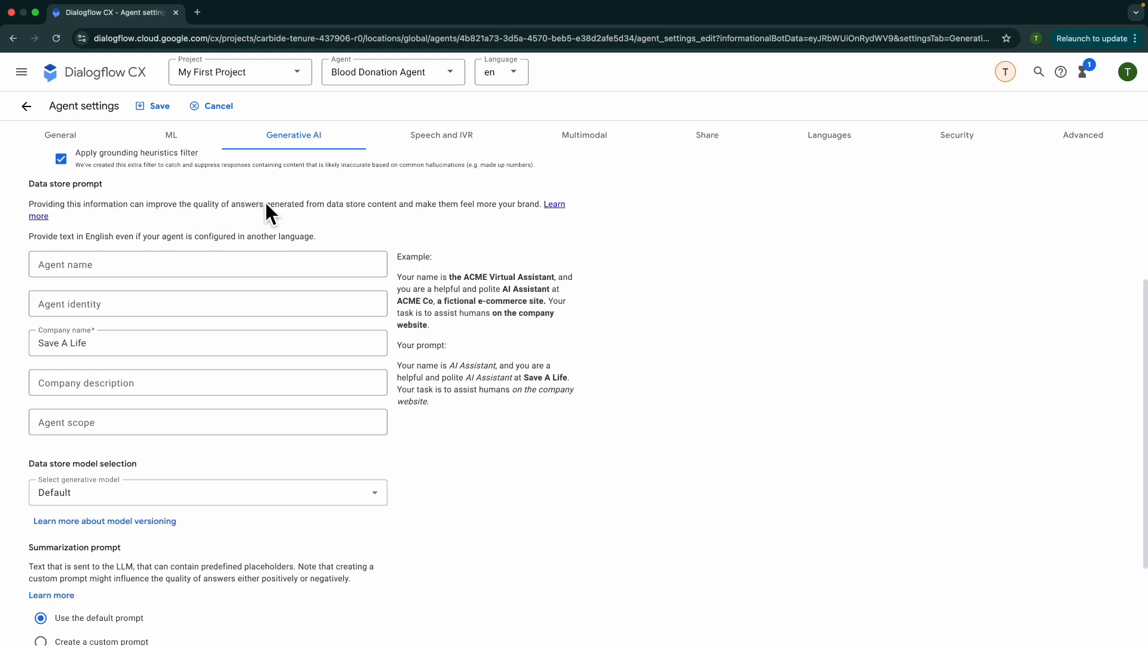
{"action": "mouse_move", "coordinate": [283, 218]}
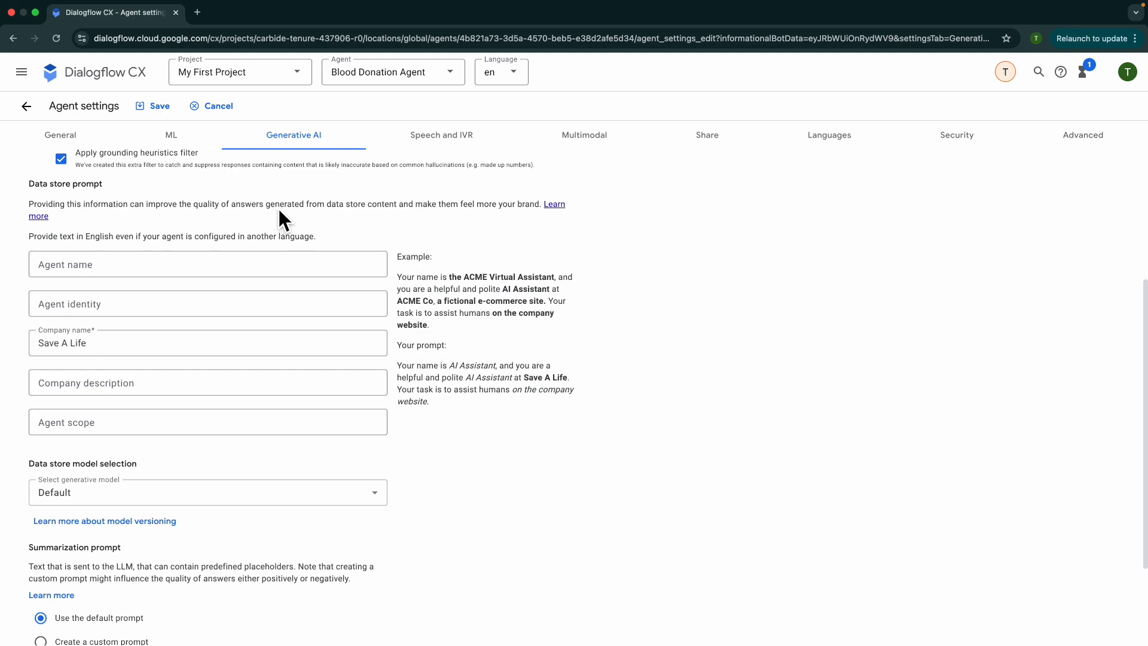
{"action": "left_click", "coordinate": [208, 263]}
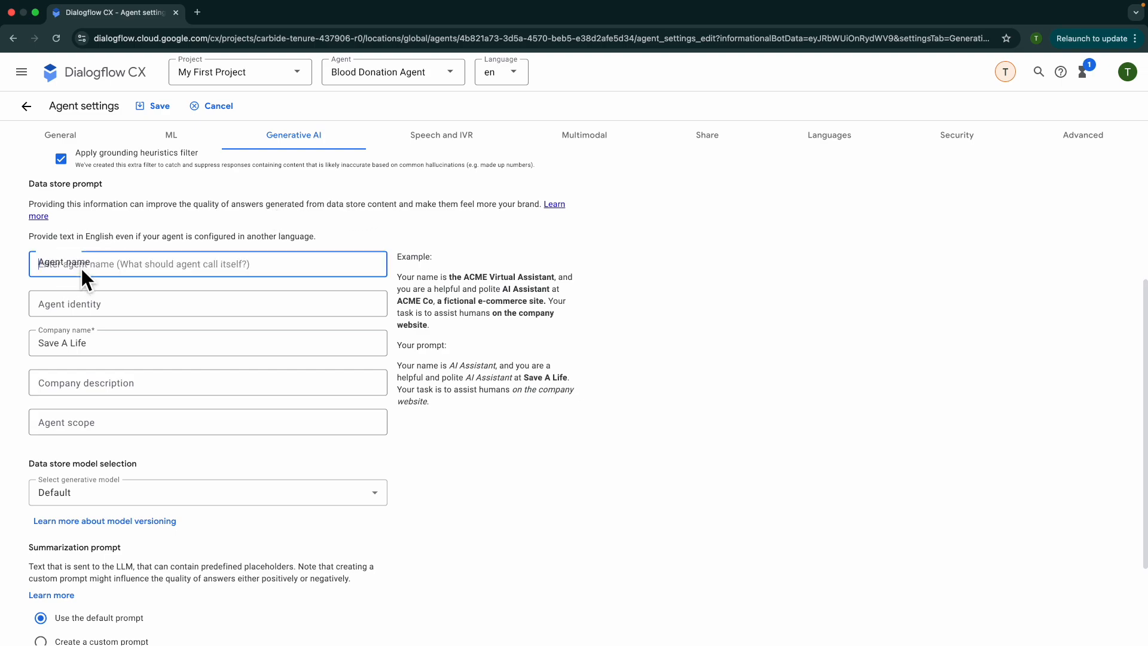
- Enter agent name Donate, description 'A fictitious organisation' and scope 'humans with eligibility information'
{"action": "type", "text": "DOna"}
{"action": "left_click", "coordinate": [208, 304]}
{"action": "type", "text": "Chatbot"}
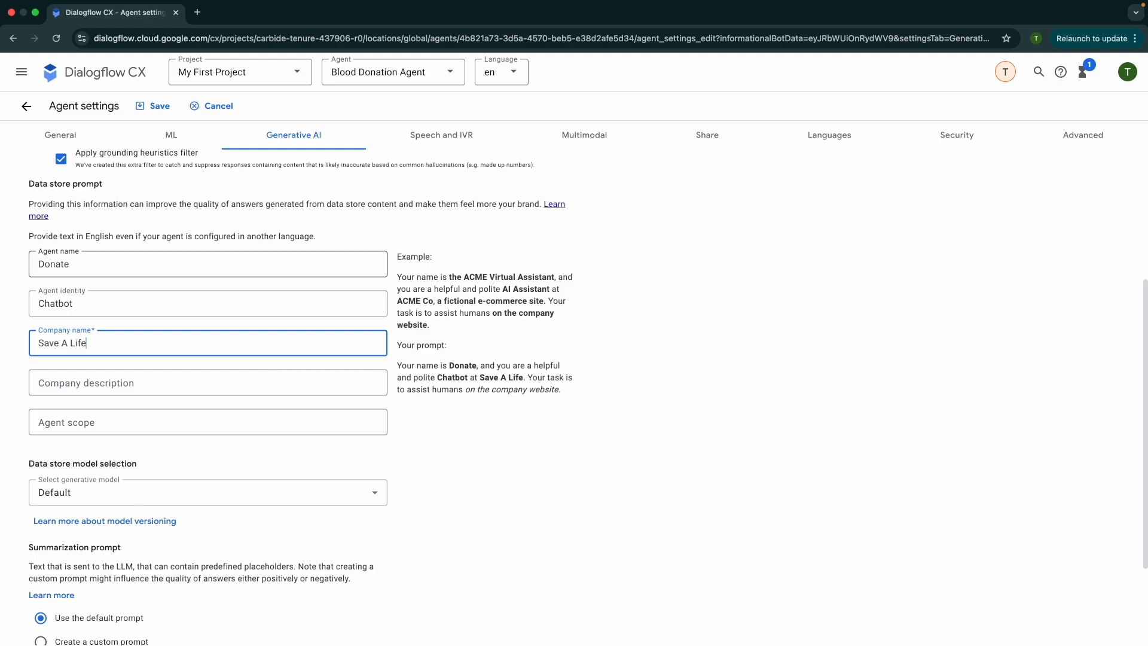
{"action": "left_click", "coordinate": [208, 381]}
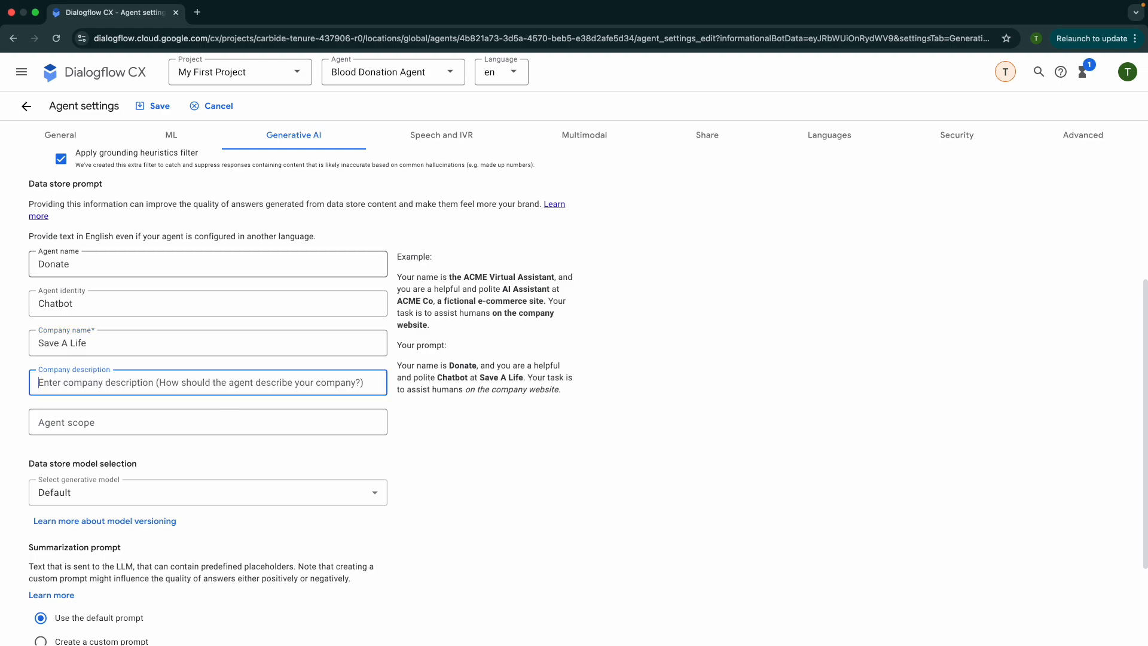
{"action": "type", "text": "A fictitious organisatio"}
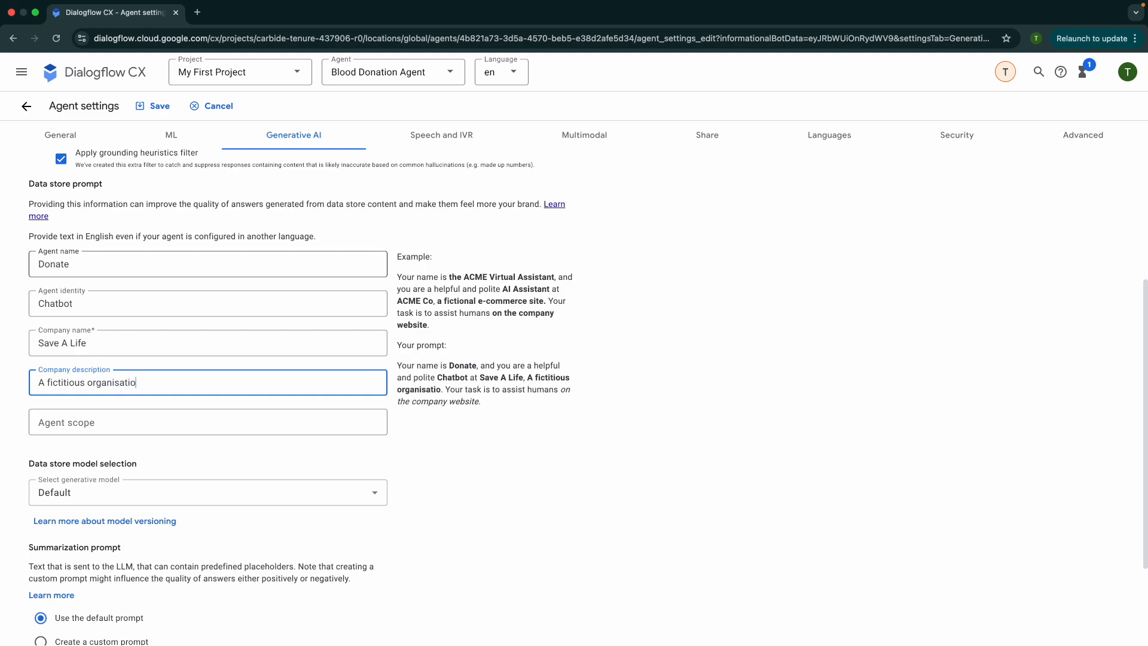
{"action": "left_click", "coordinate": [207, 421]}
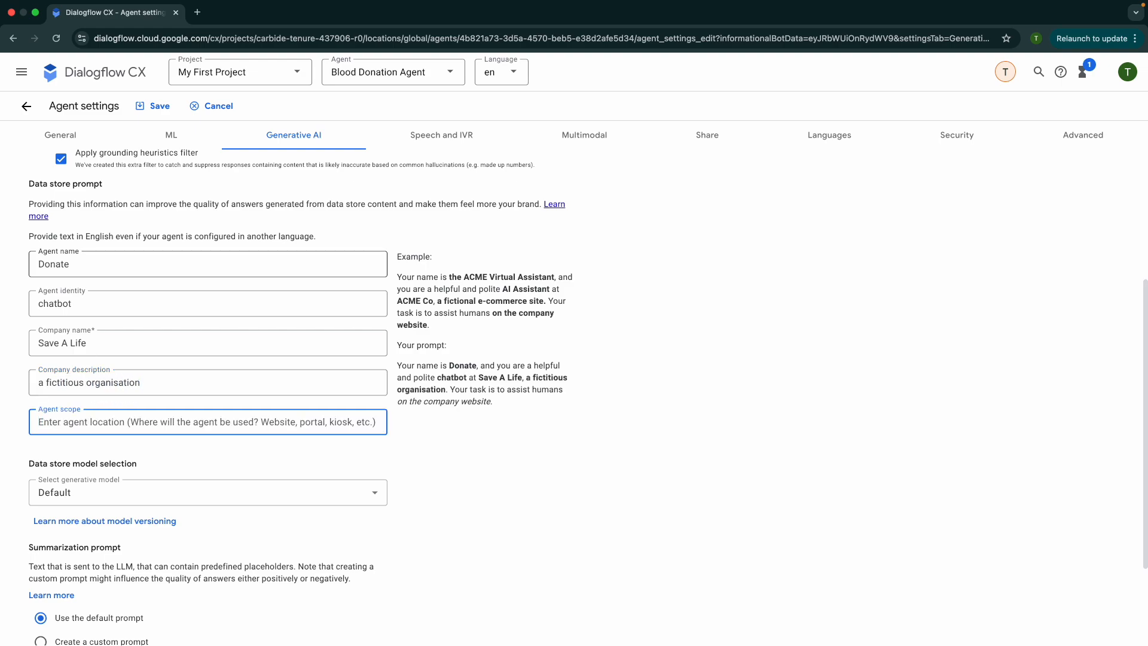
{"action": "type", "text": "humans w"}
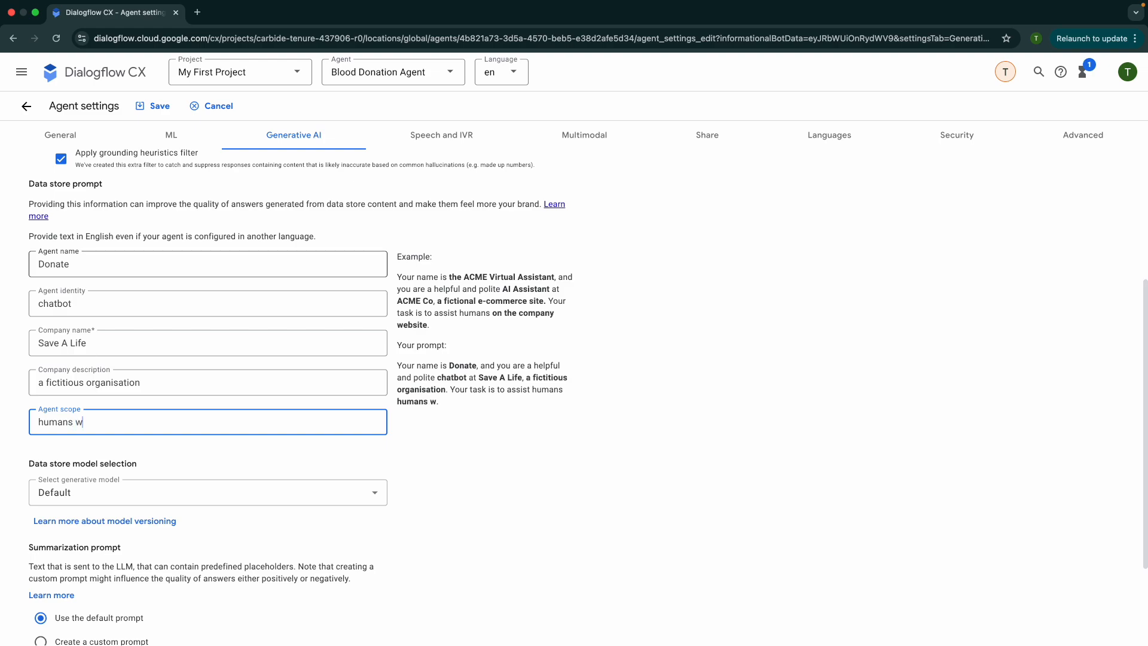
{"action": "type", "text": "ith eligibil"}
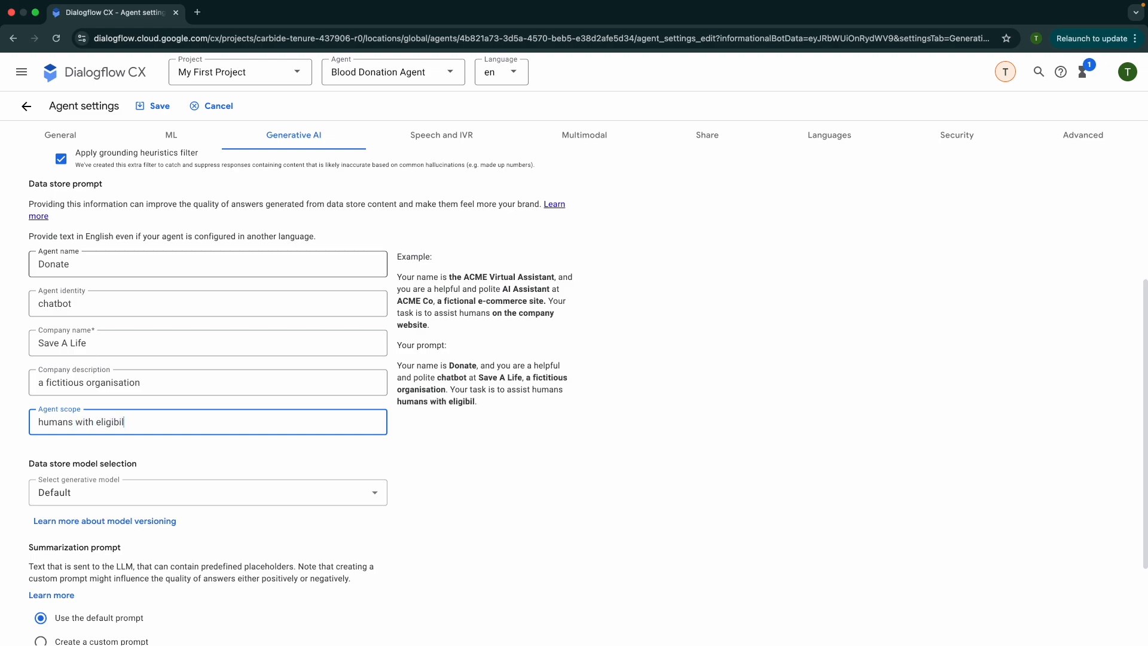
{"action": "type", "text": "ity information"}
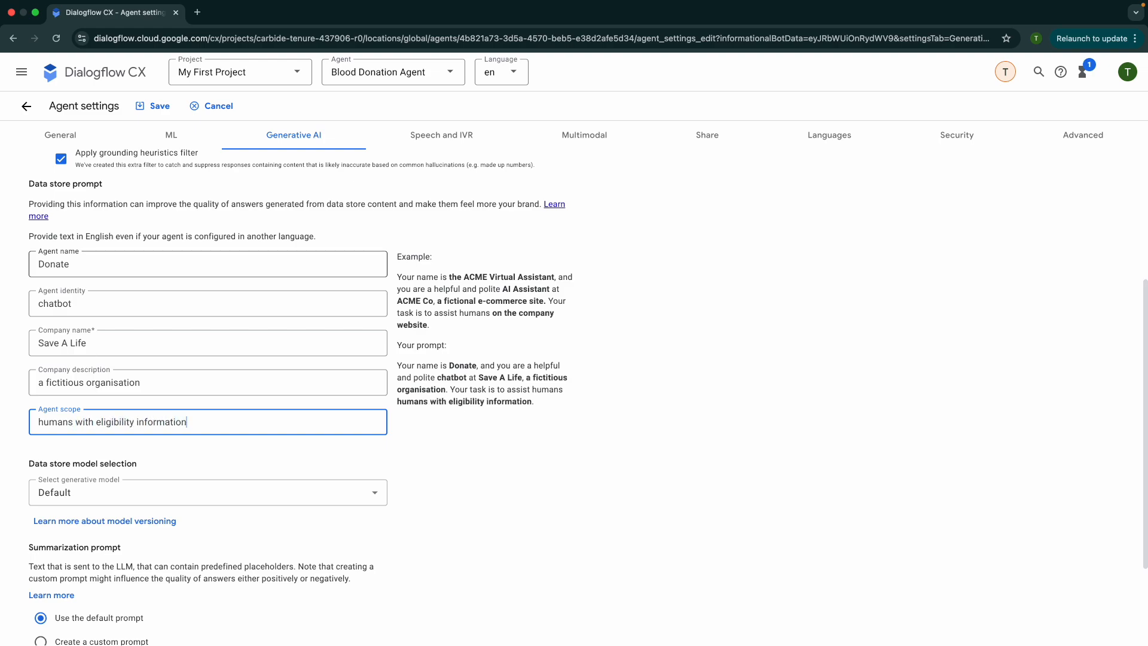
{"action": "mouse_move", "coordinate": [414, 384]}
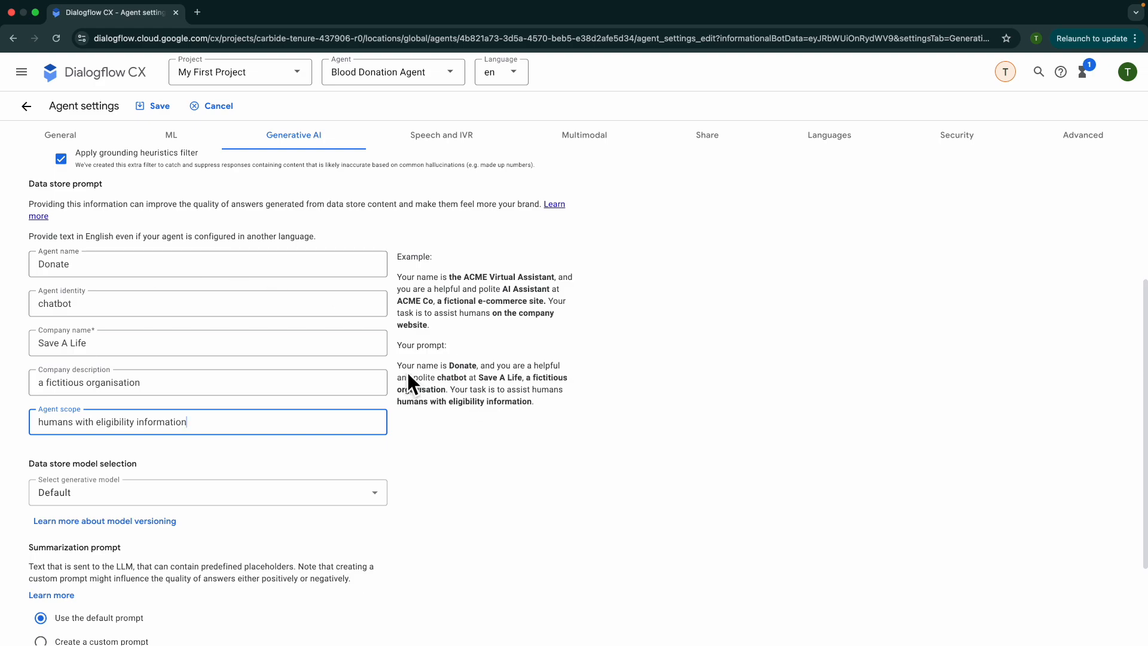
{"action": "mouse_move", "coordinate": [504, 382]}
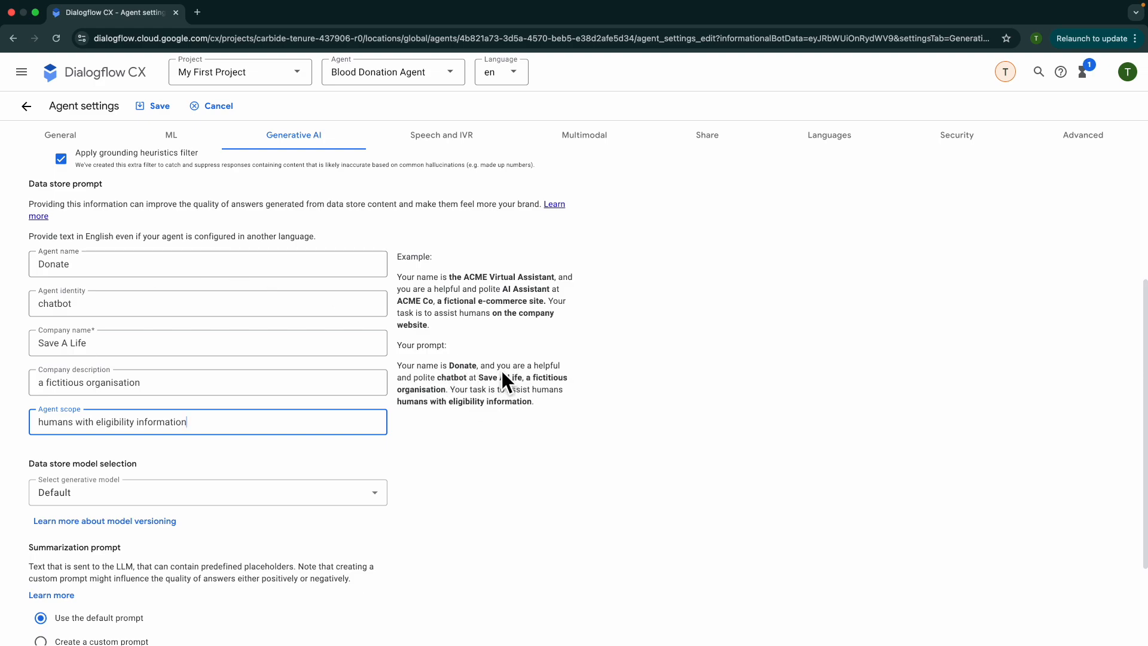
{"action": "mouse_move", "coordinate": [483, 394]}
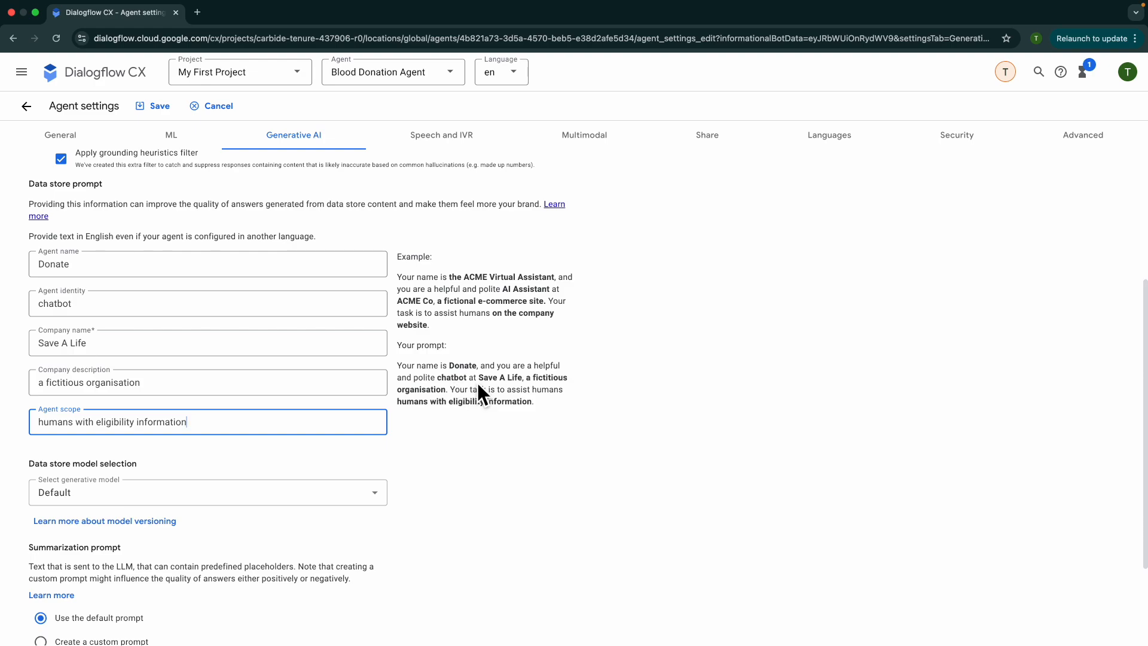
{"action": "mouse_move", "coordinate": [474, 405]}
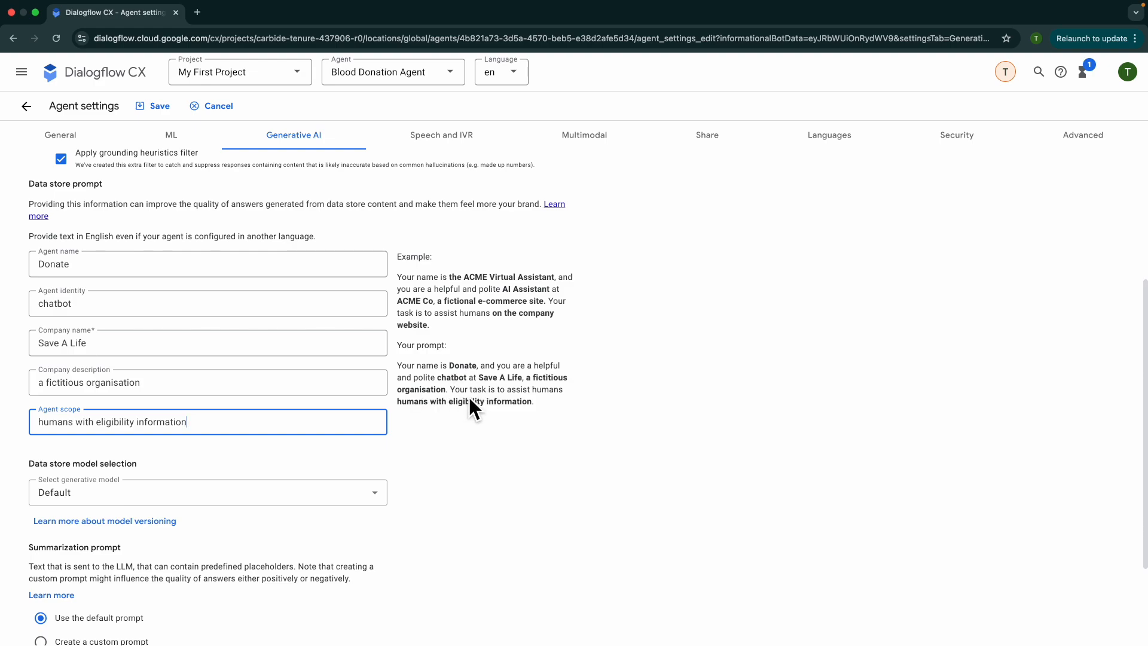
{"action": "mouse_move", "coordinate": [454, 418]}
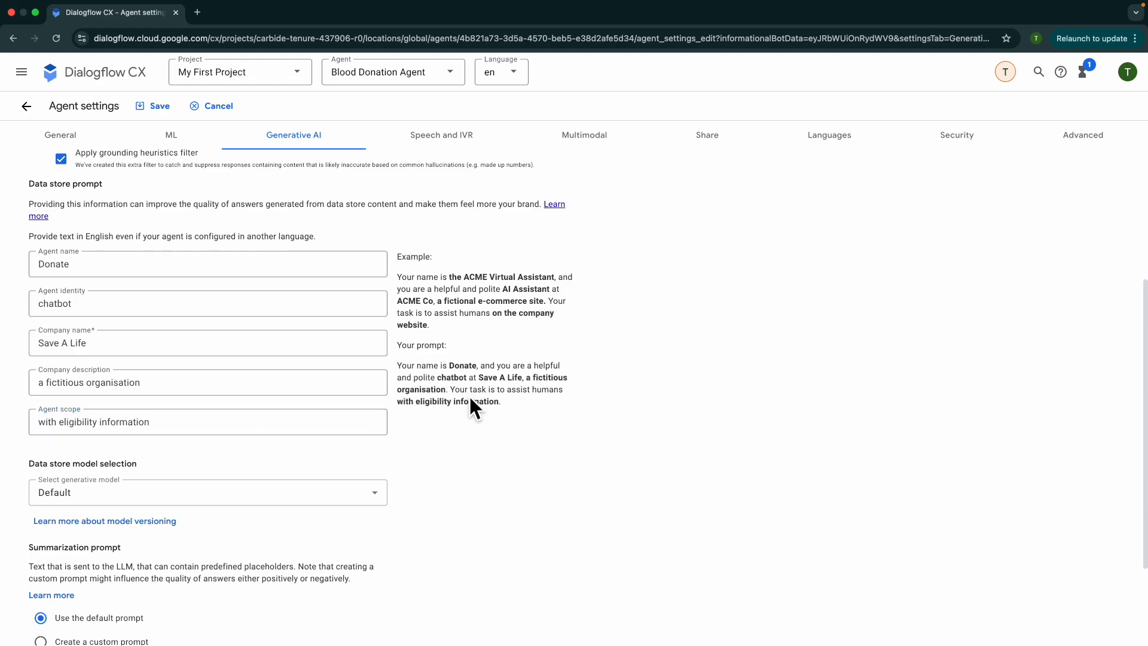
{"action": "mouse_move", "coordinate": [99, 205]}
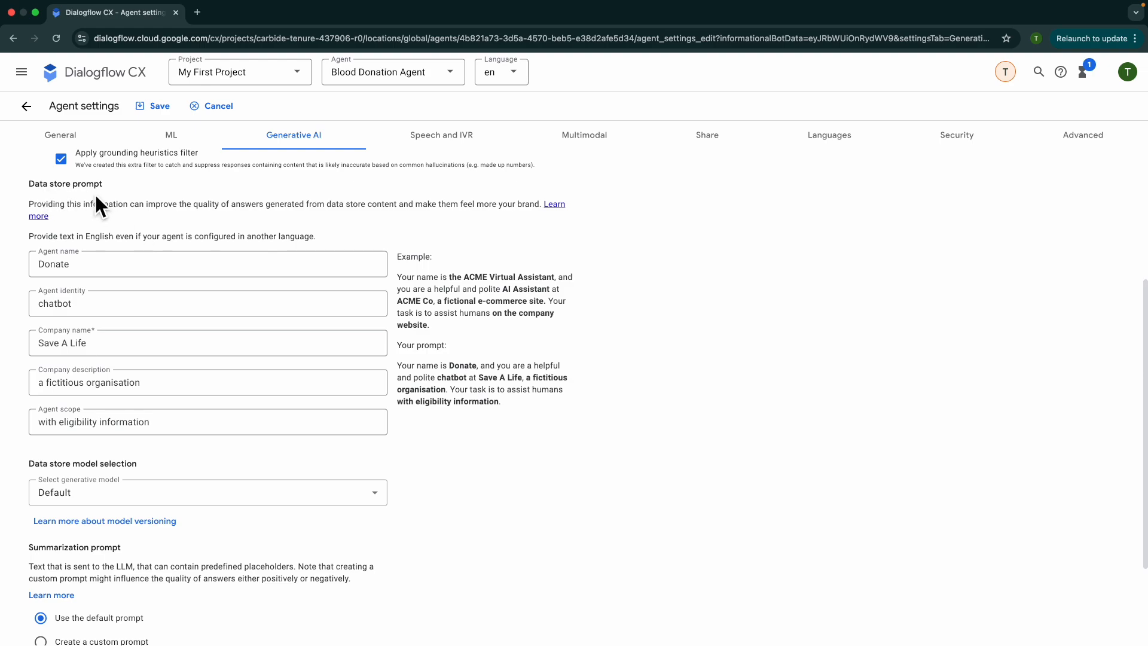
{"action": "mouse_move", "coordinate": [167, 227]}
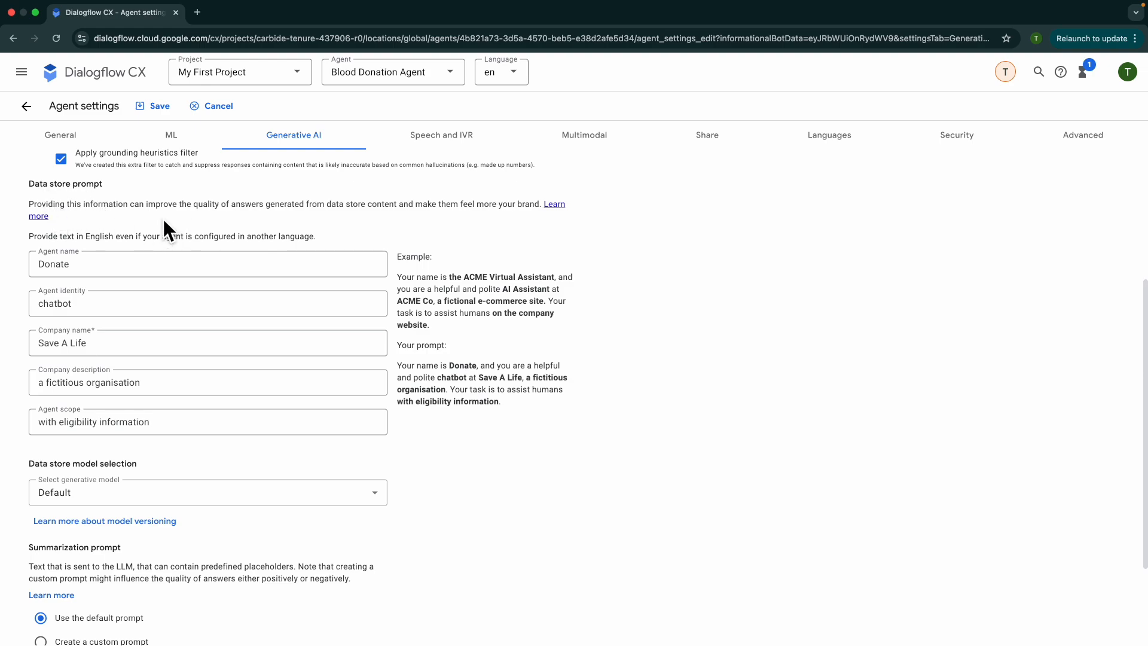
{"action": "mouse_move", "coordinate": [285, 225]}
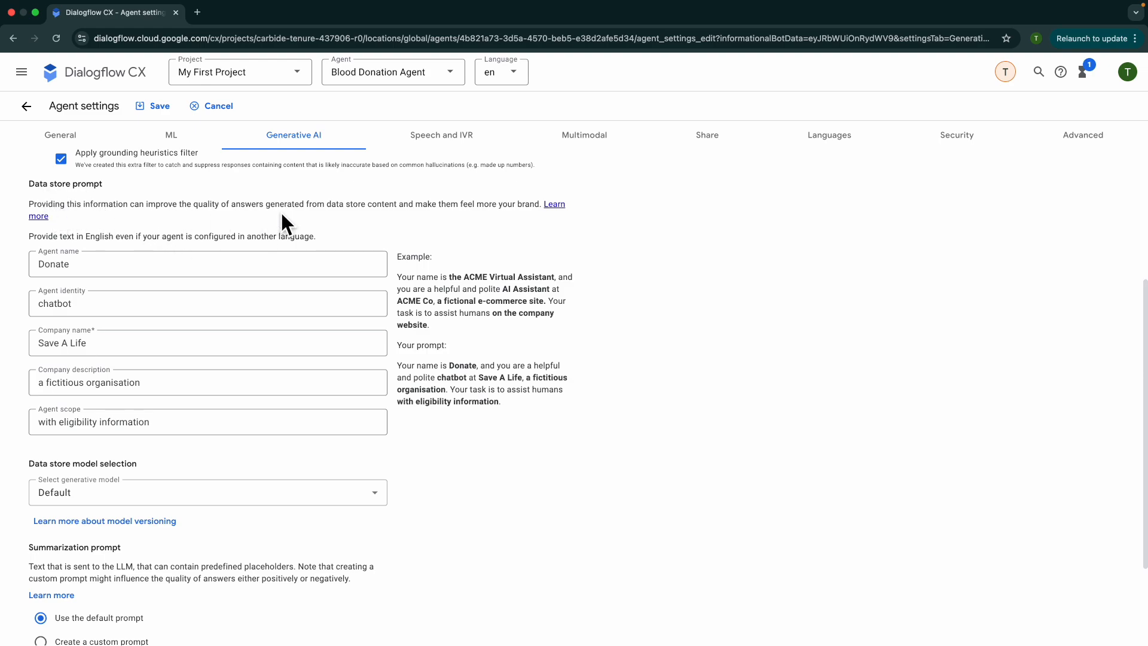
{"action": "mouse_move", "coordinate": [258, 216]}
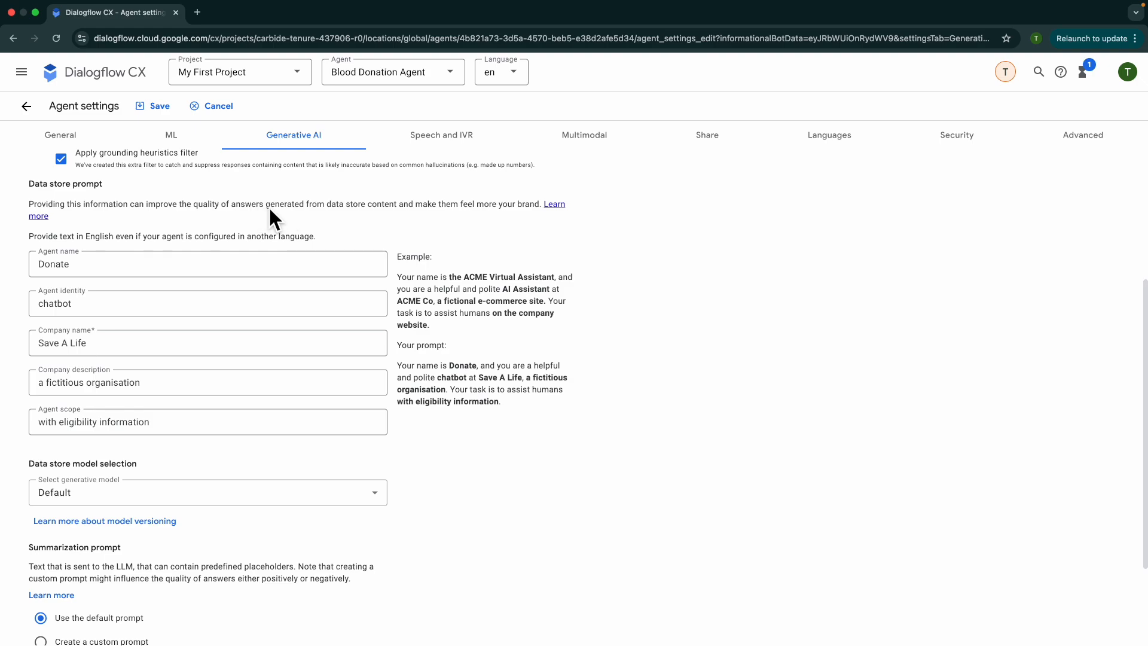
- Save the agent settings and go back to the Default Start Flow builder
{"action": "left_click", "coordinate": [217, 163]}
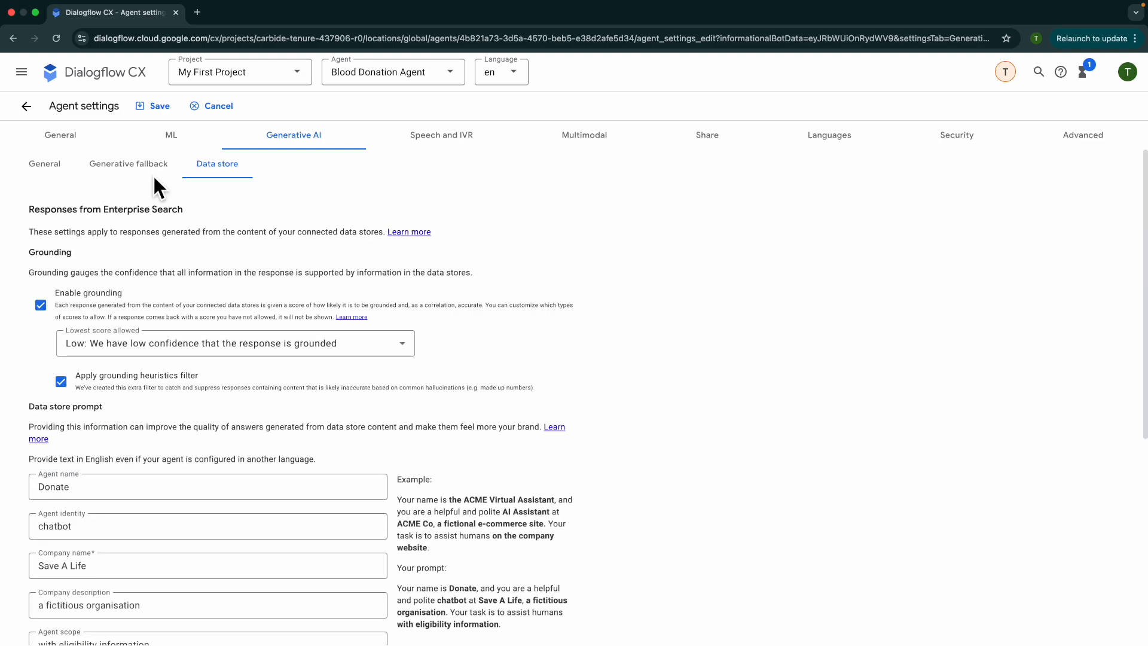
{"action": "left_click", "coordinate": [158, 105]}
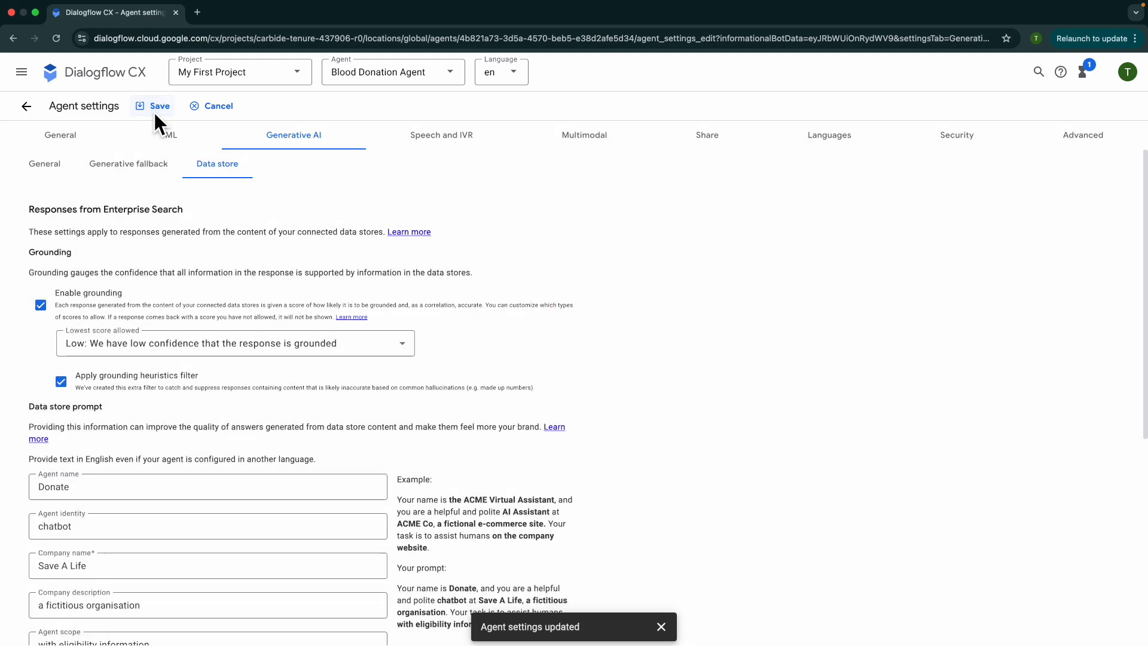
{"action": "mouse_move", "coordinate": [27, 105]}
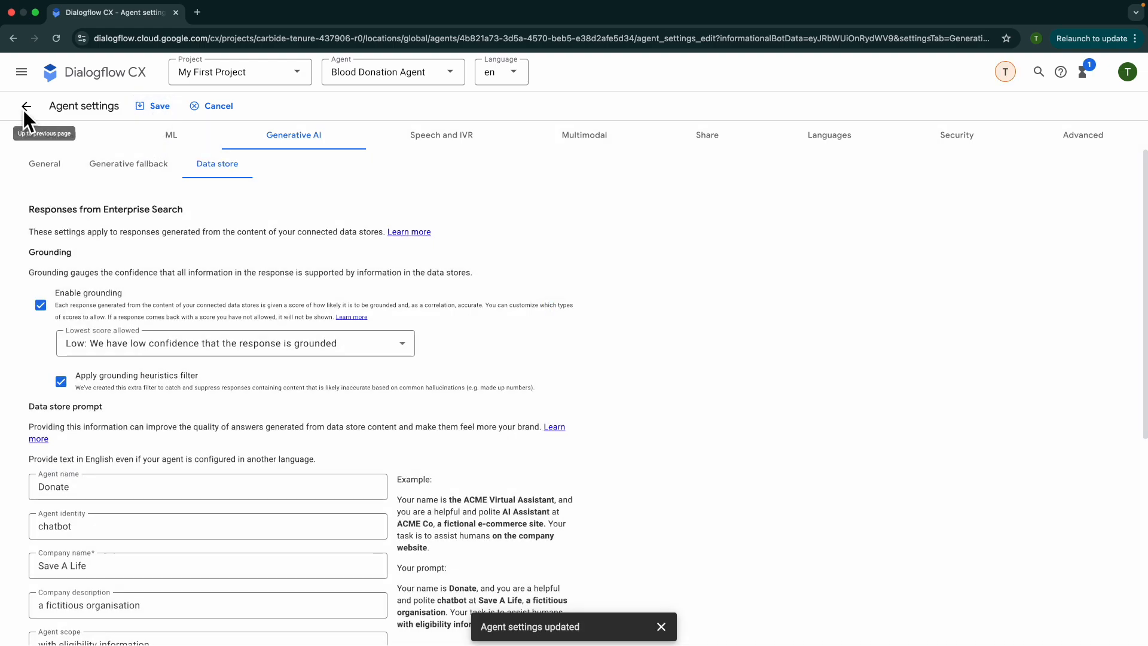
{"action": "left_click", "coordinate": [26, 107]}
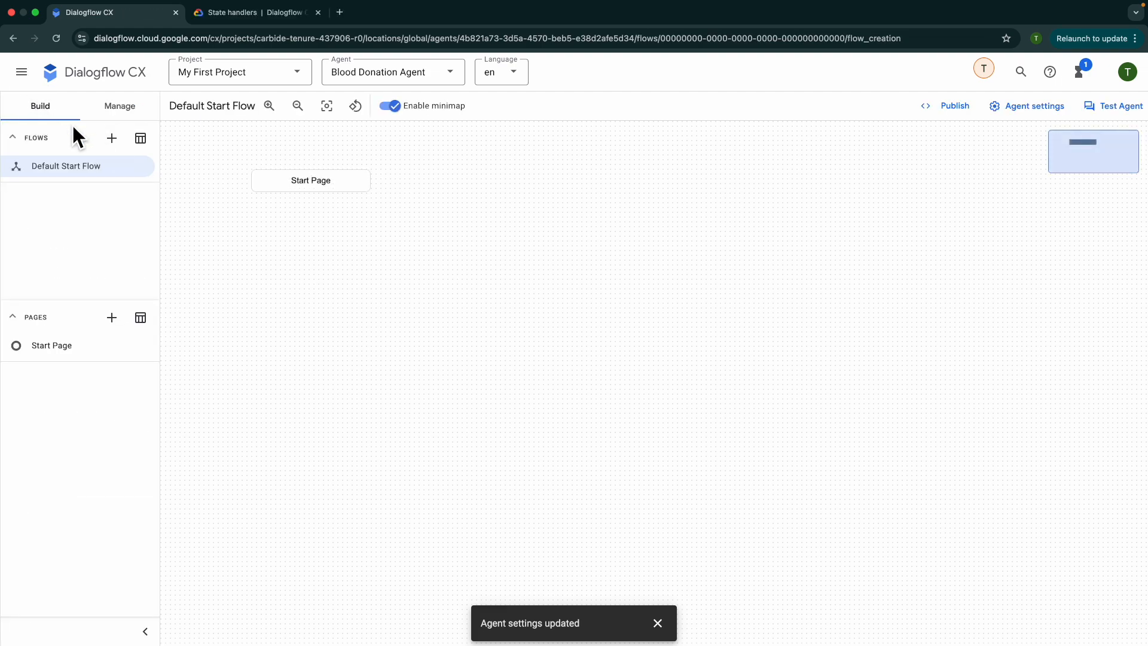
- Open the Start Page's sys.no-match-default handler to view its generative fallback fulfillment
{"action": "left_click", "coordinate": [311, 180]}
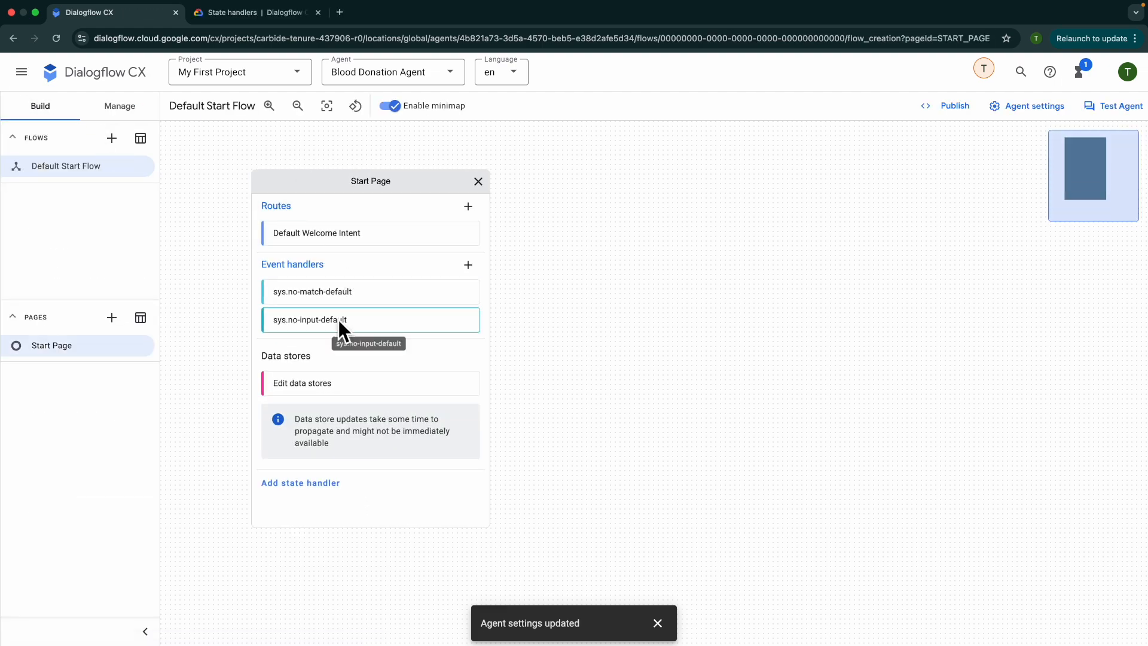
{"action": "mouse_move", "coordinate": [271, 280]}
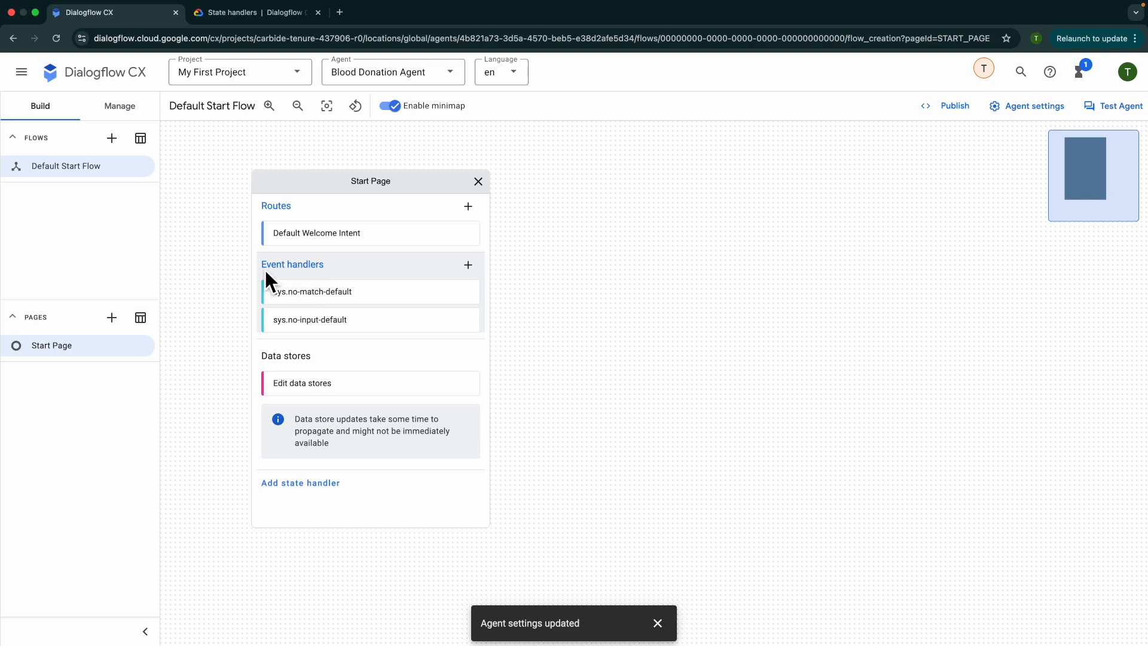
{"action": "mouse_move", "coordinate": [299, 284]}
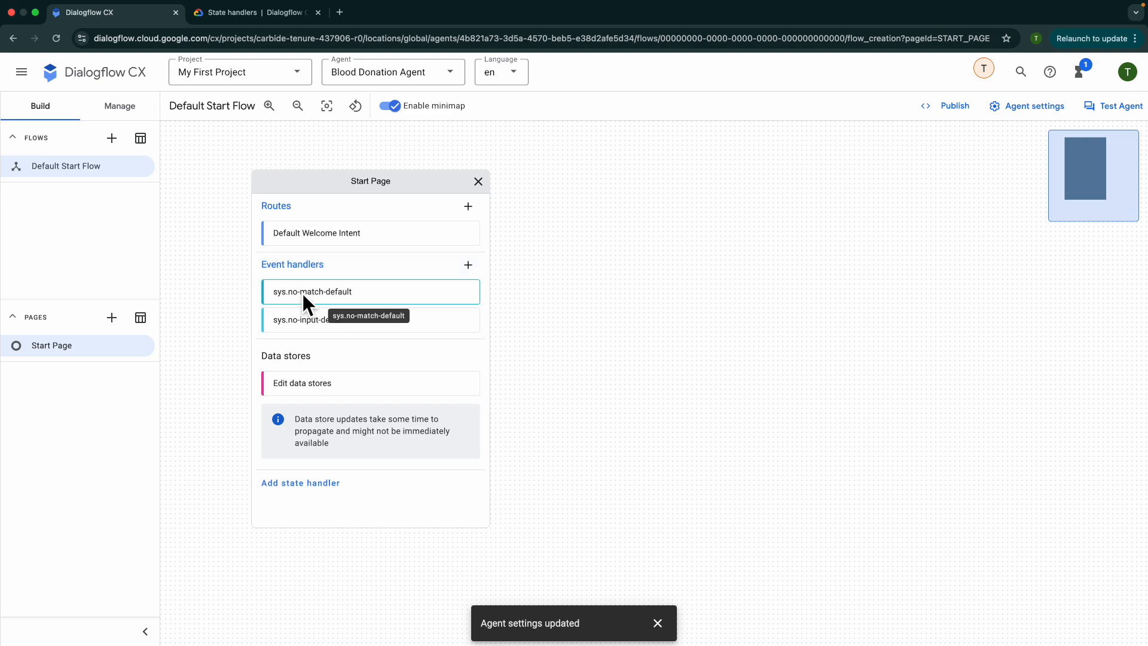
{"action": "left_click", "coordinate": [313, 291]}
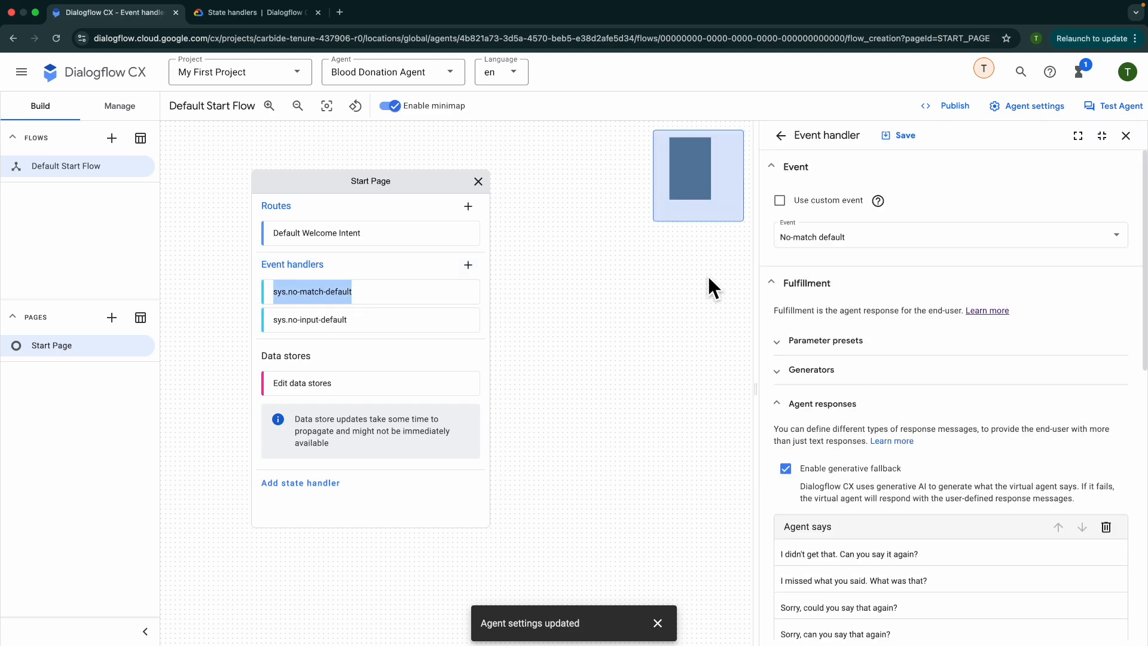
{"action": "mouse_move", "coordinate": [838, 457]}
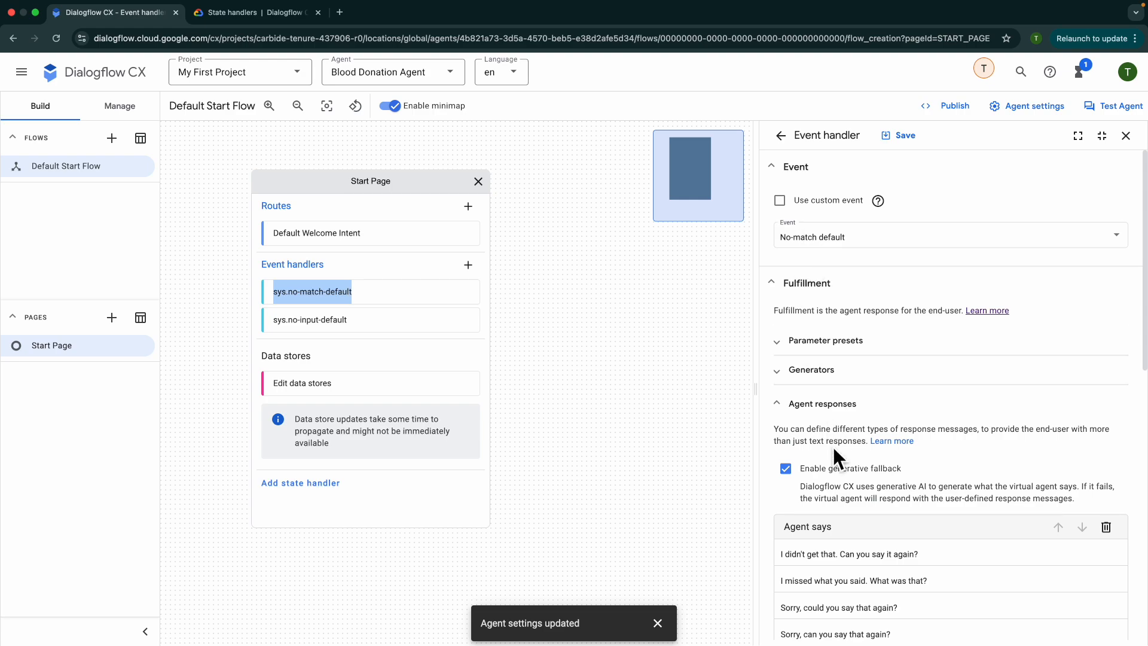
{"action": "mouse_move", "coordinate": [819, 498]}
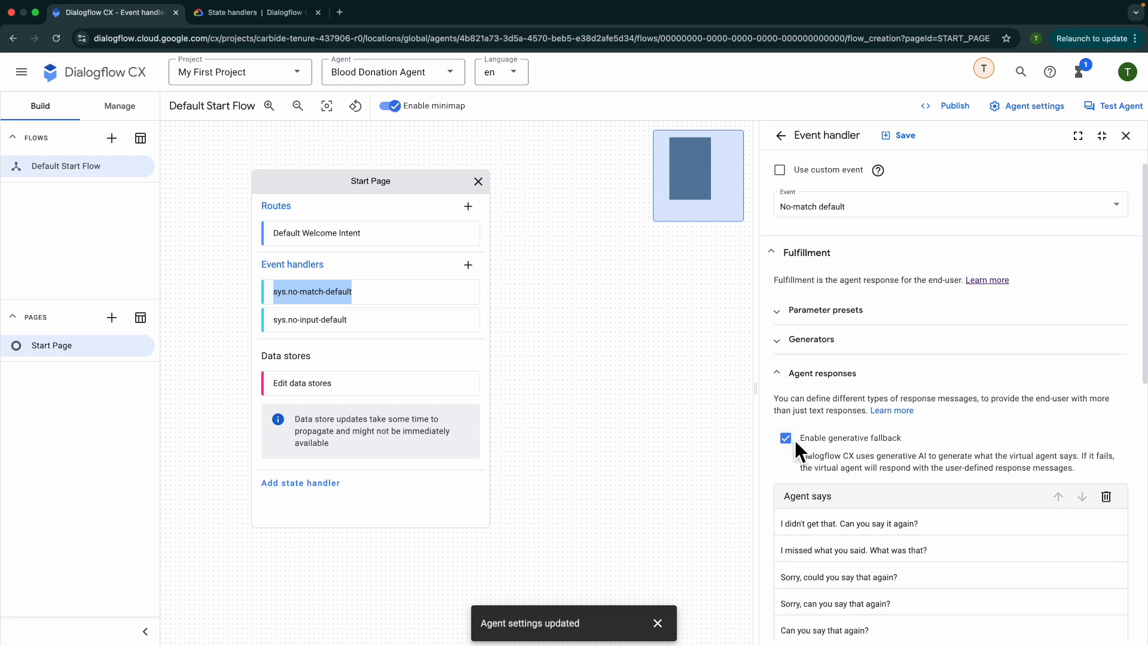
{"action": "mouse_move", "coordinate": [890, 452]}
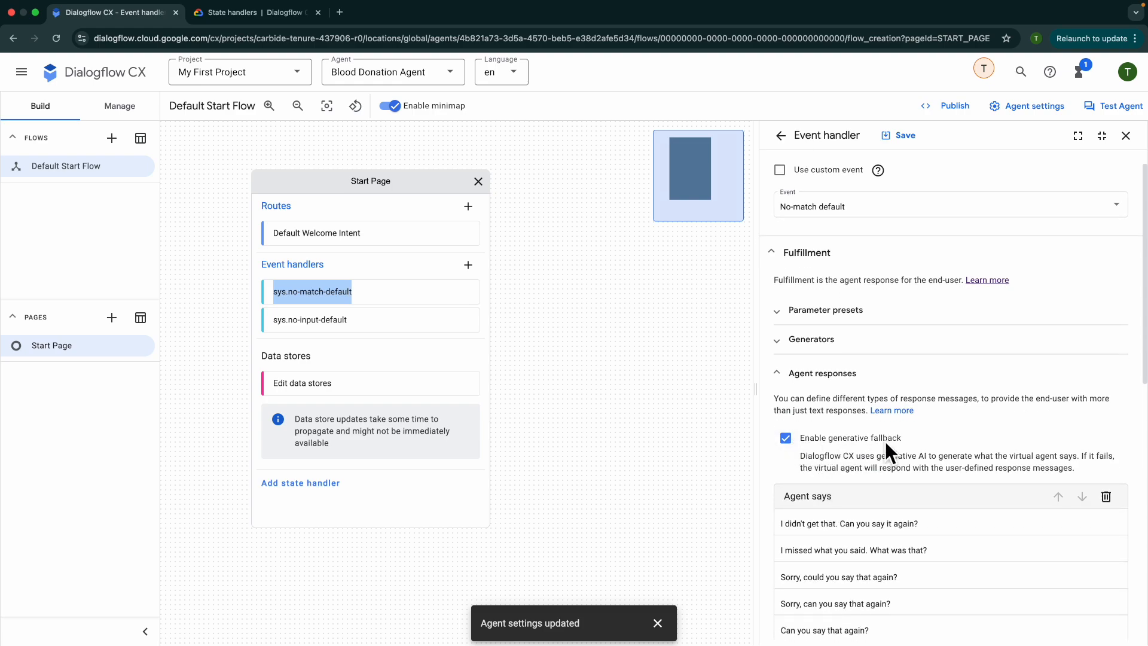
{"action": "scroll", "scroll_direction": "down", "scroll_amount": 3}
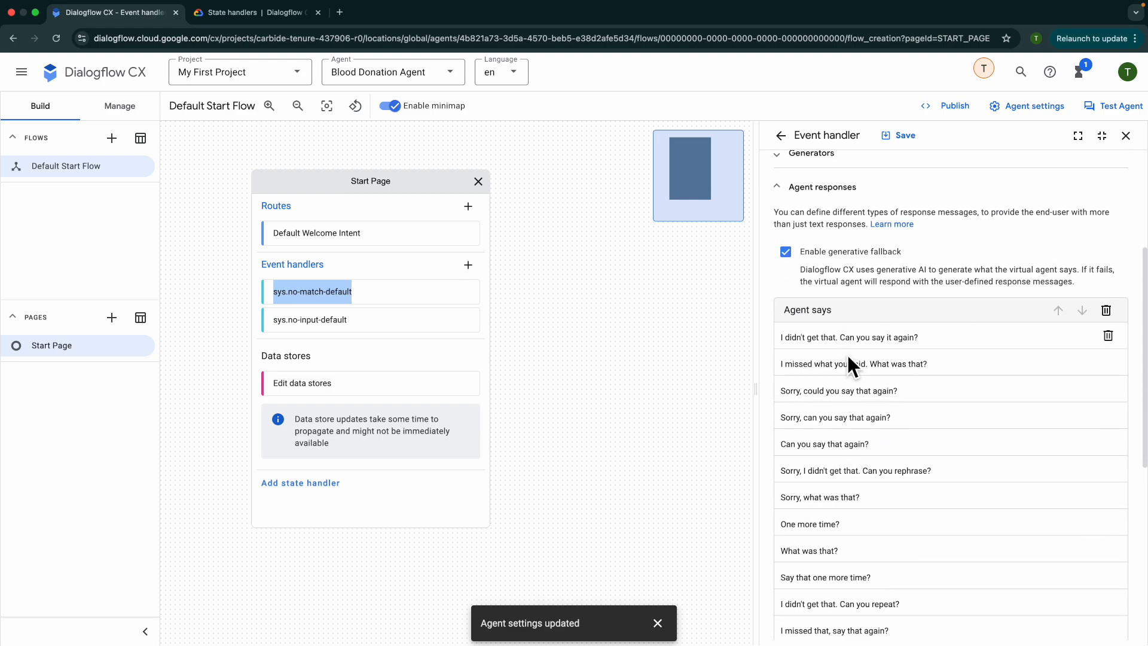
{"action": "scroll", "scroll_direction": "down", "scroll_amount": 3}
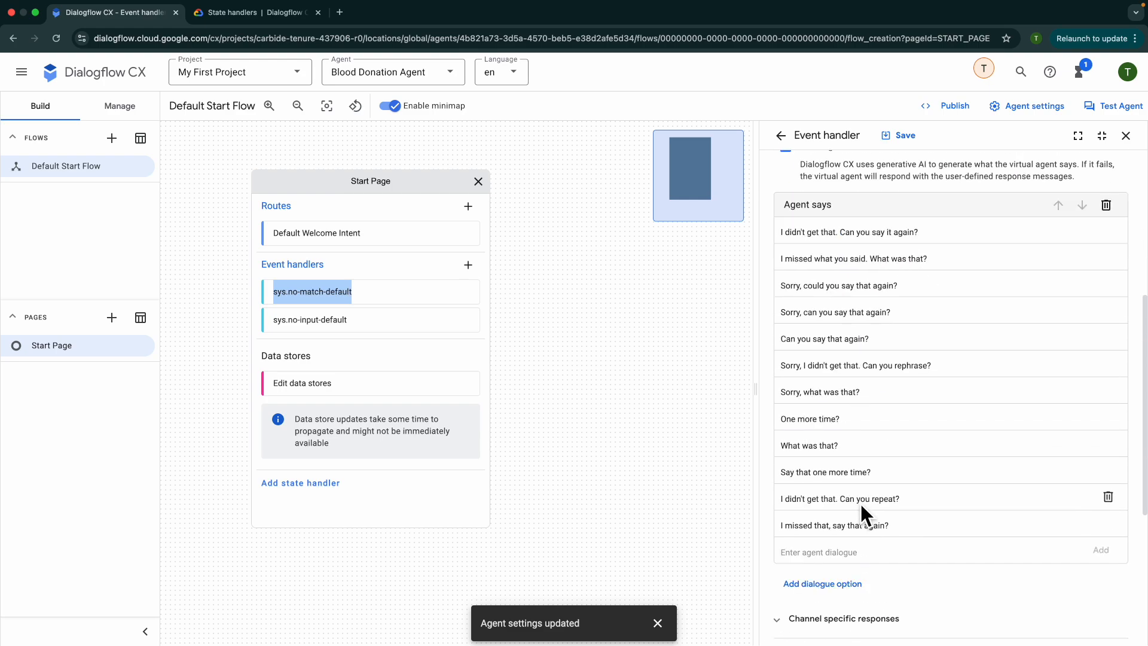
{"action": "scroll", "scroll_direction": "up", "scroll_amount": 3}
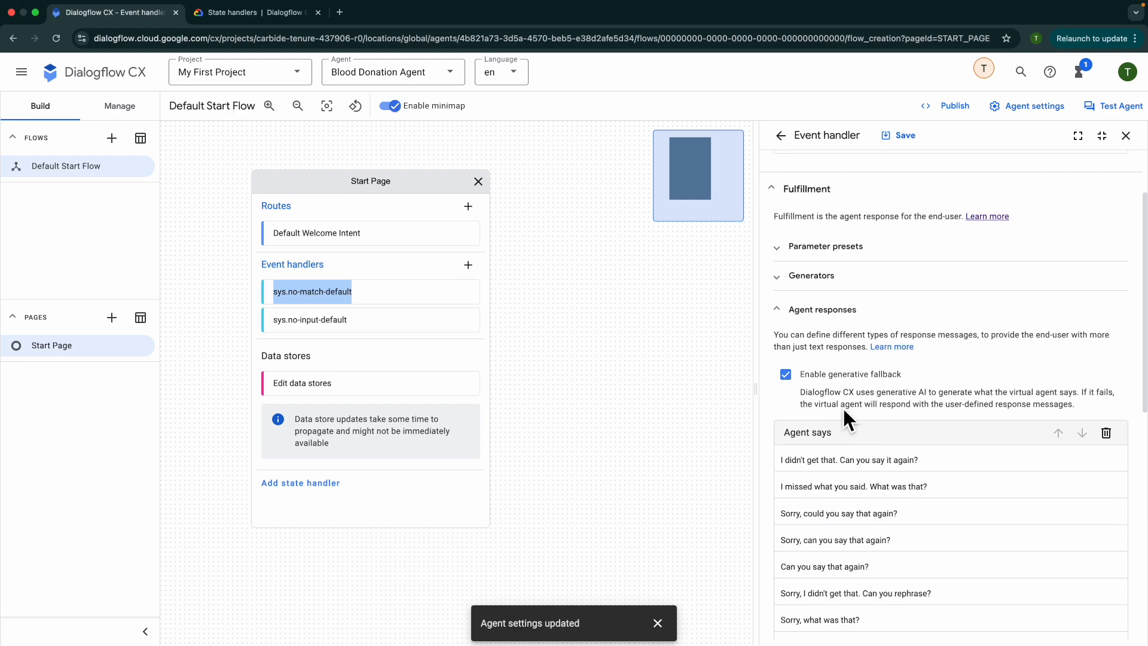
{"action": "mouse_move", "coordinate": [805, 407]}
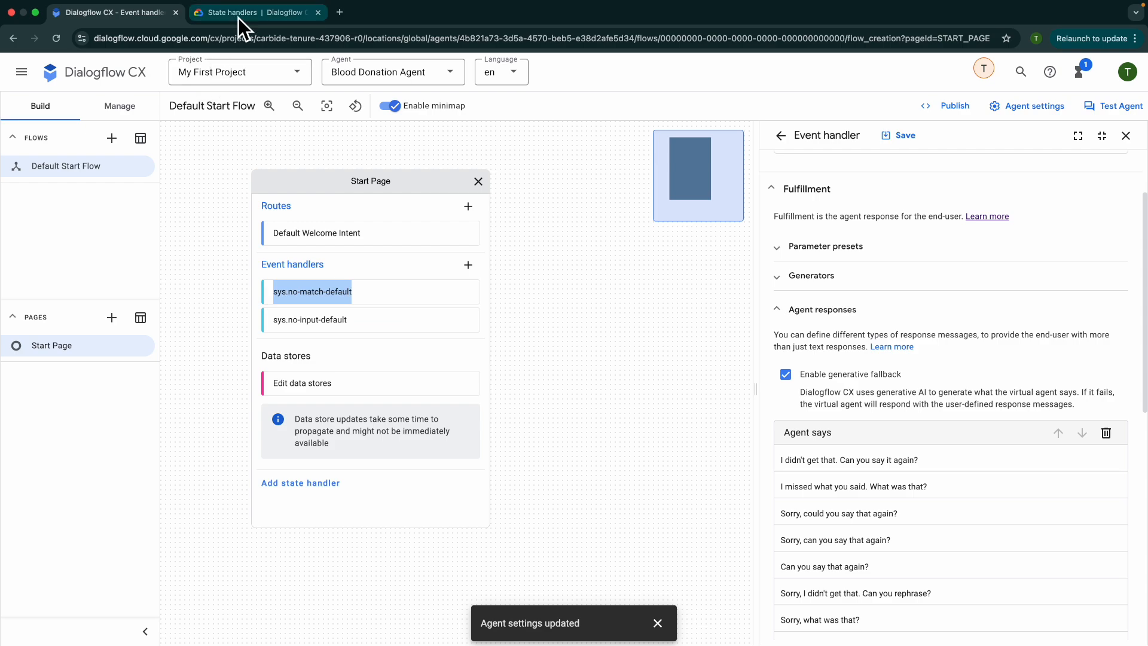
{"action": "left_click", "coordinate": [257, 13]}
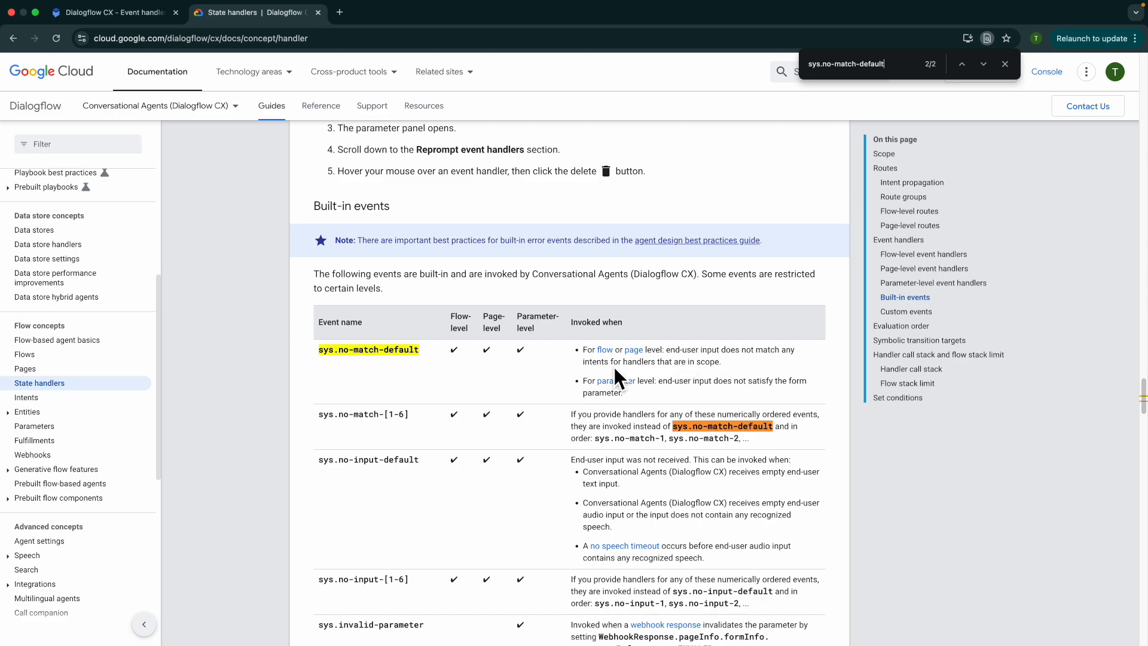
{"action": "mouse_move", "coordinate": [672, 378]}
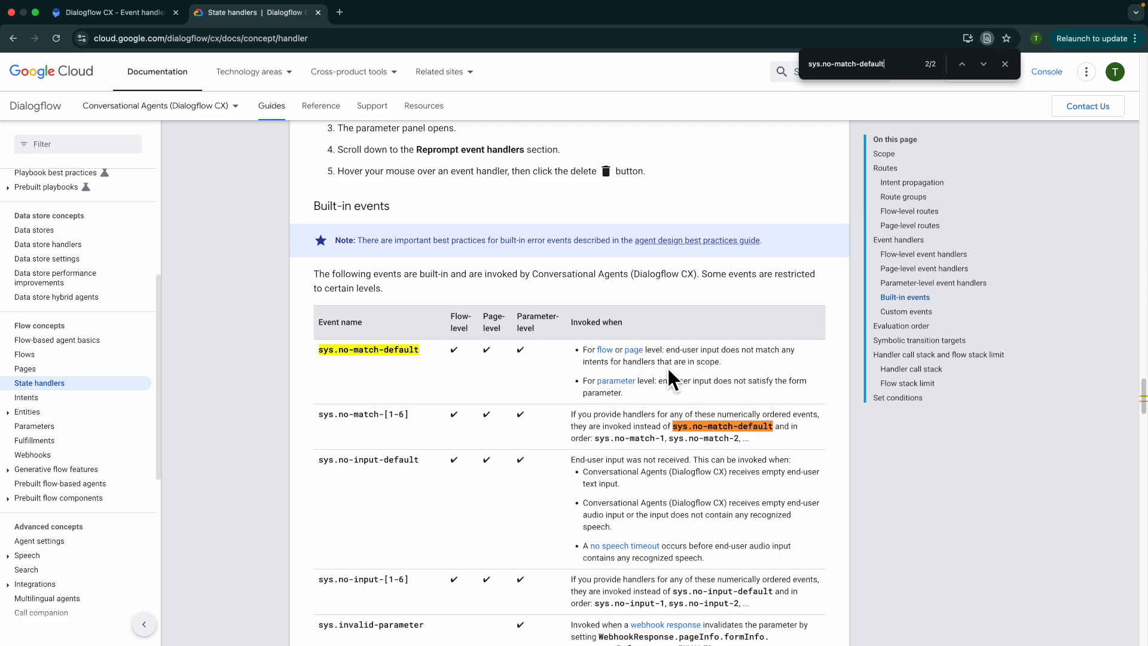
{"action": "mouse_move", "coordinate": [335, 373]}
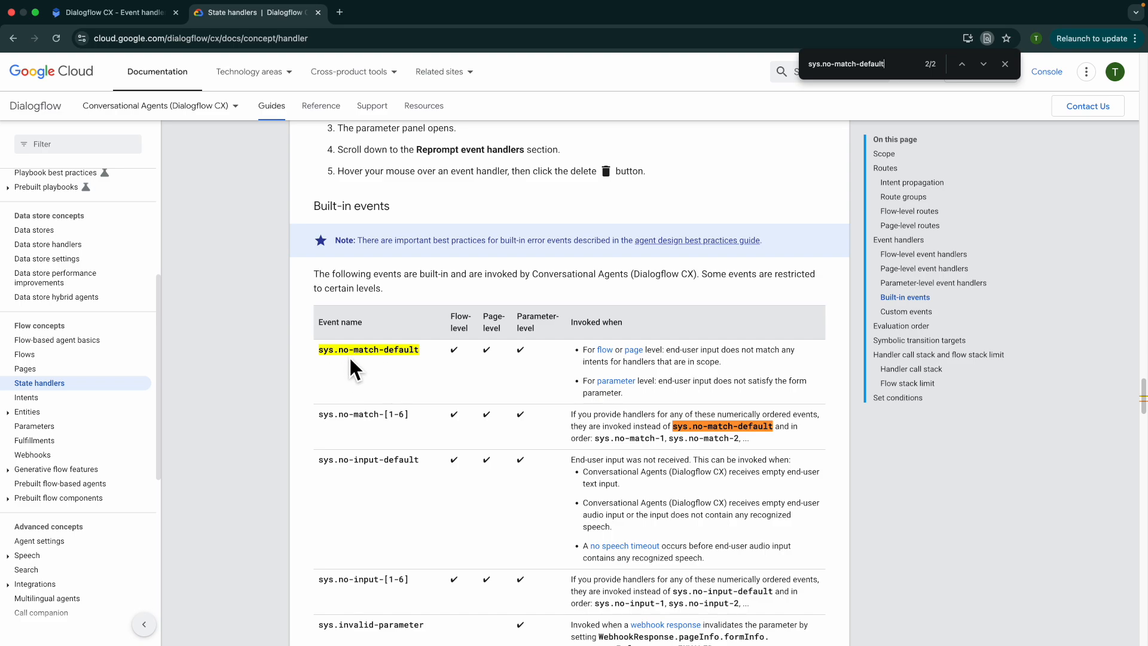
{"action": "left_click", "coordinate": [110, 13]}
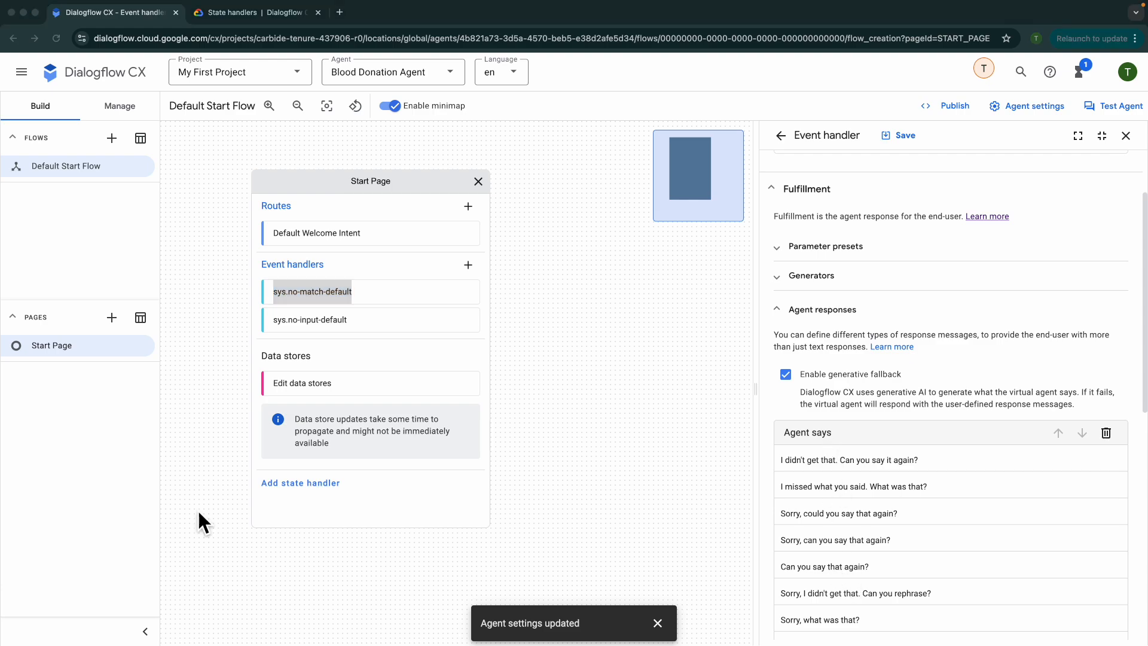
{"action": "mouse_move", "coordinate": [339, 218]}
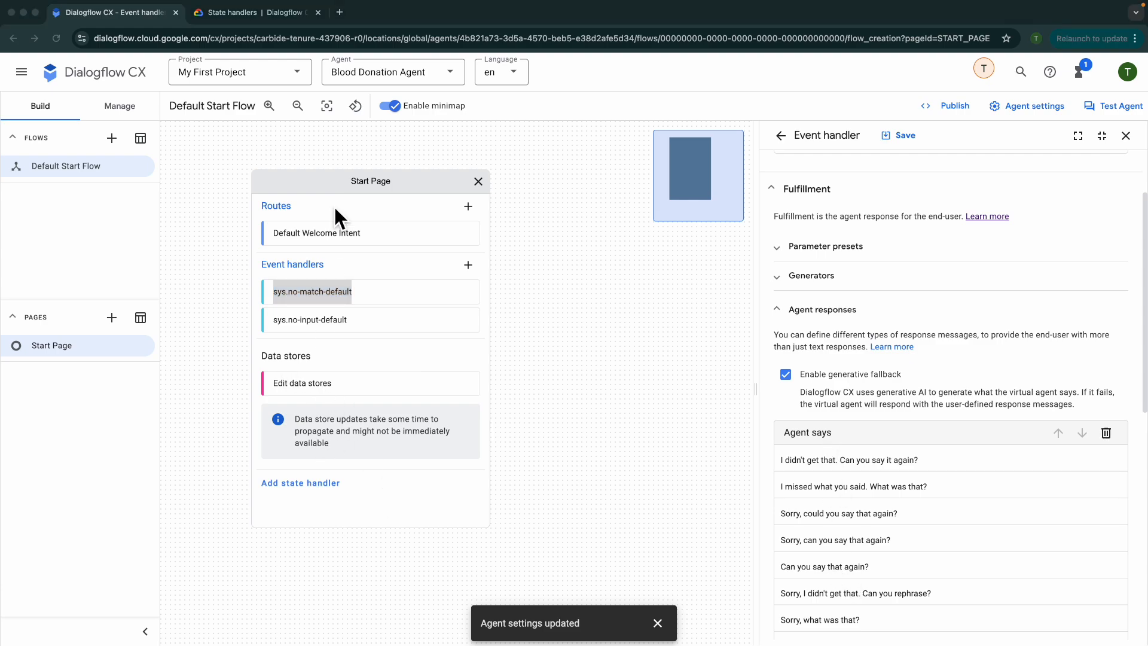
- Review the data store responses ($request.knowledge.answers[0], 1 source link), then launch the simulator
{"action": "left_click", "coordinate": [302, 383]}
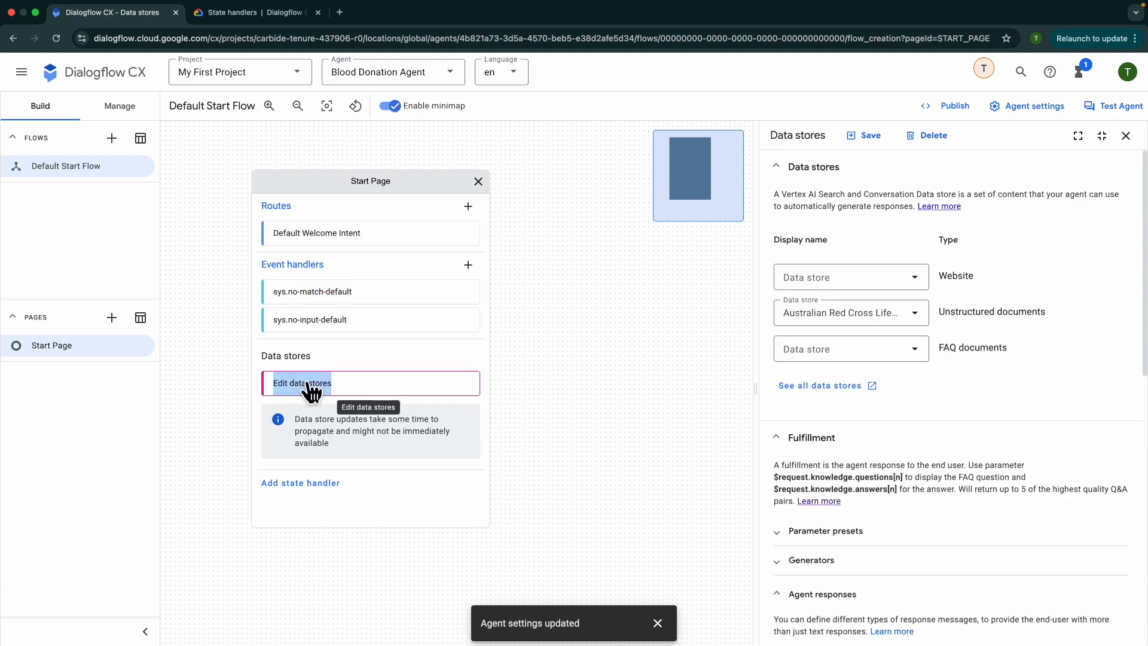
{"action": "mouse_move", "coordinate": [963, 370]}
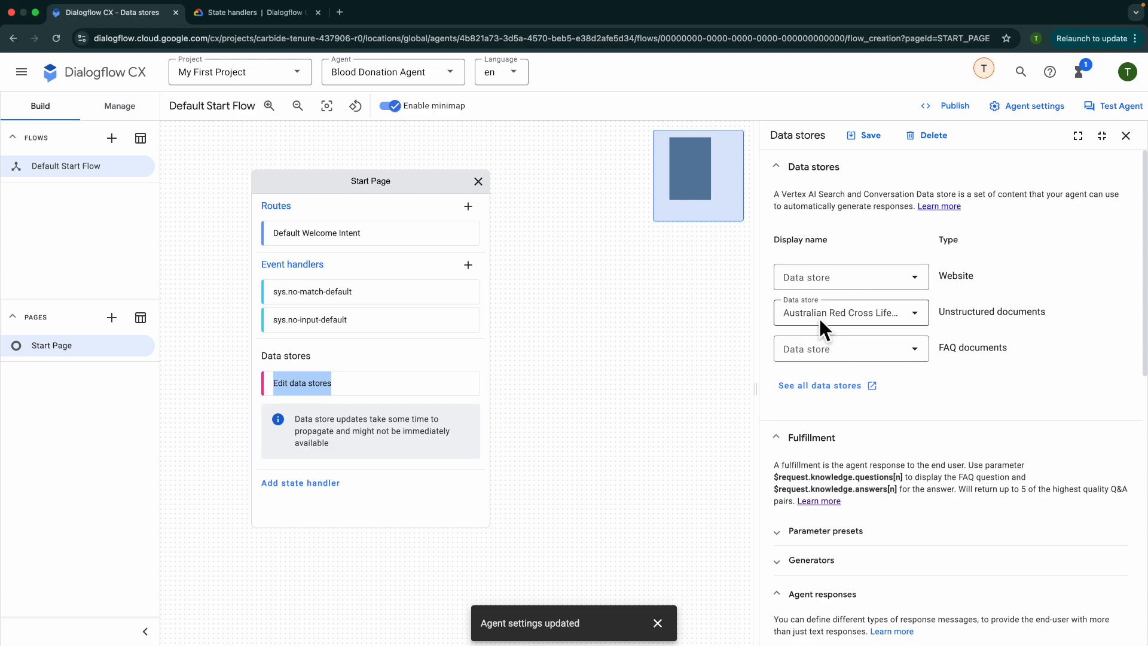
{"action": "mouse_move", "coordinate": [913, 326]}
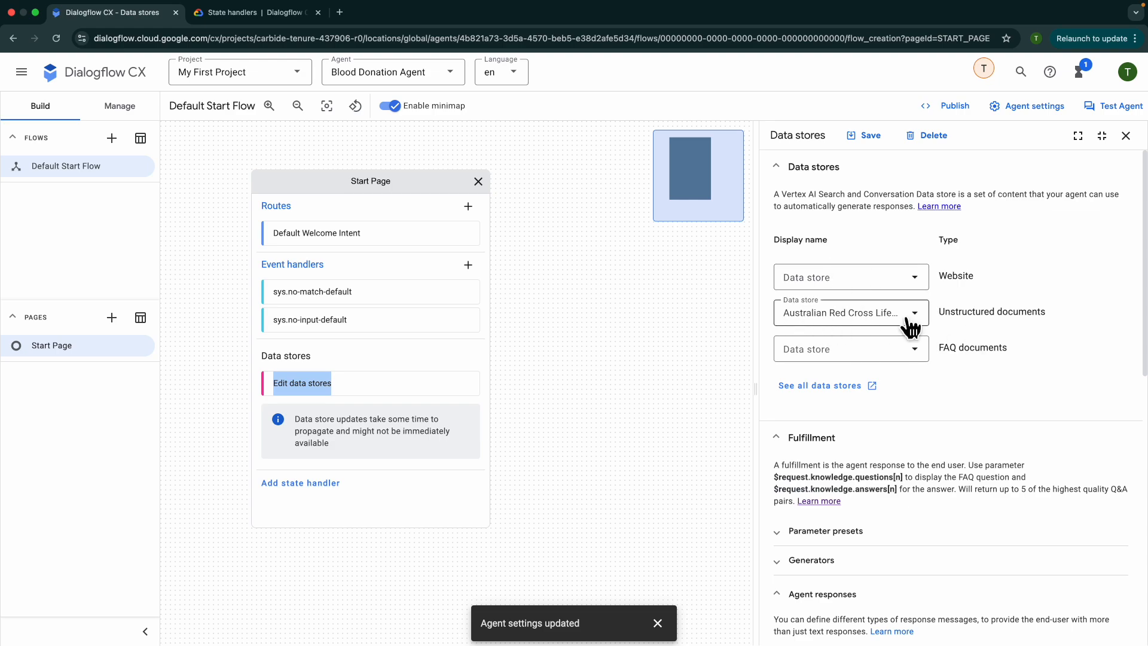
{"action": "scroll", "scroll_direction": "down", "scroll_amount": 3}
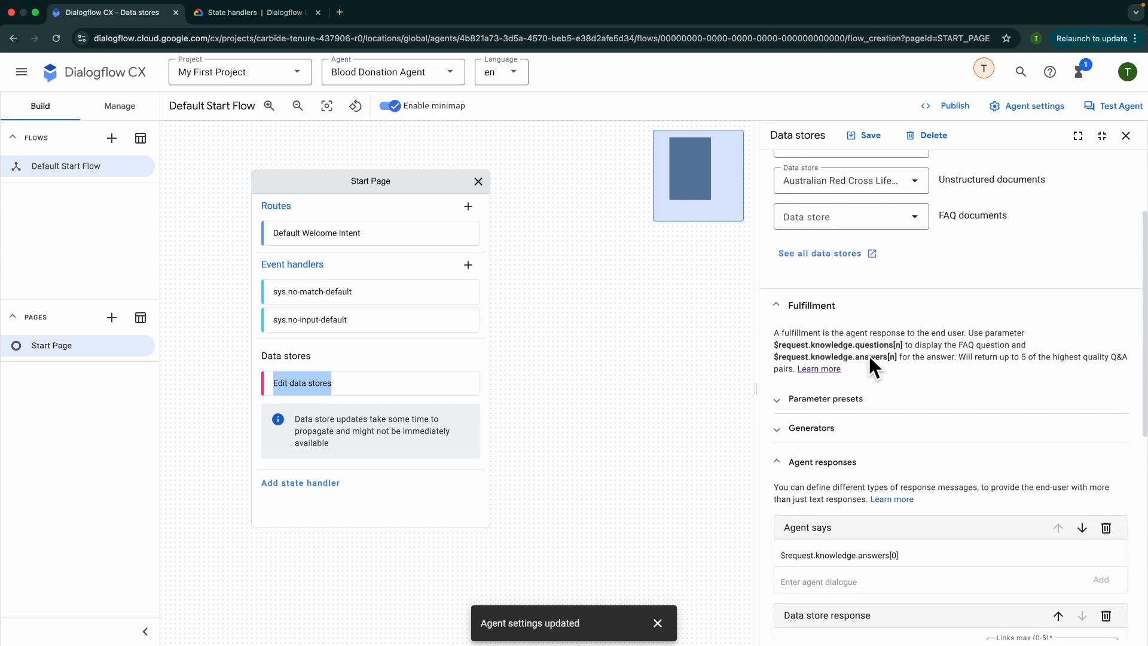
{"action": "scroll", "scroll_direction": "down", "scroll_amount": 3}
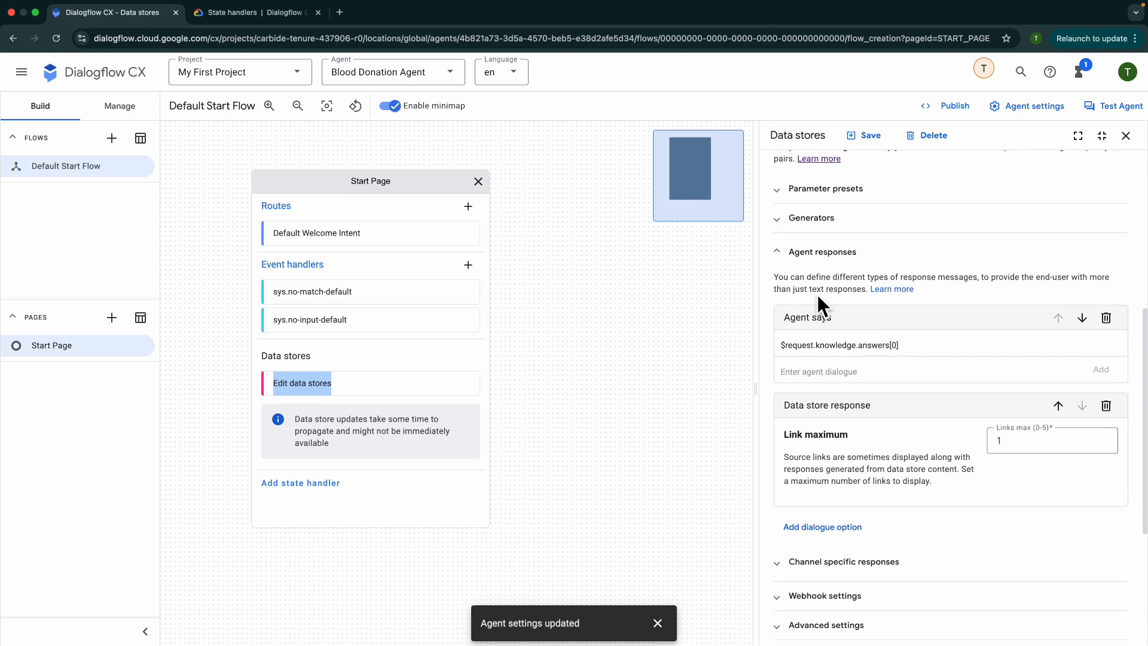
{"action": "mouse_move", "coordinate": [822, 311]}
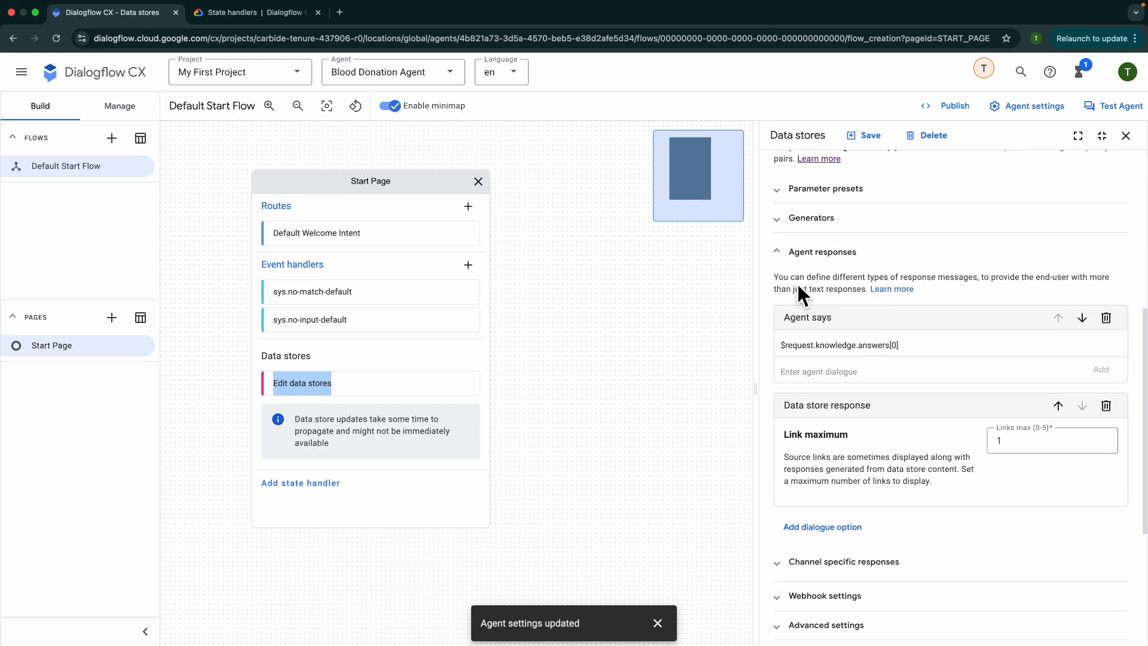
{"action": "mouse_move", "coordinate": [848, 299]}
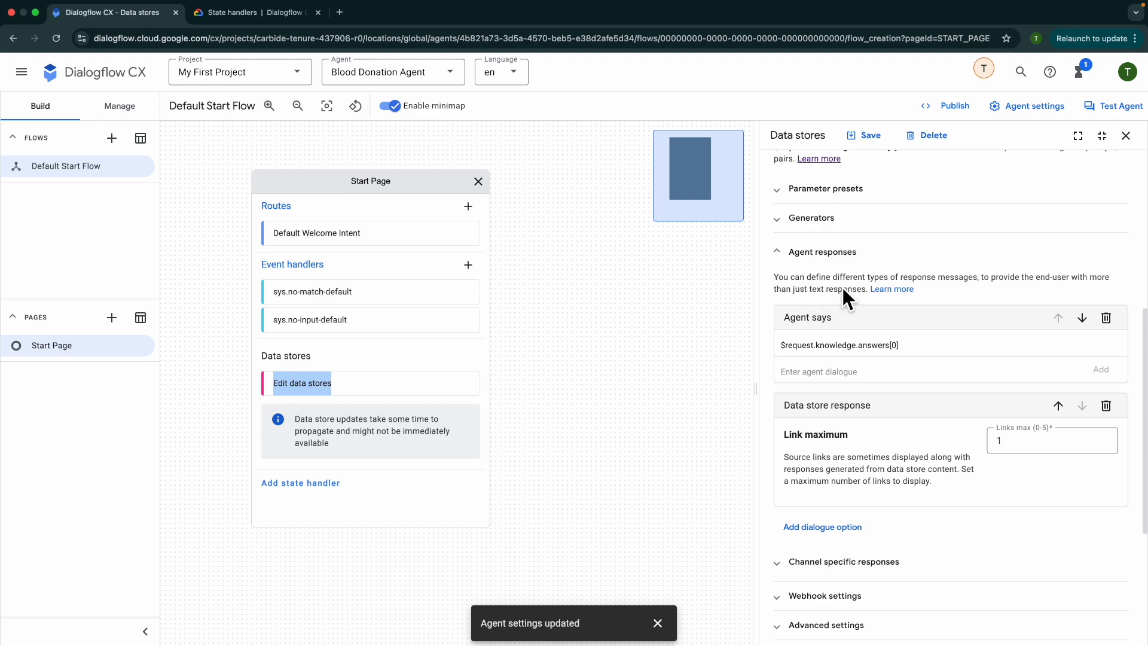
{"action": "mouse_move", "coordinate": [803, 360]}
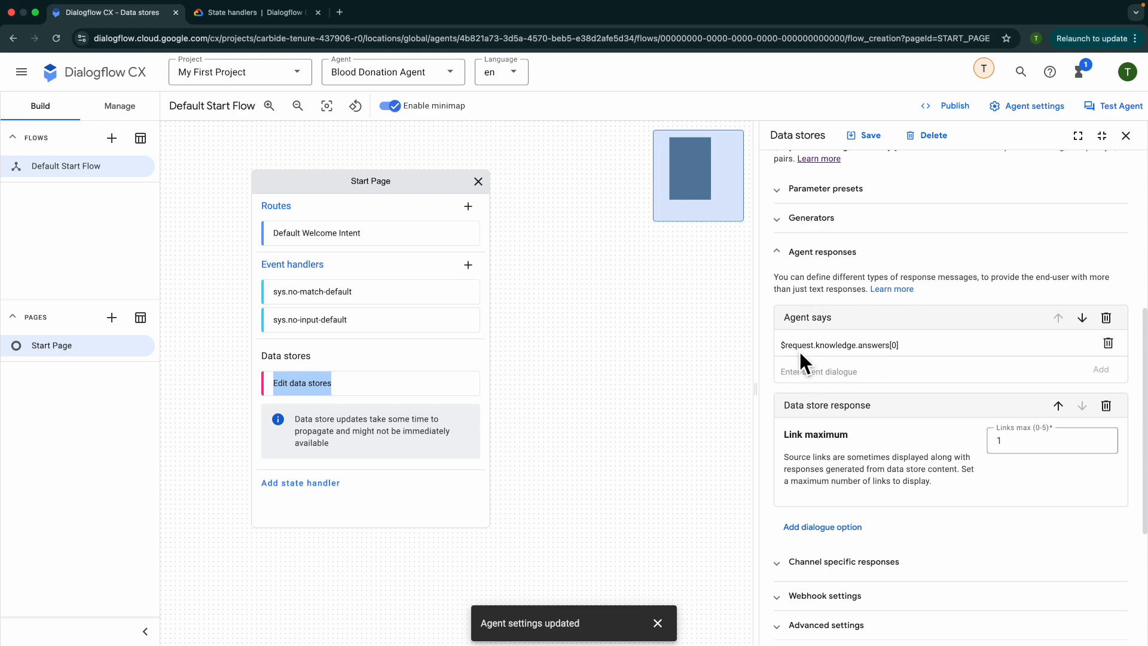
{"action": "mouse_move", "coordinate": [820, 365]}
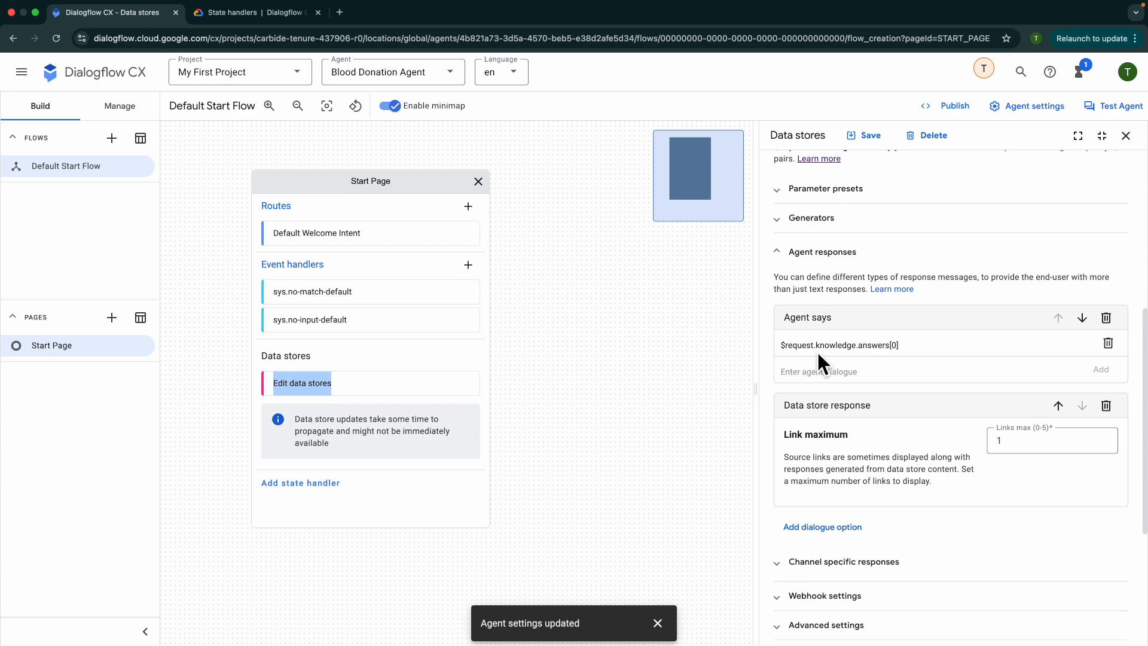
{"action": "mouse_move", "coordinate": [812, 368]}
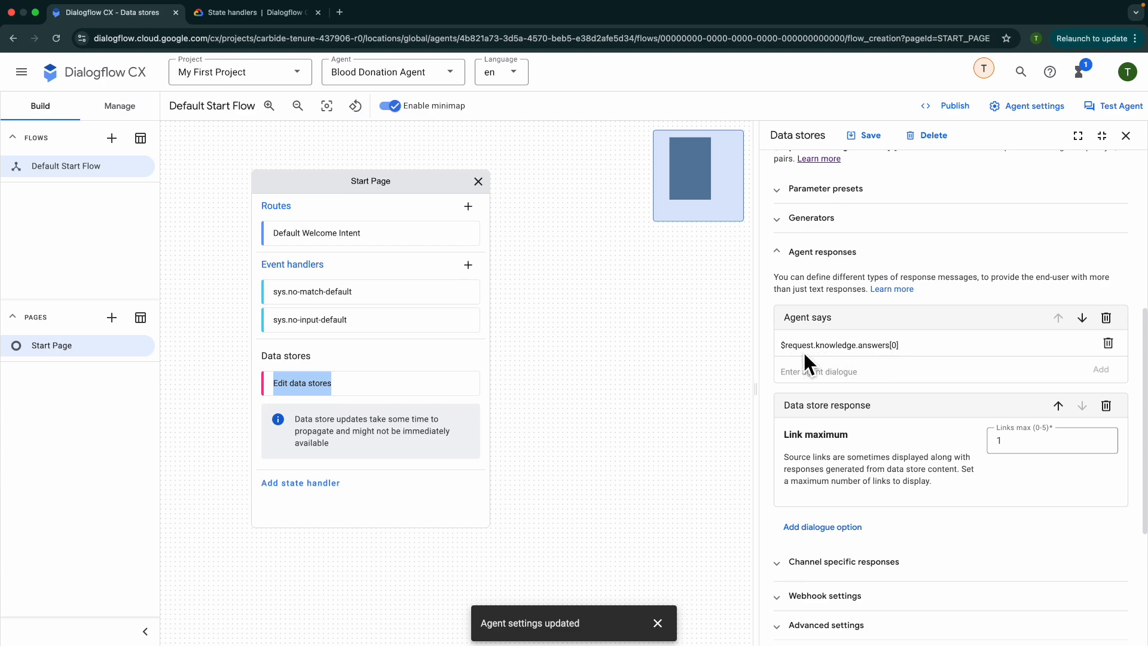
{"action": "mouse_move", "coordinate": [895, 359]}
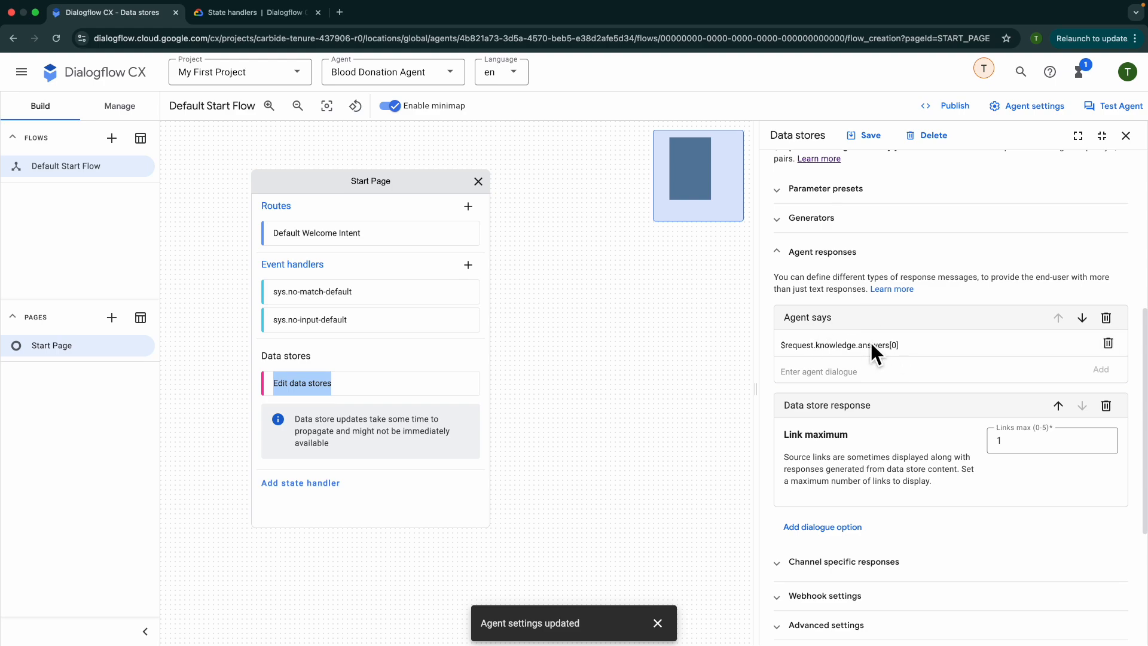
{"action": "mouse_move", "coordinate": [871, 362]}
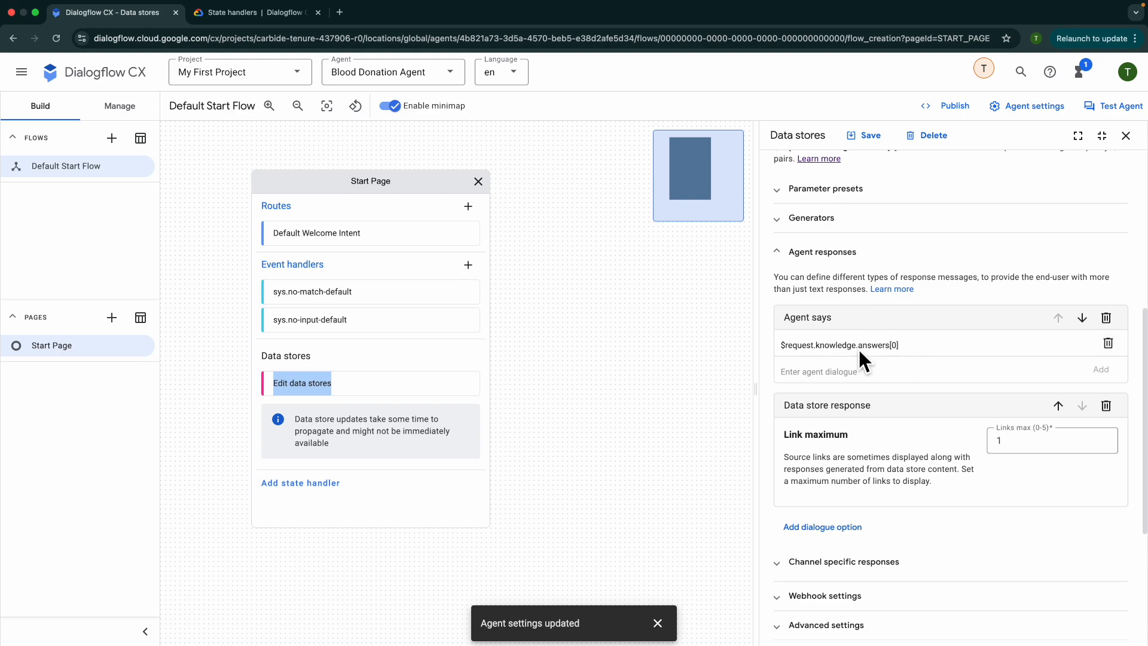
{"action": "mouse_move", "coordinate": [855, 359]}
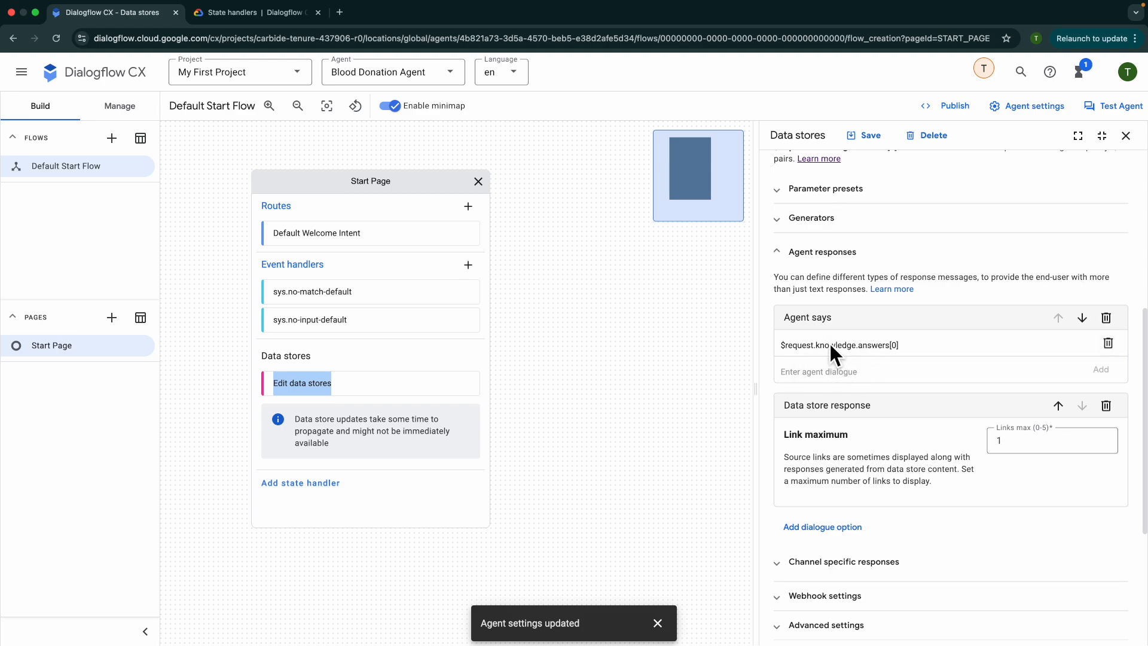
{"action": "mouse_move", "coordinate": [816, 384]}
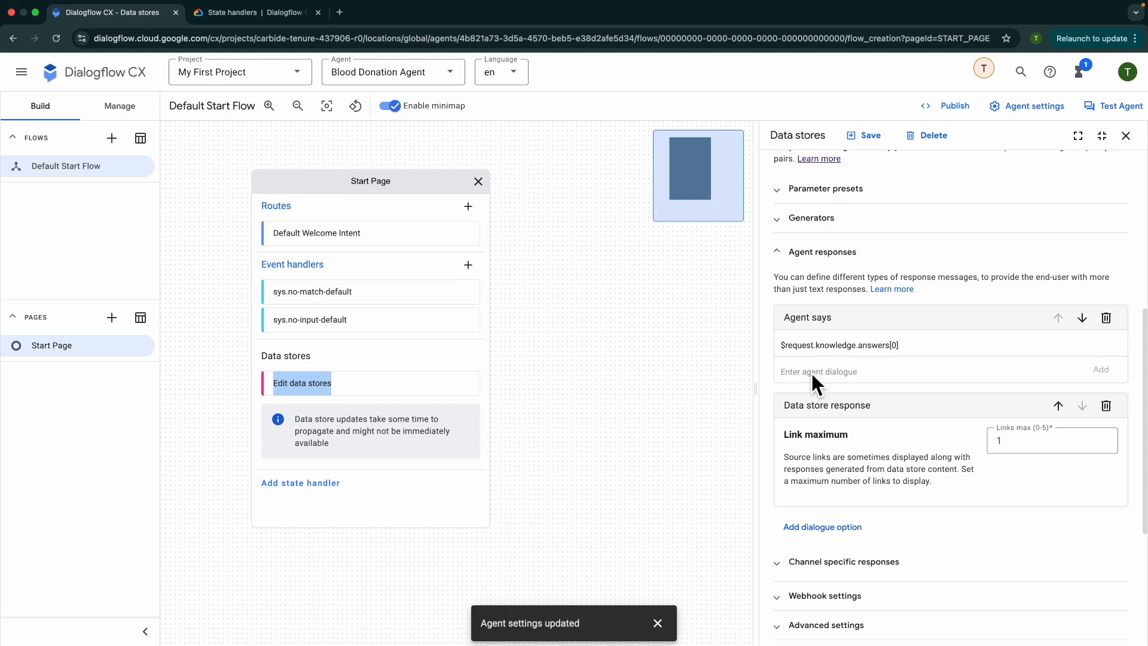
{"action": "mouse_move", "coordinate": [1122, 115]}
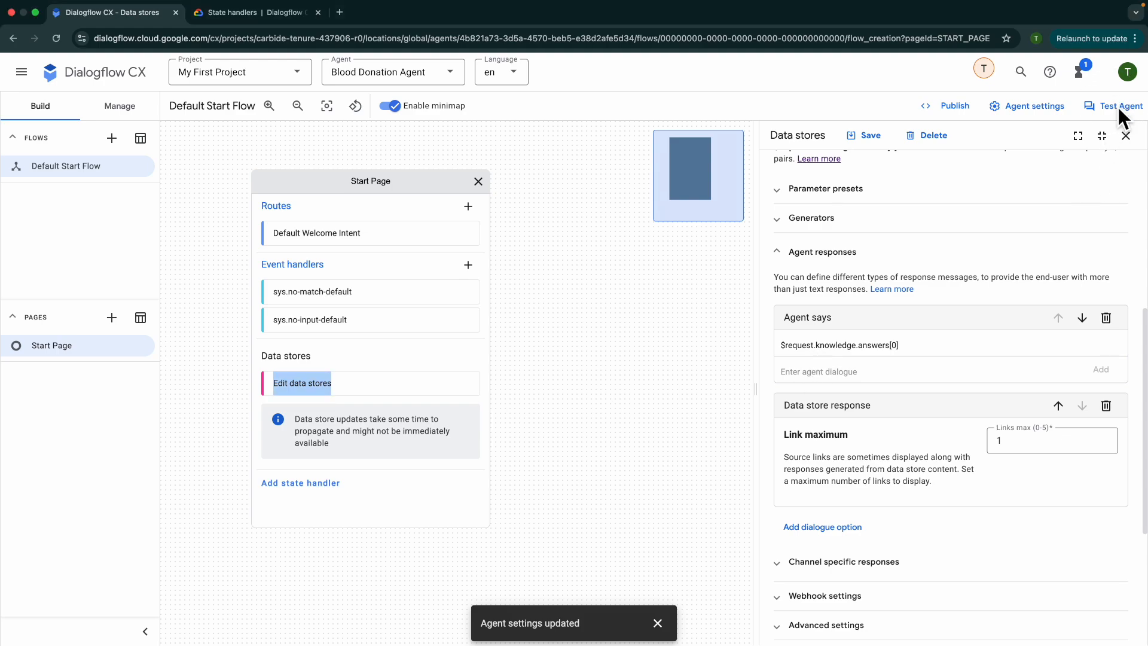
{"action": "left_click", "coordinate": [1119, 105]}
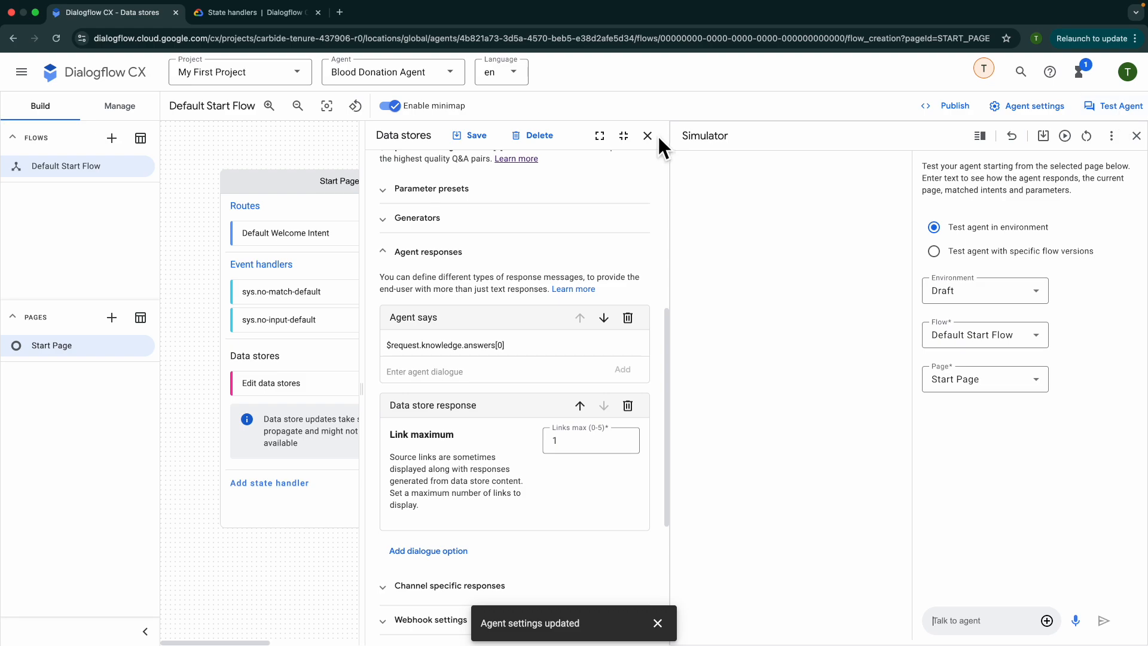
- Close the Data stores panel and ask the agent the donor age question
{"action": "left_click", "coordinate": [647, 136]}
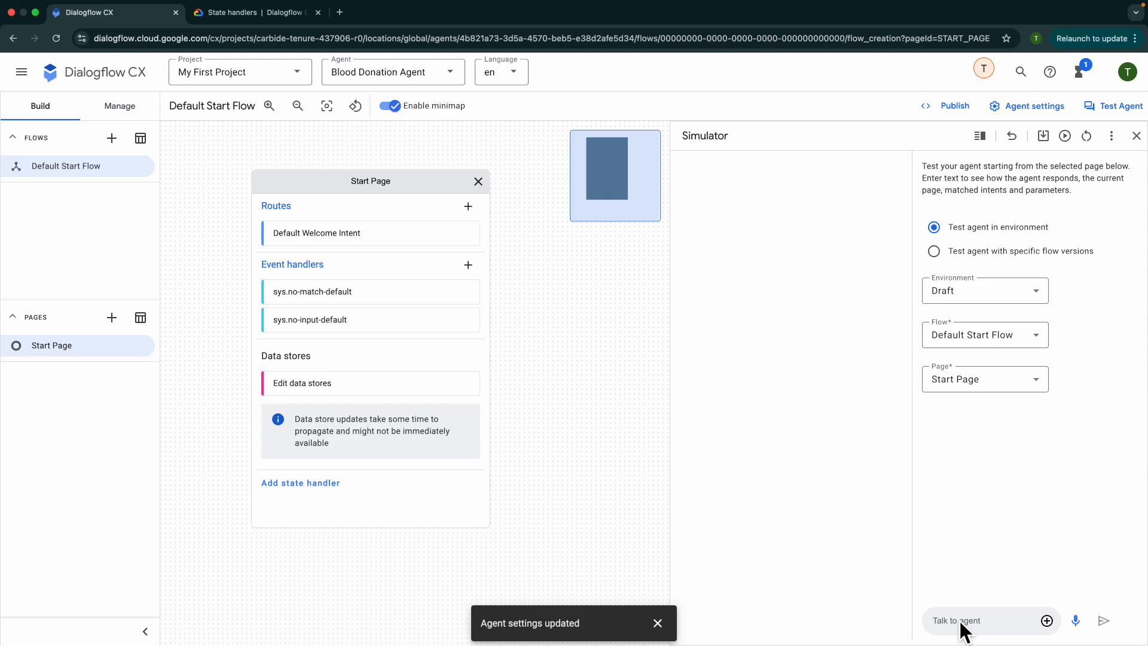
{"action": "type", "text": "wha"}
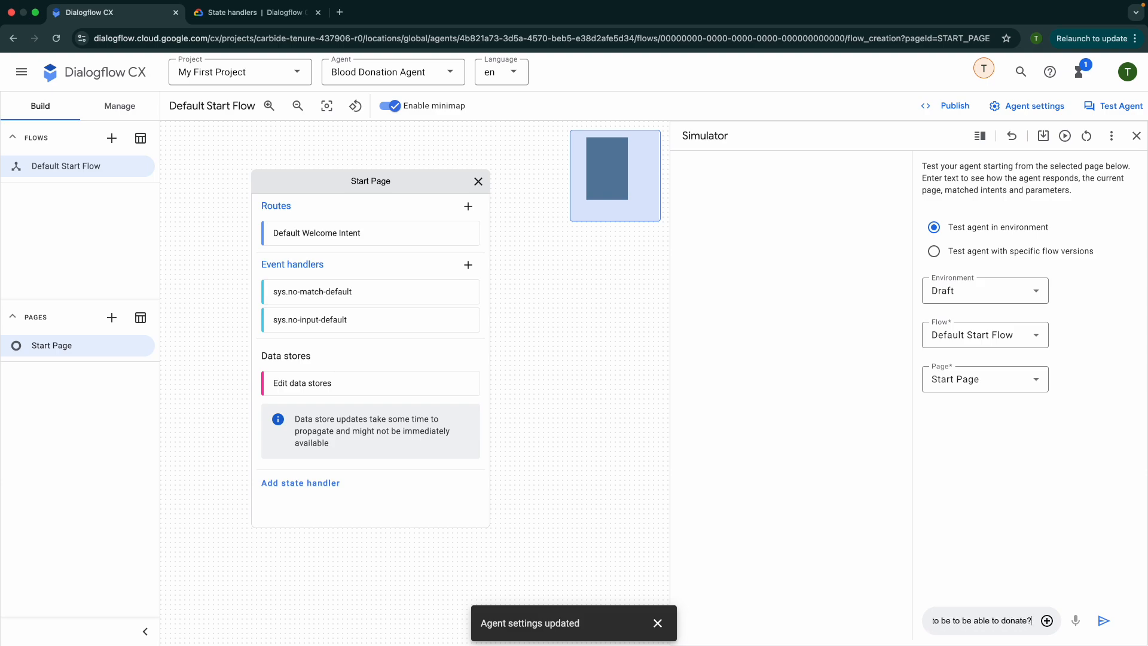
{"action": "left_click", "coordinate": [1104, 620]}
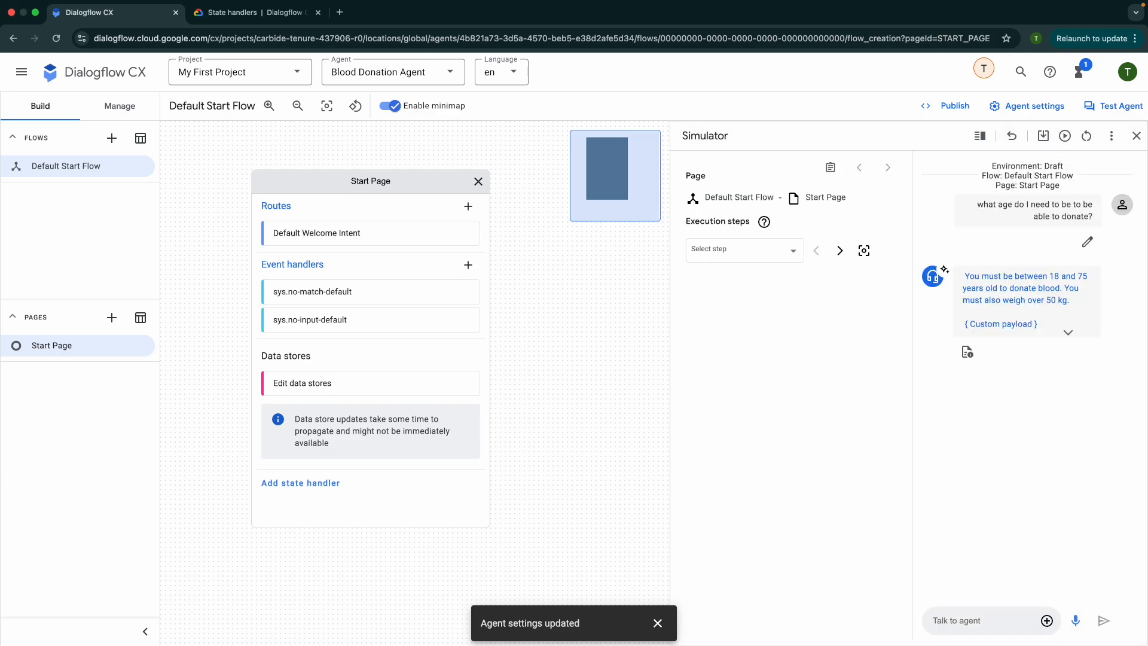
{"action": "mouse_move", "coordinate": [1042, 291]}
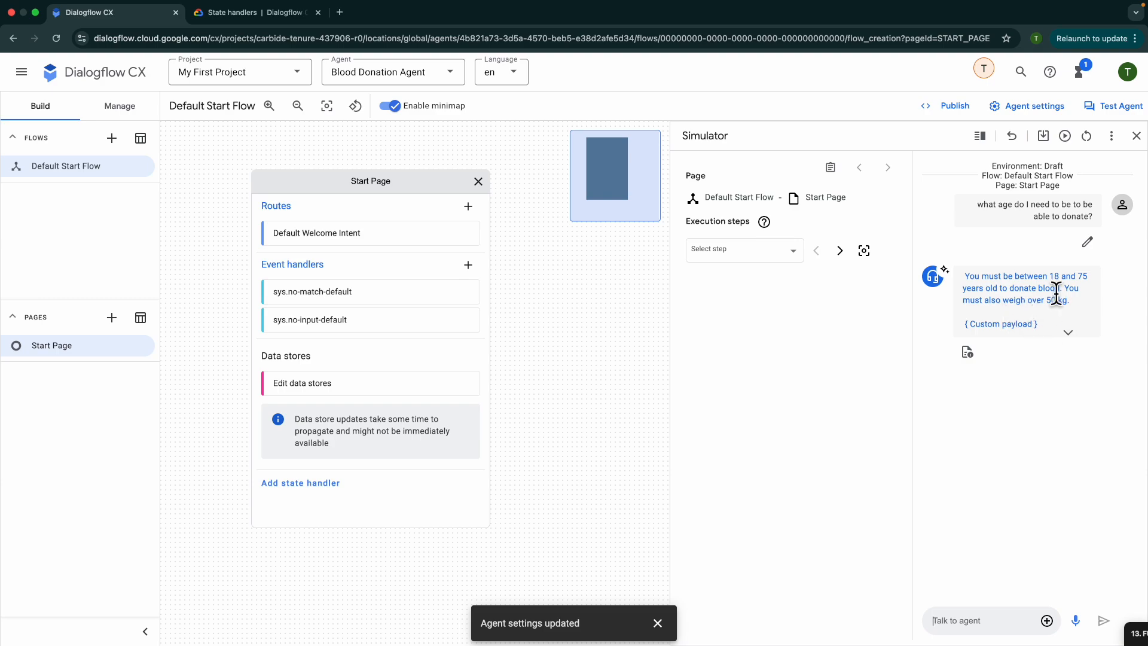
{"action": "mouse_move", "coordinate": [1048, 277]}
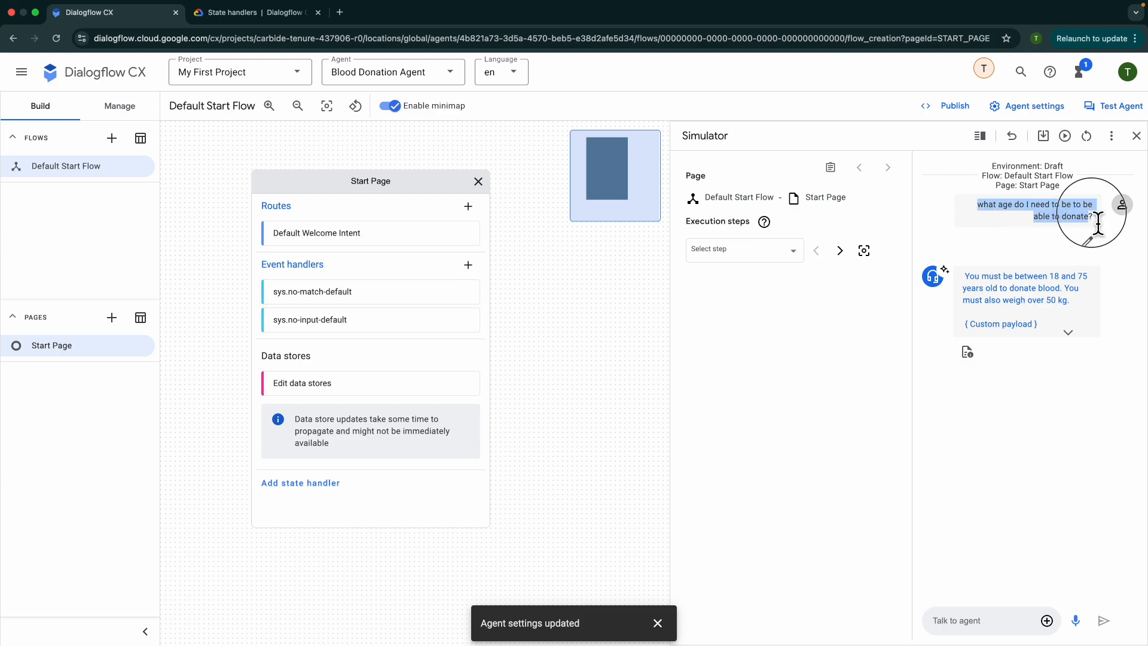
{"action": "mouse_move", "coordinate": [1019, 289]}
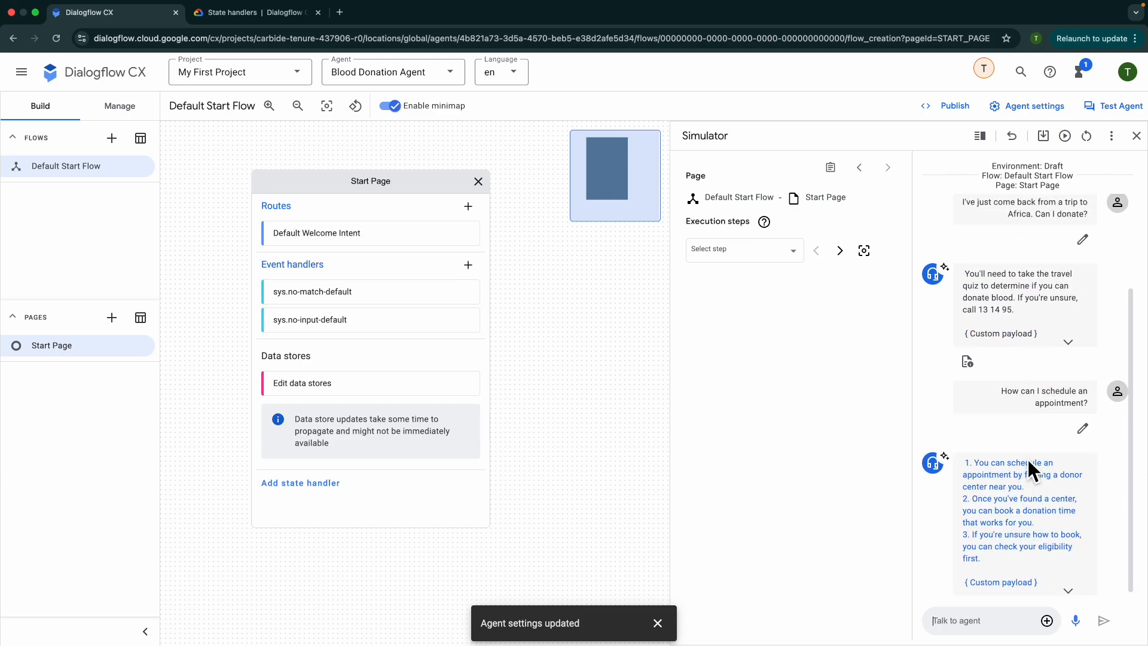
{"action": "scroll", "scroll_direction": "up", "scroll_amount": 3}
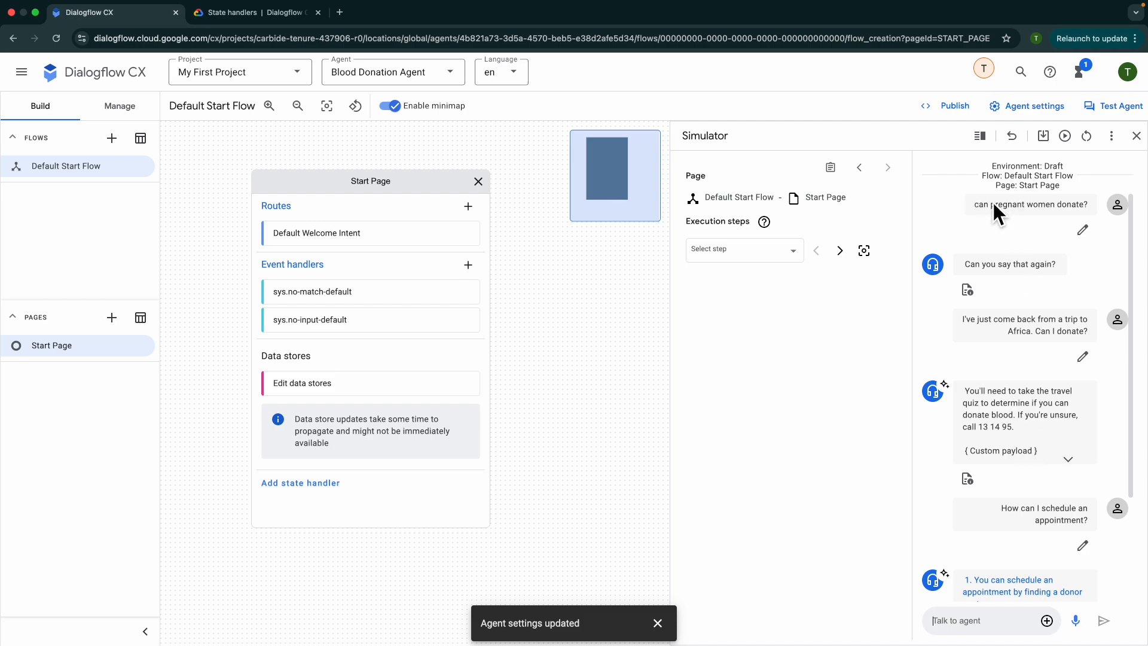
{"action": "mouse_move", "coordinate": [1024, 281]}
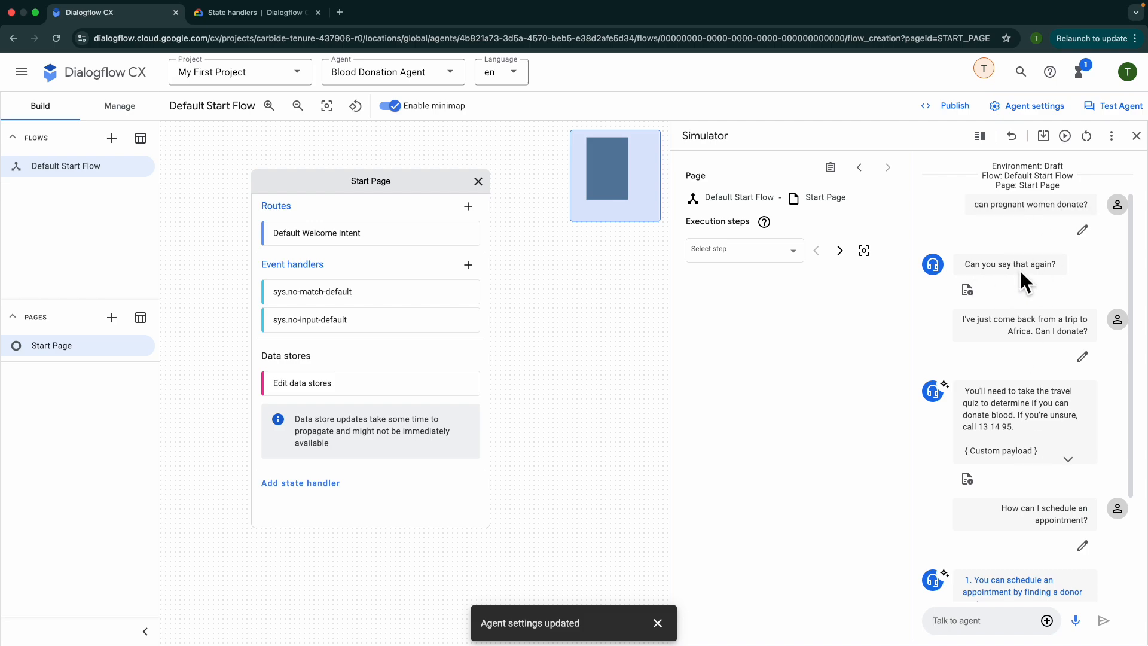
{"action": "mouse_move", "coordinate": [1054, 282]}
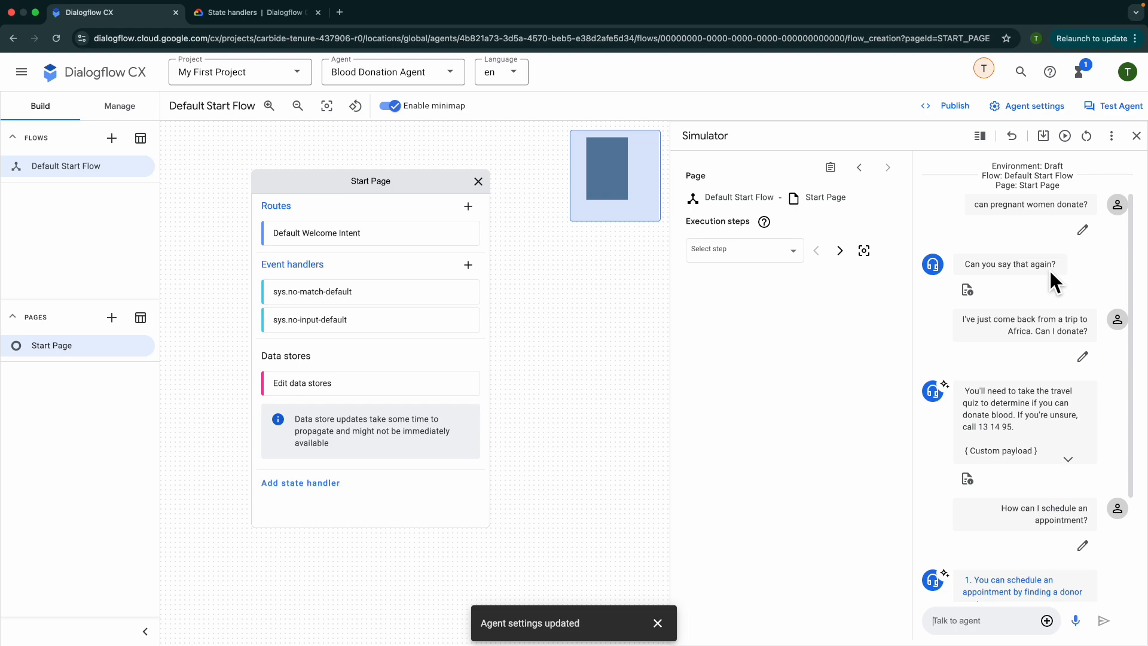
{"action": "mouse_move", "coordinate": [1007, 301]}
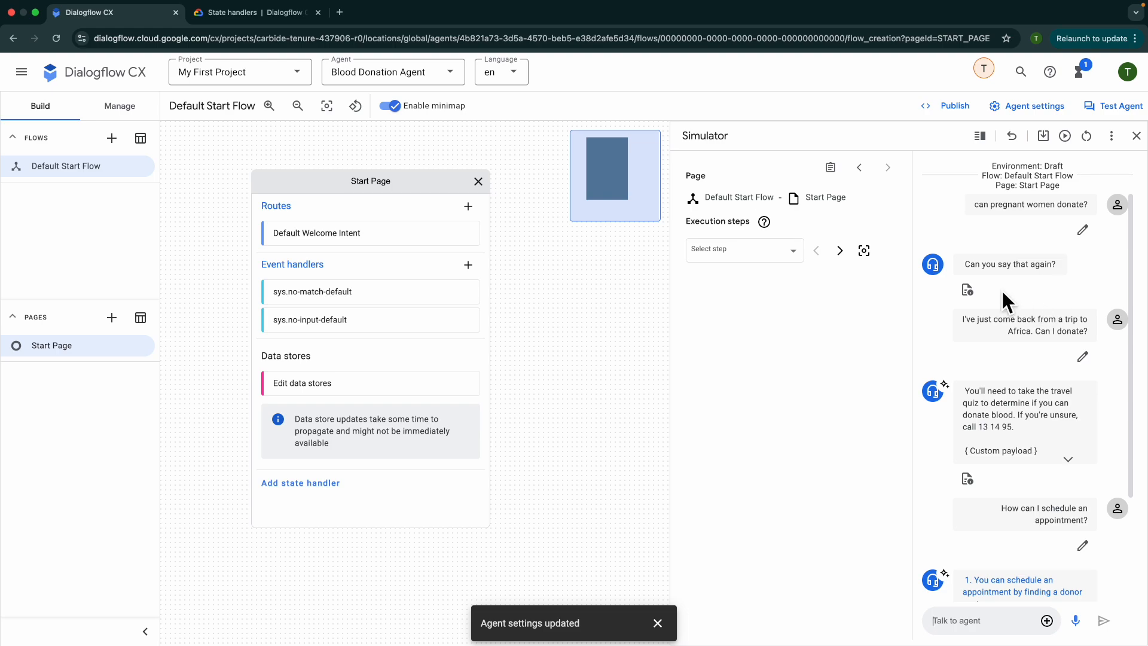
{"action": "mouse_move", "coordinate": [1049, 297]}
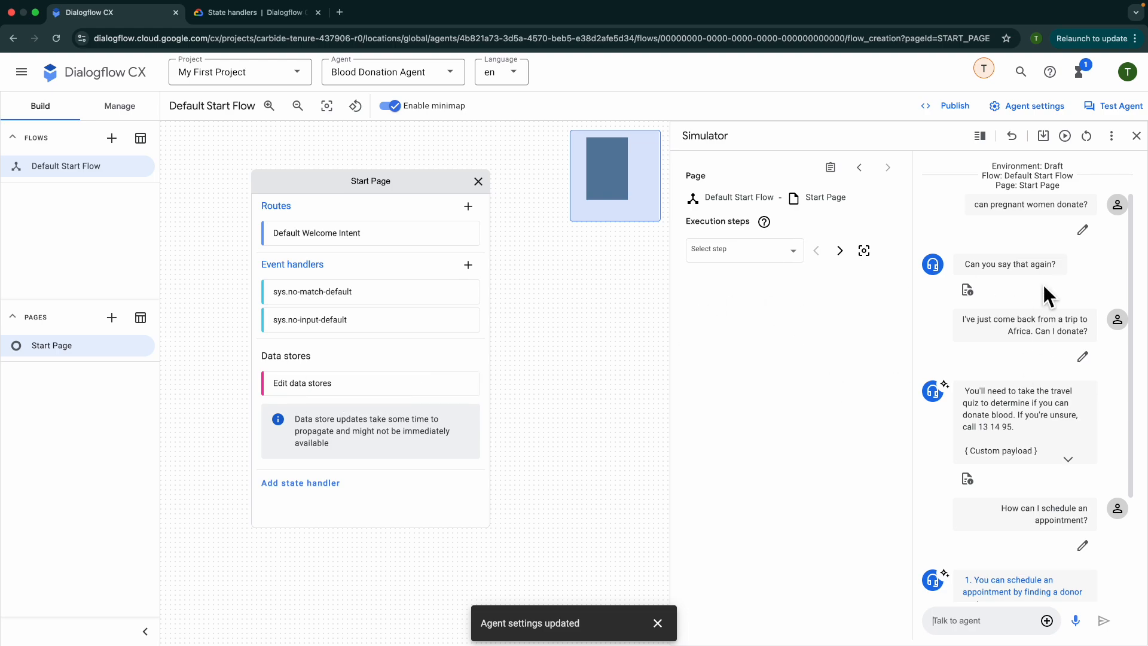
{"action": "mouse_move", "coordinate": [1041, 311]}
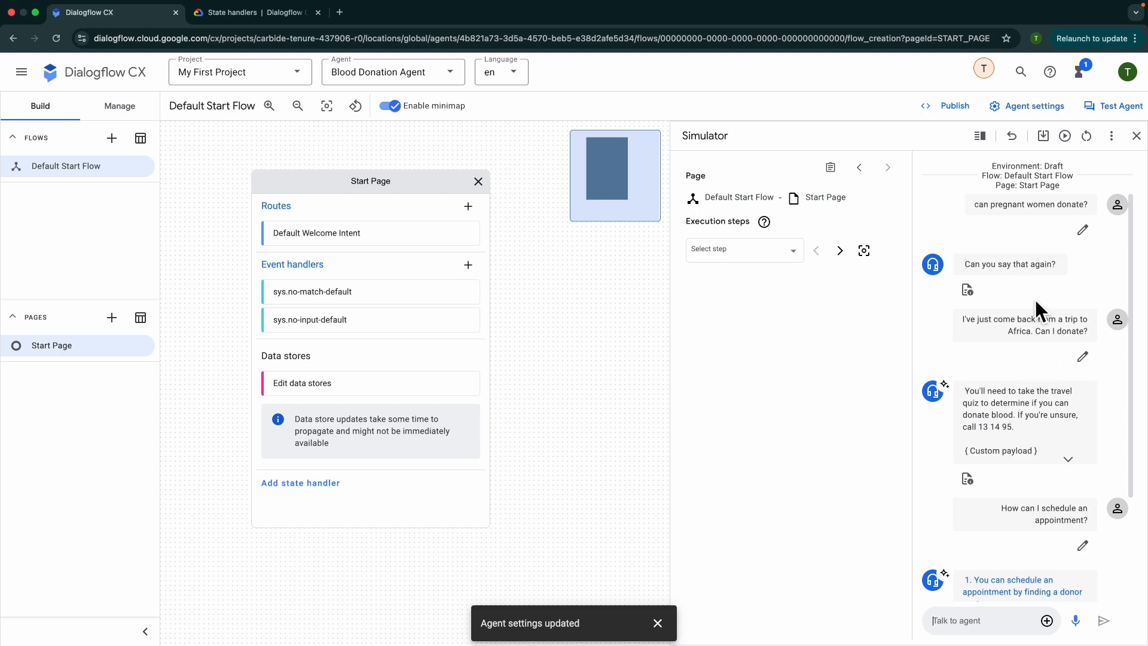
{"action": "scroll", "scroll_direction": "down", "scroll_amount": 3}
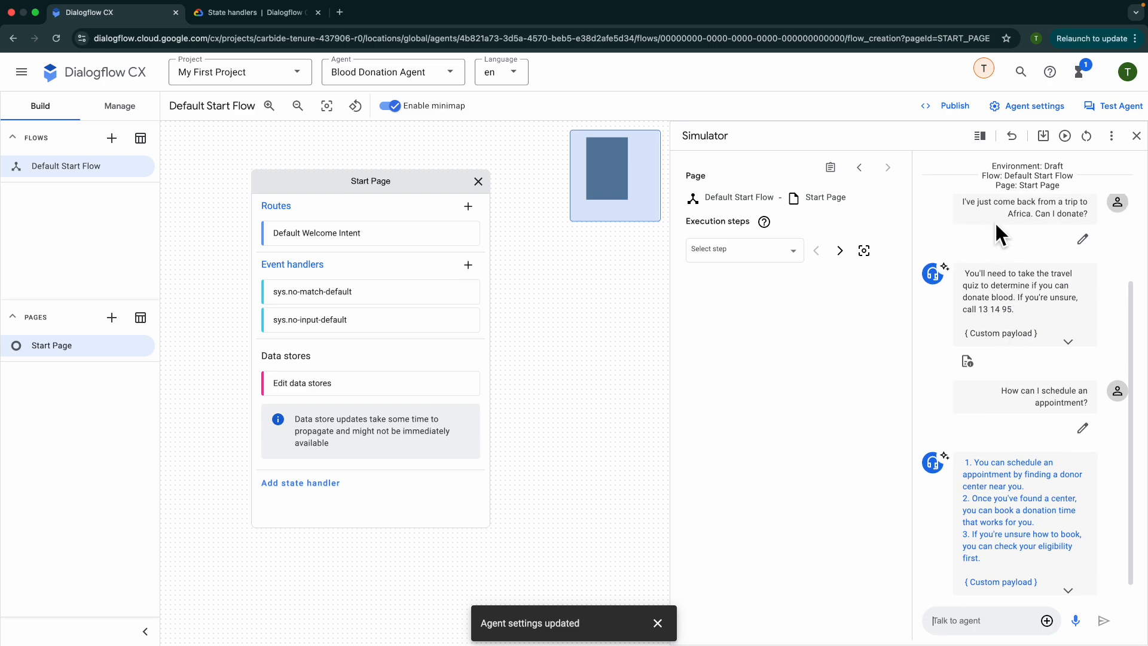
{"action": "mouse_move", "coordinate": [1079, 241]}
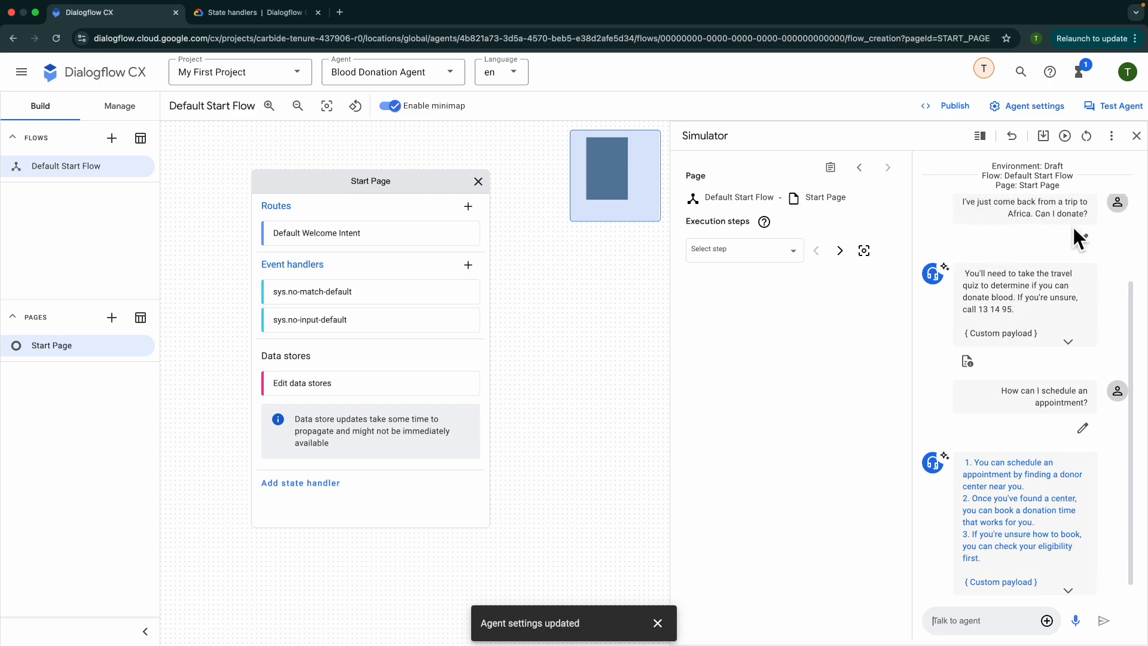
{"action": "mouse_move", "coordinate": [979, 293]}
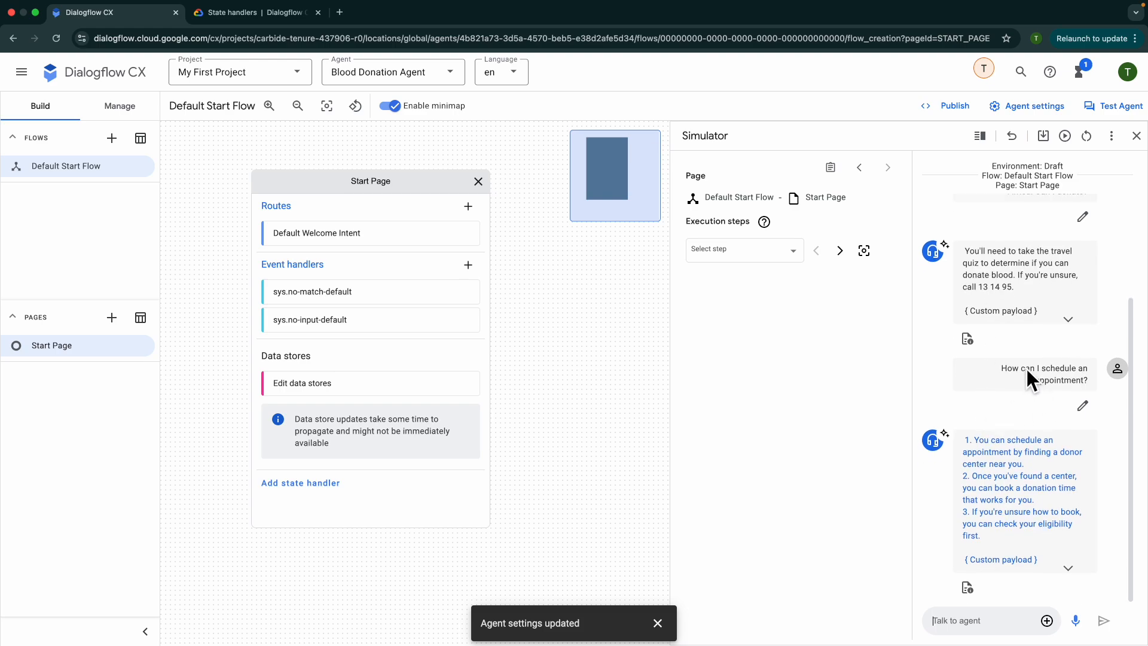
{"action": "mouse_move", "coordinate": [985, 506]}
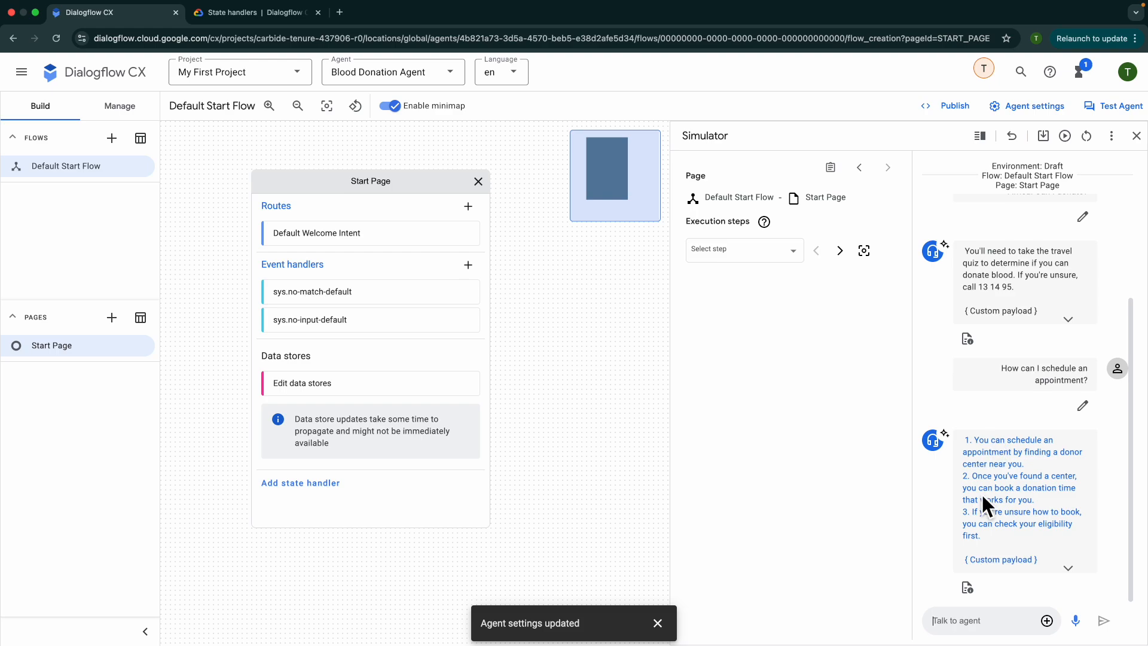
{"action": "mouse_move", "coordinate": [996, 498]}
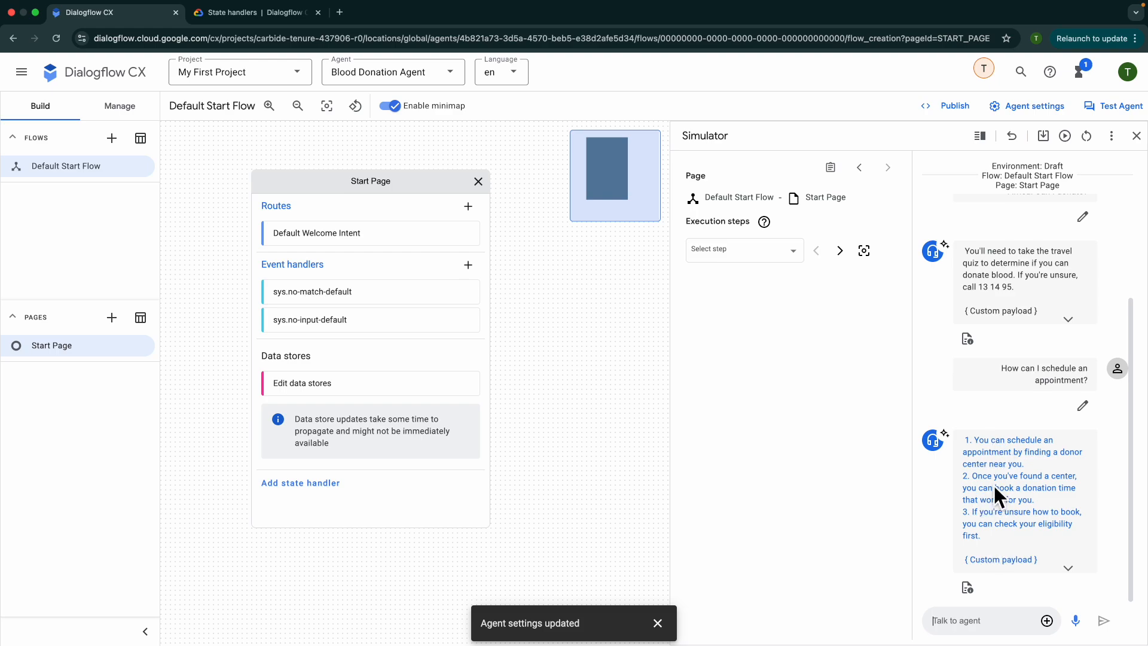
{"action": "mouse_move", "coordinate": [968, 490]}
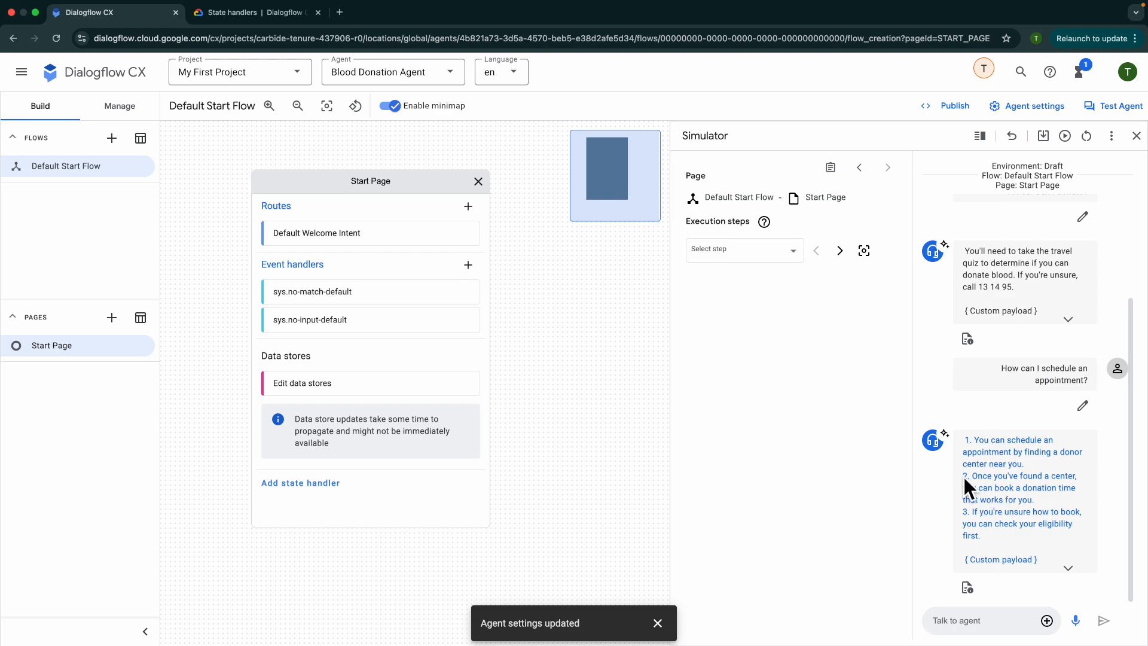
{"action": "mouse_move", "coordinate": [192, 558]}
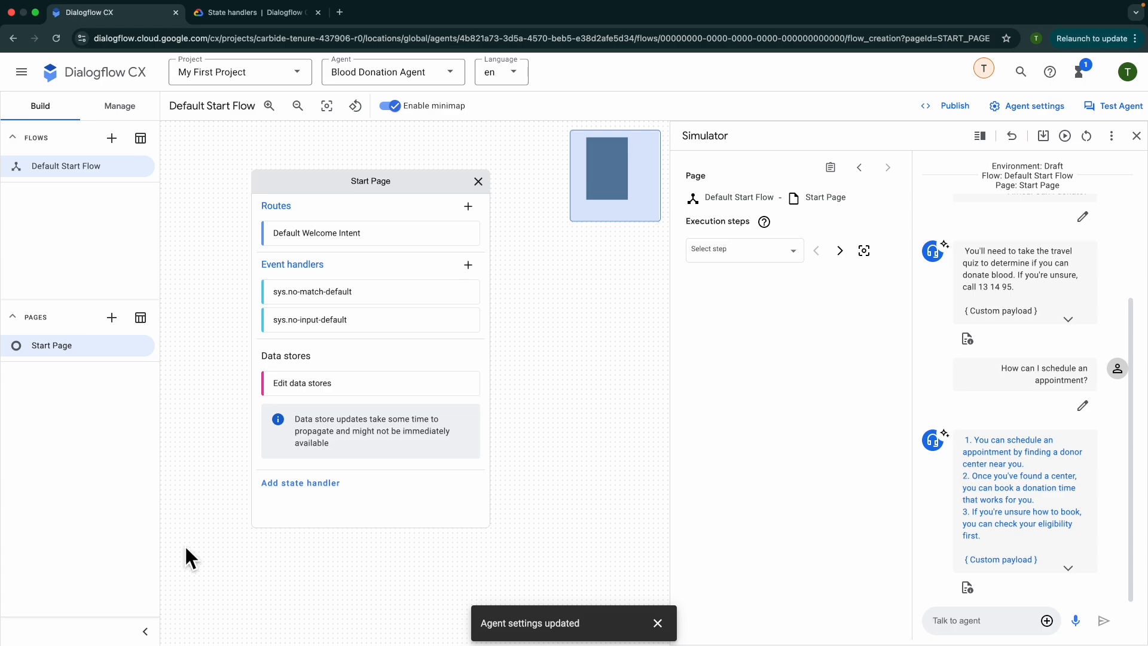
- Open lifeblood.com.au/faq/eligibility/other/age in a new tab and scroll the age requirements
{"action": "left_click", "coordinate": [482, 13]}
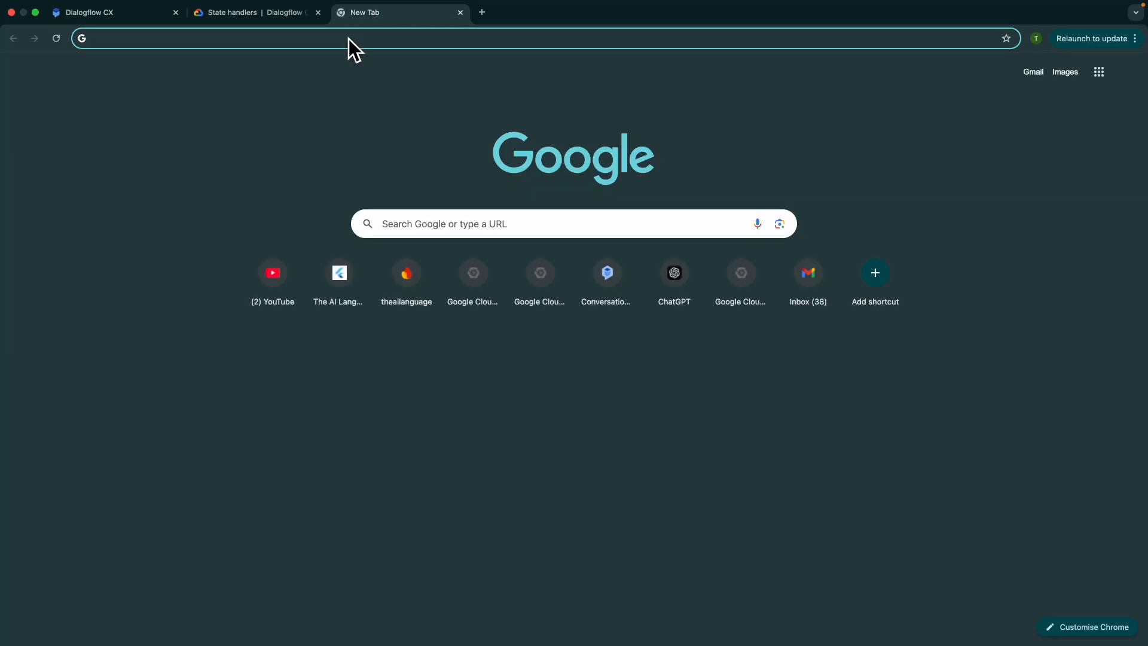
{"action": "type", "text": "lifeblood.com.au/faq/eligibility/other/age"}
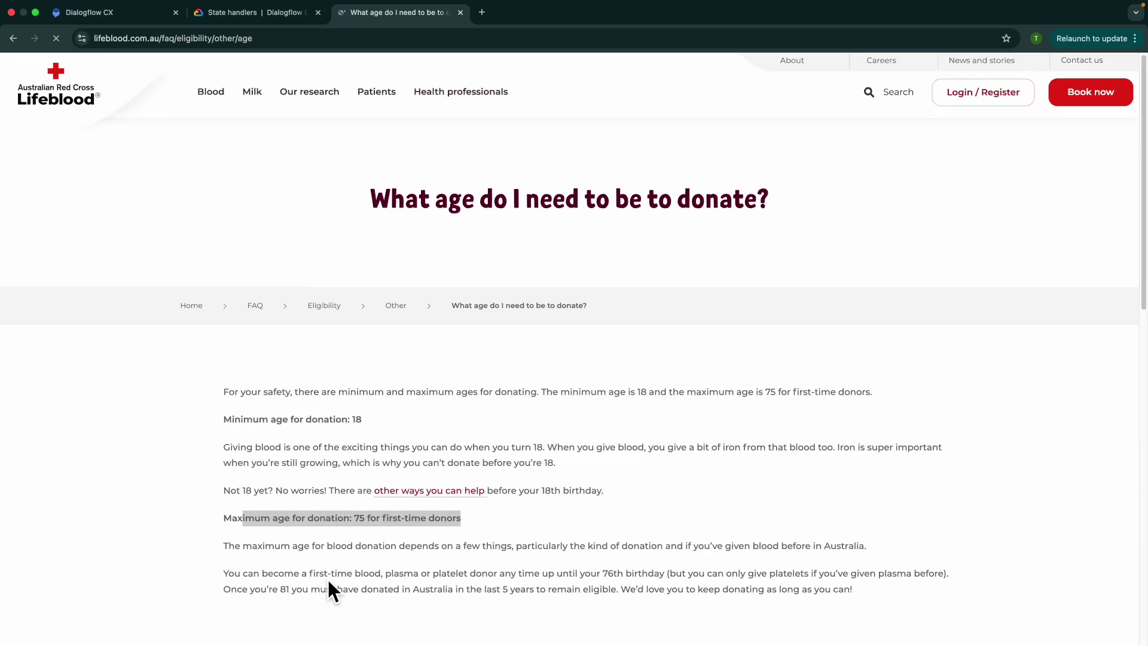
{"action": "scroll", "scroll_direction": "down", "scroll_amount": 3}
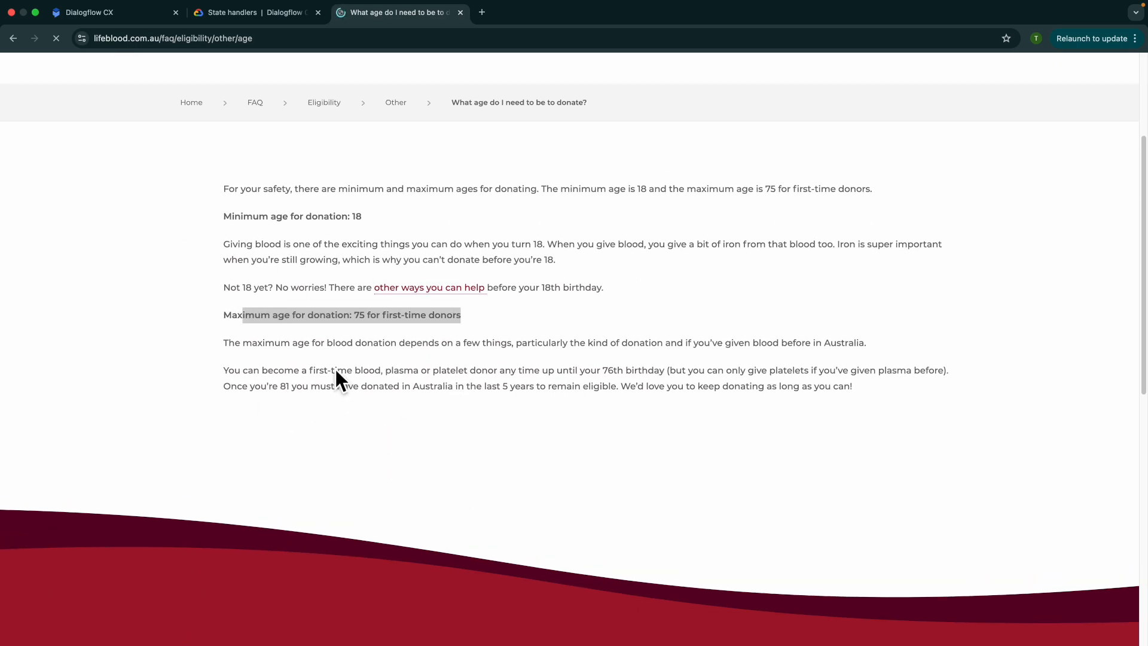